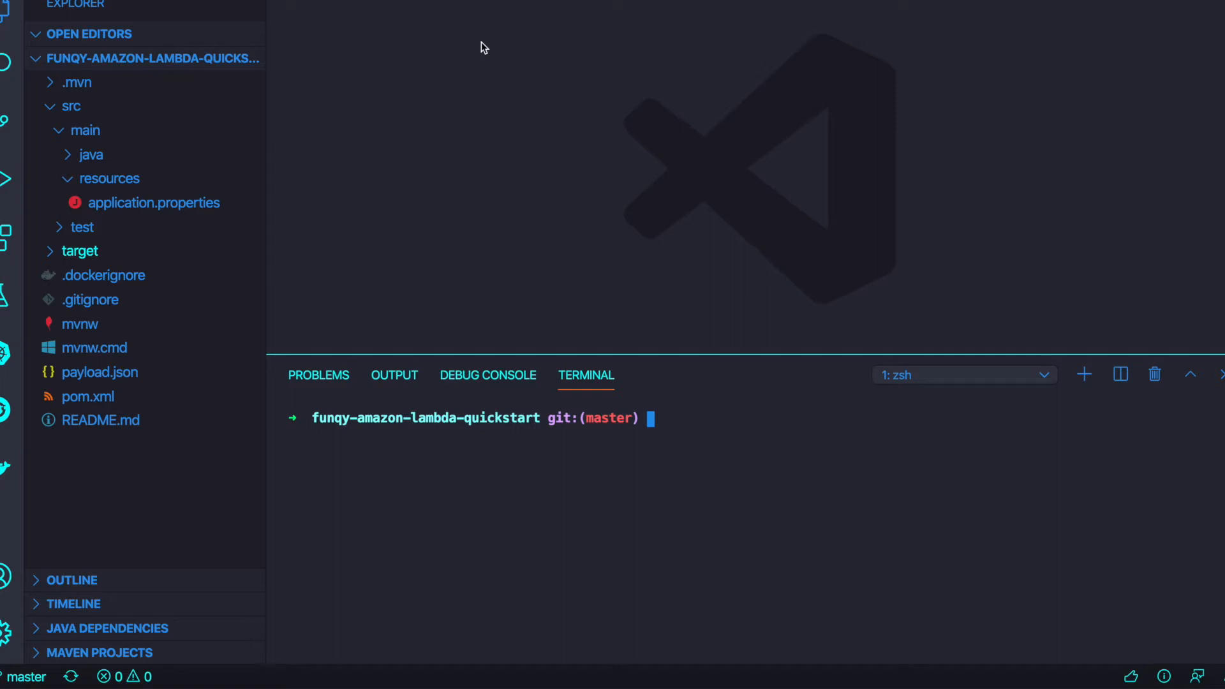
Browse Friend.java, then open pom.xml to see the quarkus-funqy-amazon-lambda dependency
{"action": "left_click", "coordinate": [91, 154]}
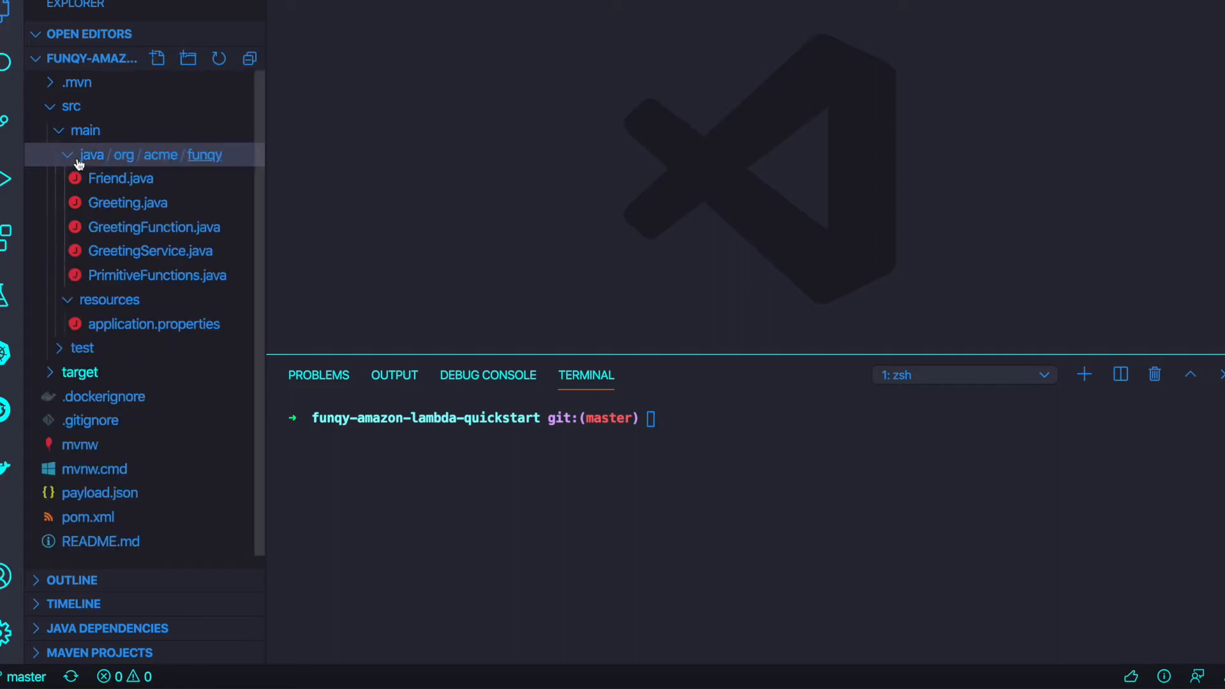
{"action": "left_click", "coordinate": [121, 178]}
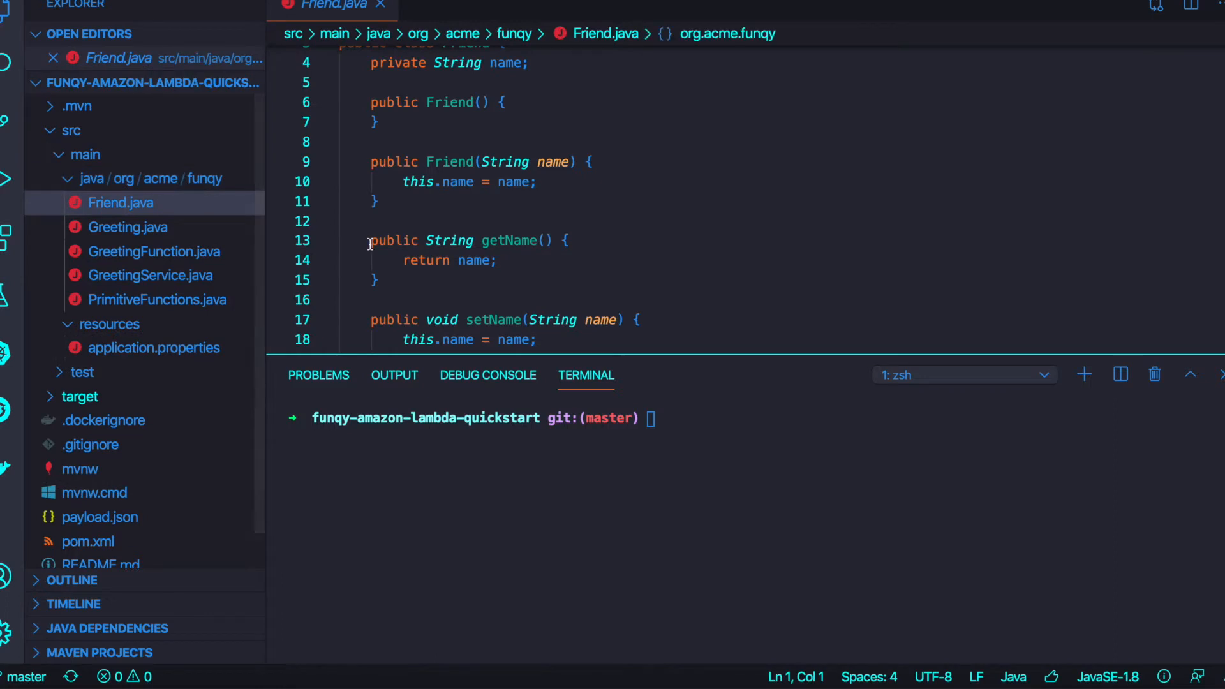
{"action": "scroll", "scroll_direction": "up", "scroll_amount": 3}
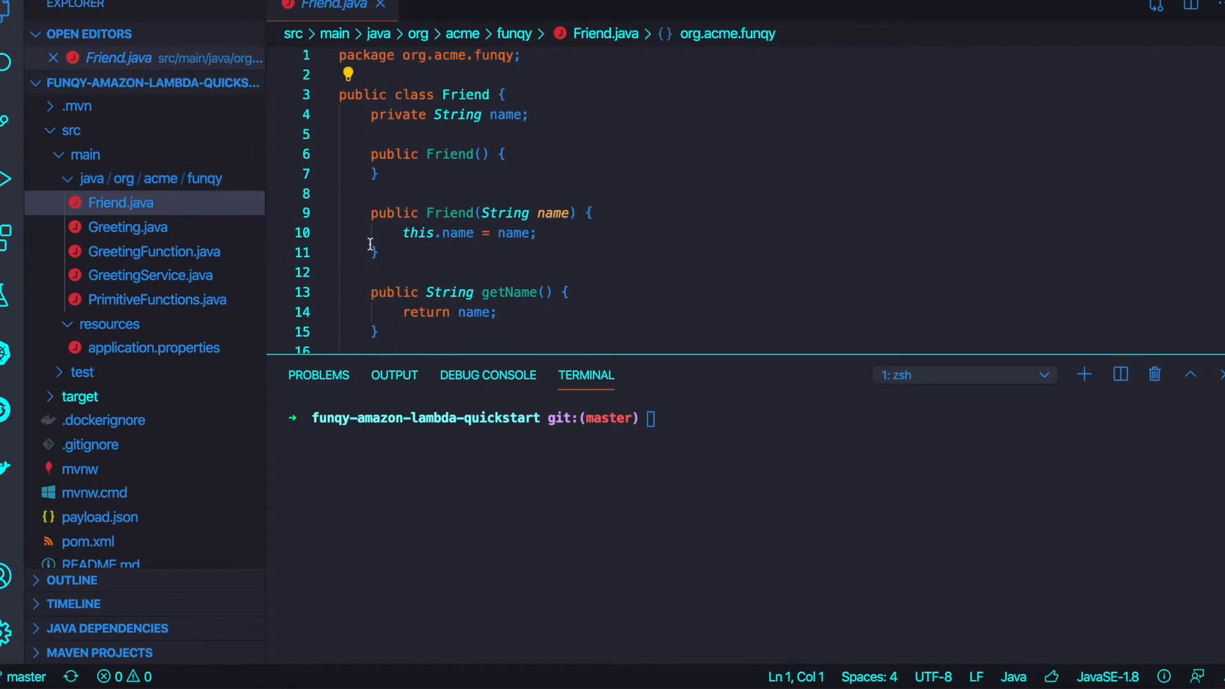
{"action": "scroll", "scroll_direction": "down", "scroll_amount": 3}
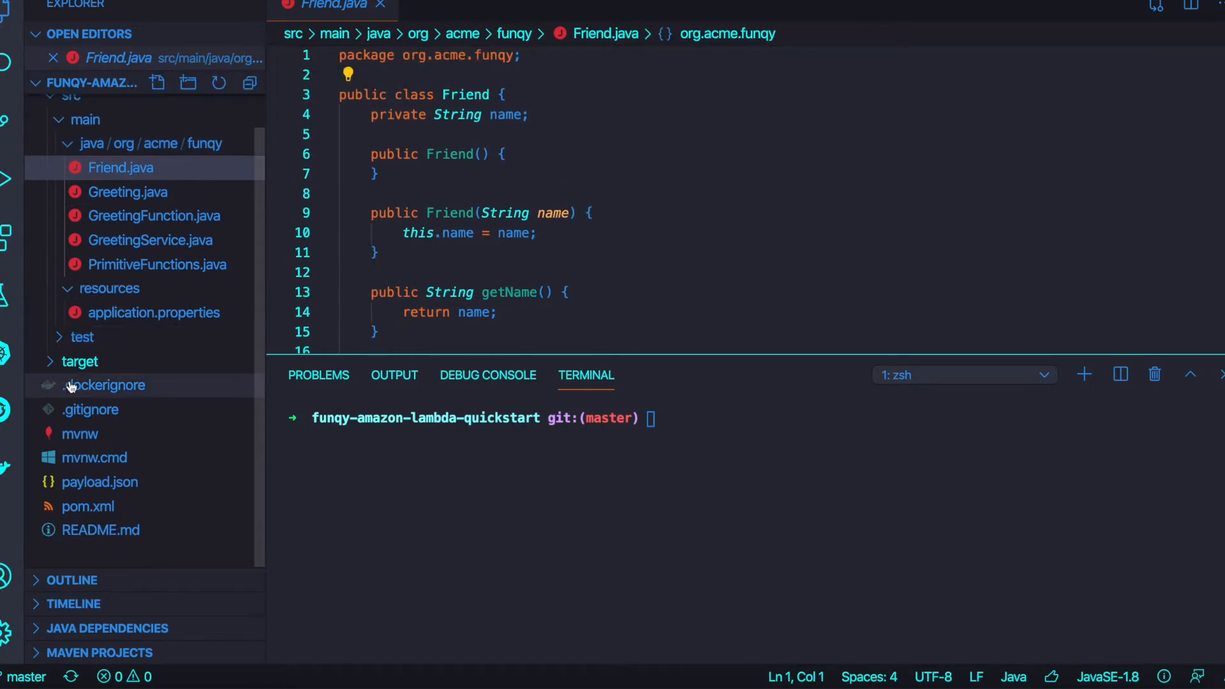
{"action": "left_click", "coordinate": [87, 507]}
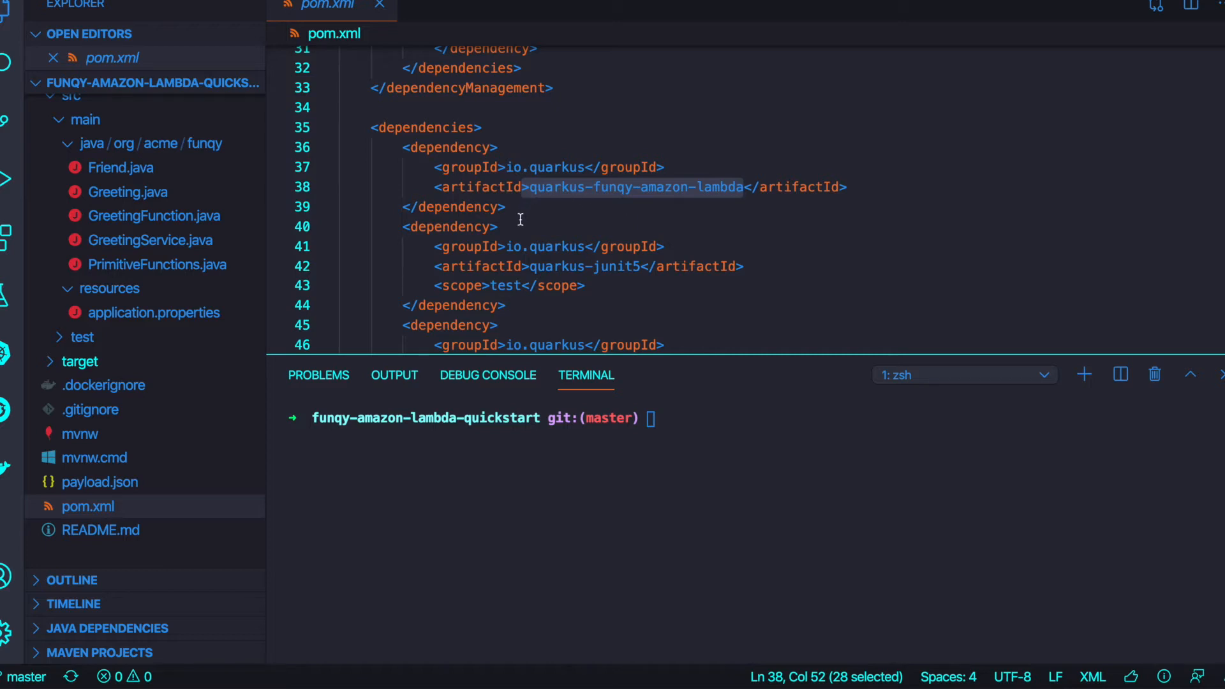
{"action": "mouse_move", "coordinate": [447, 214]}
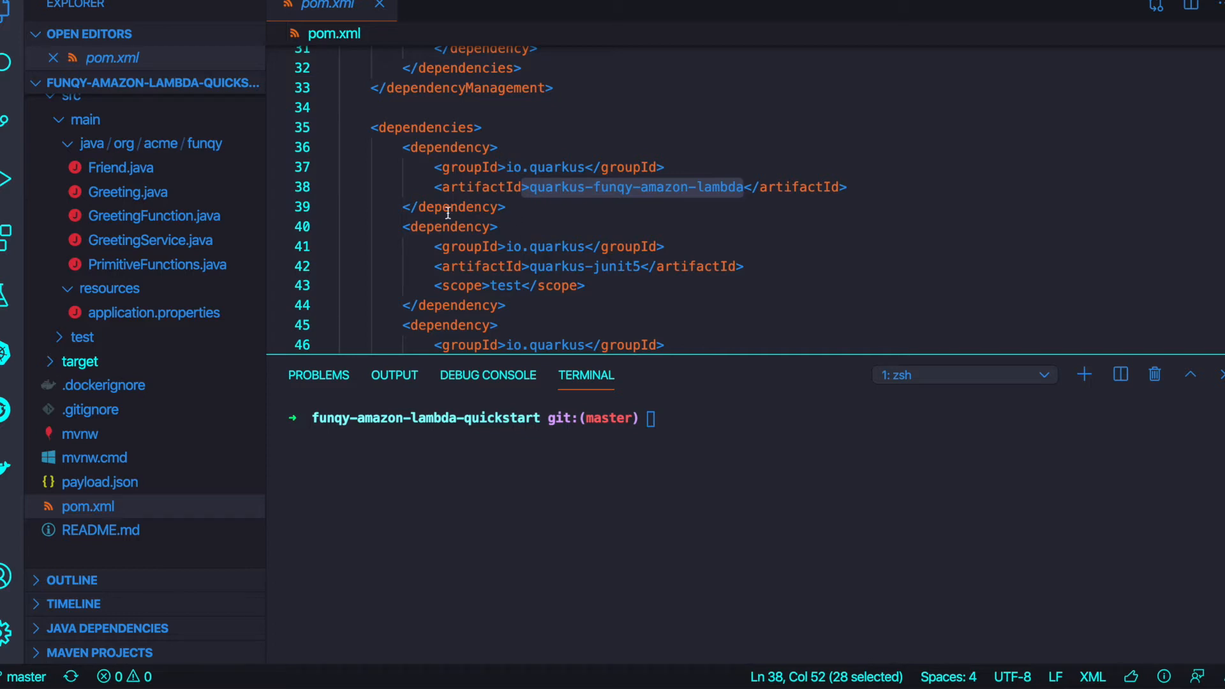
{"action": "mouse_move", "coordinate": [127, 192]}
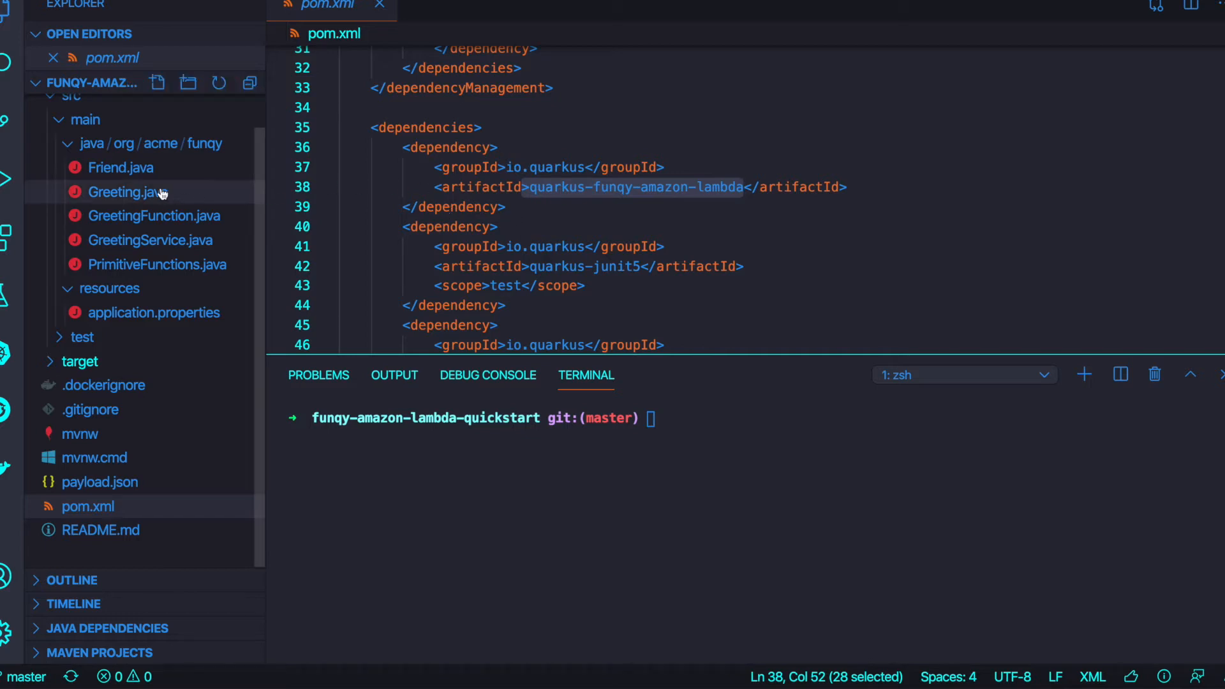
Look through the Friend.java, Greeting.java and GreetingService.java classes
{"action": "left_click", "coordinate": [121, 168]}
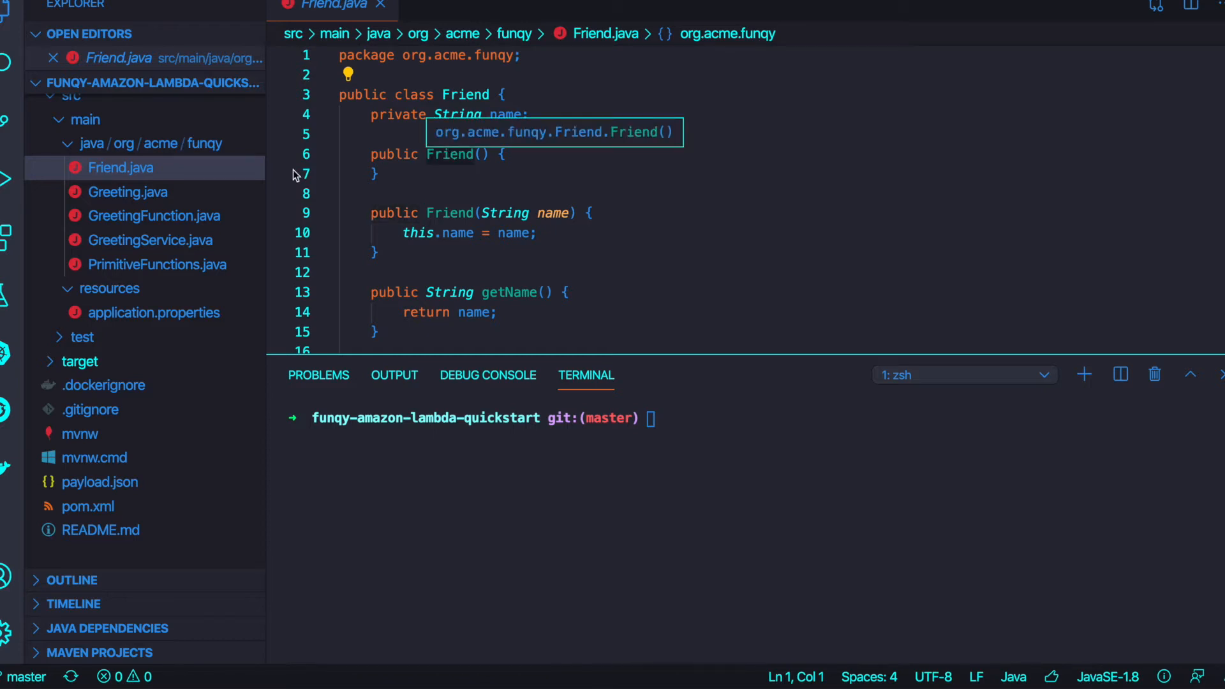
{"action": "left_click", "coordinate": [126, 191]}
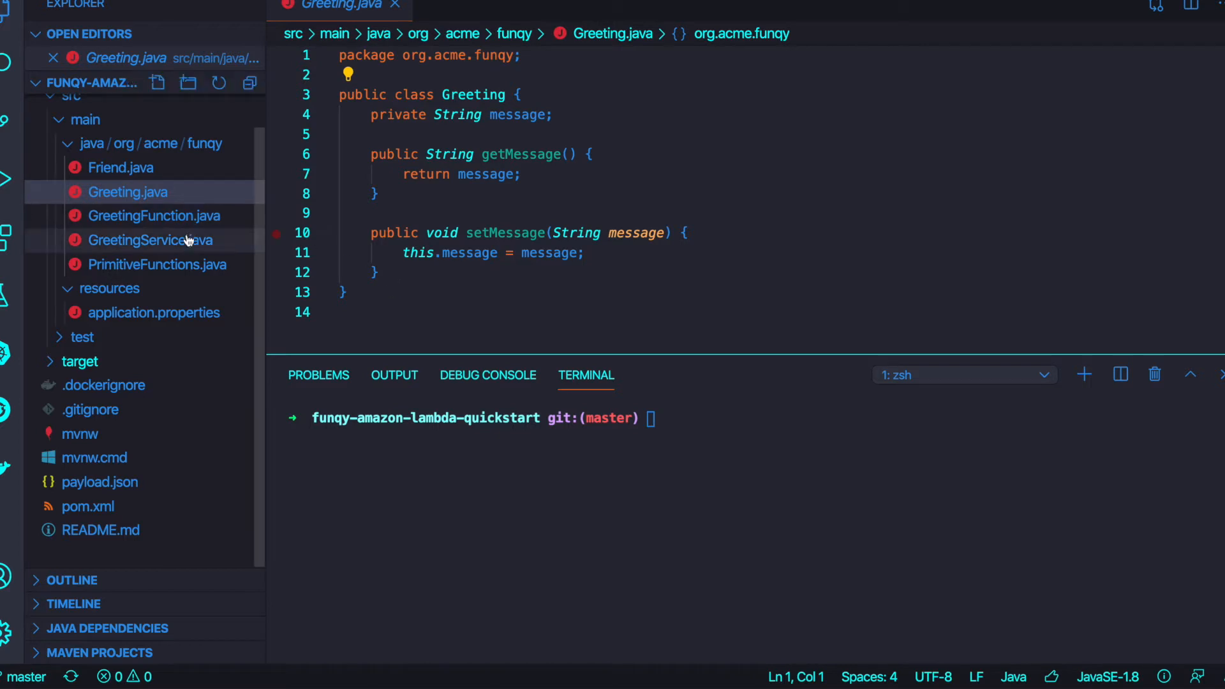
{"action": "left_click", "coordinate": [152, 240]}
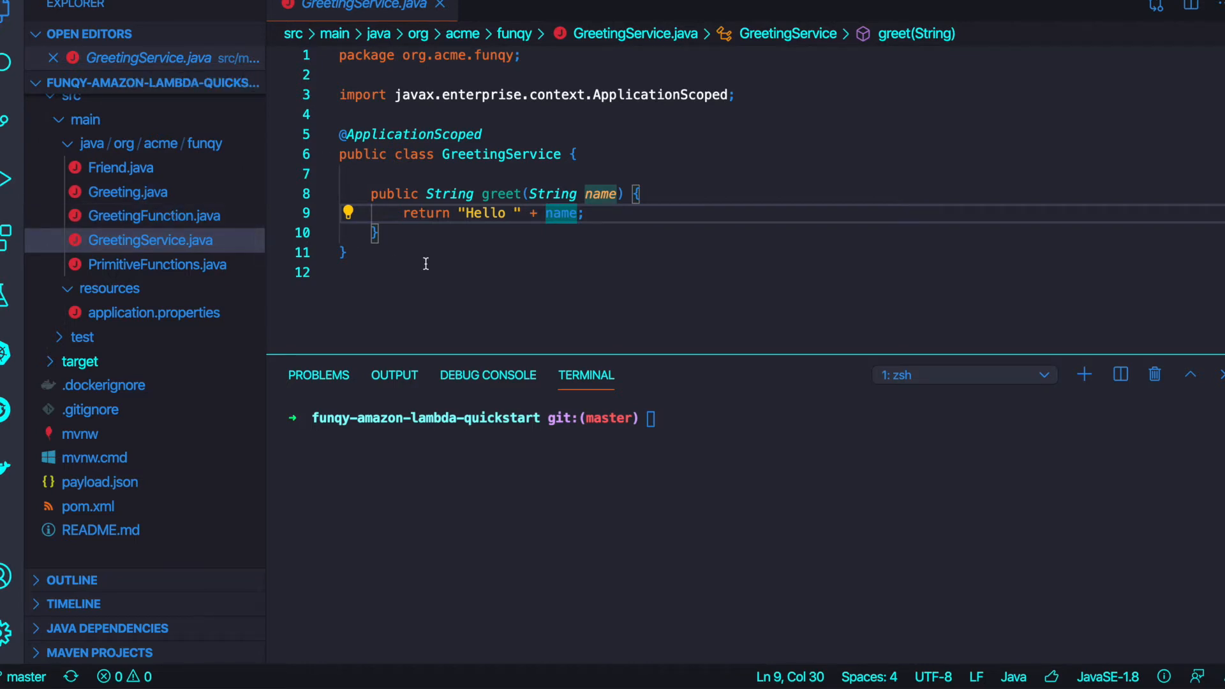
{"action": "left_click", "coordinate": [154, 215]}
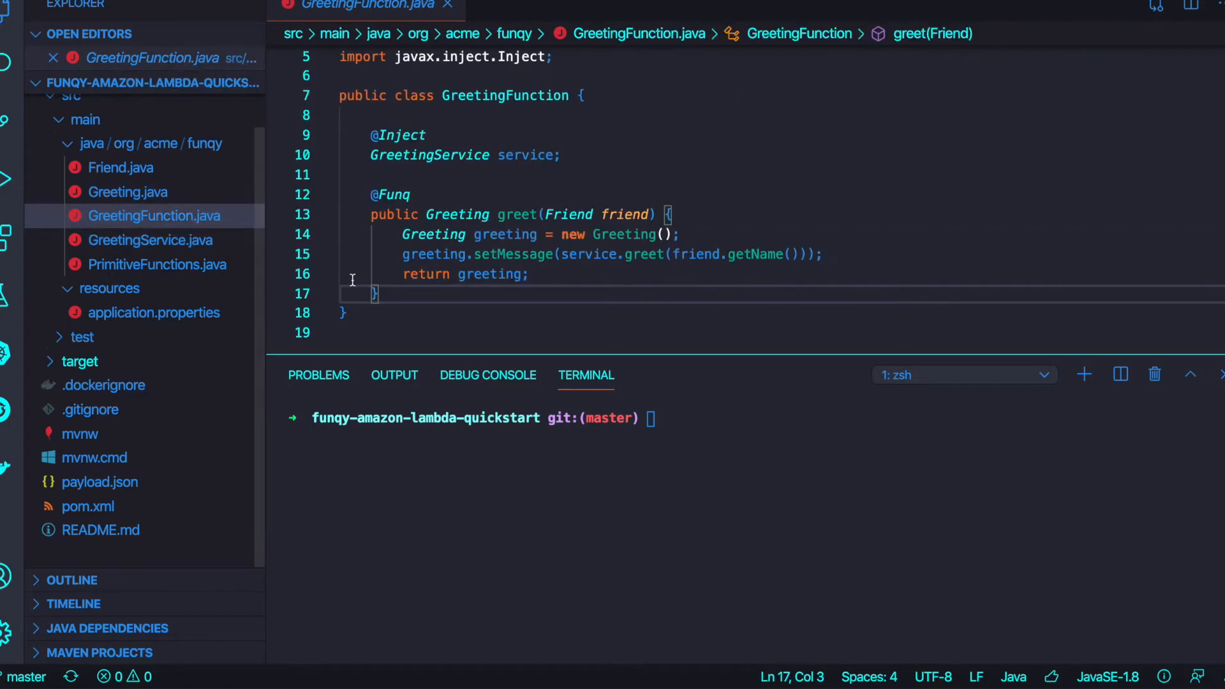
{"action": "scroll", "scroll_direction": "up", "scroll_amount": 3}
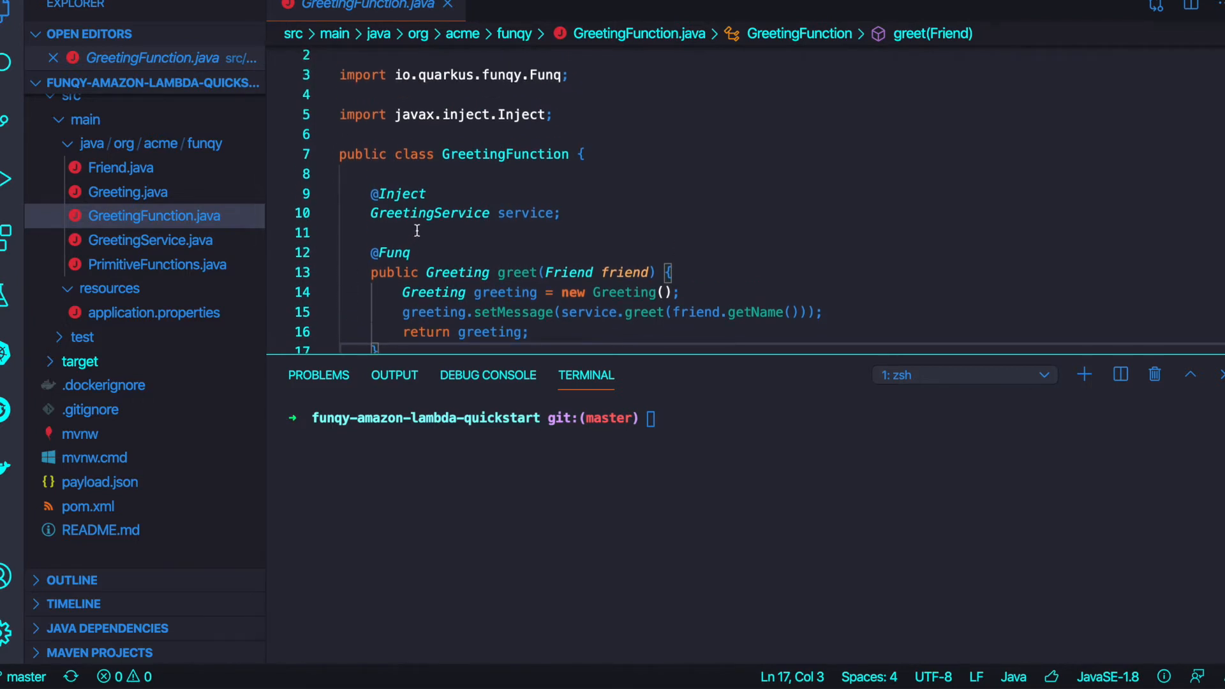
{"action": "scroll", "scroll_direction": "down", "scroll_amount": 3}
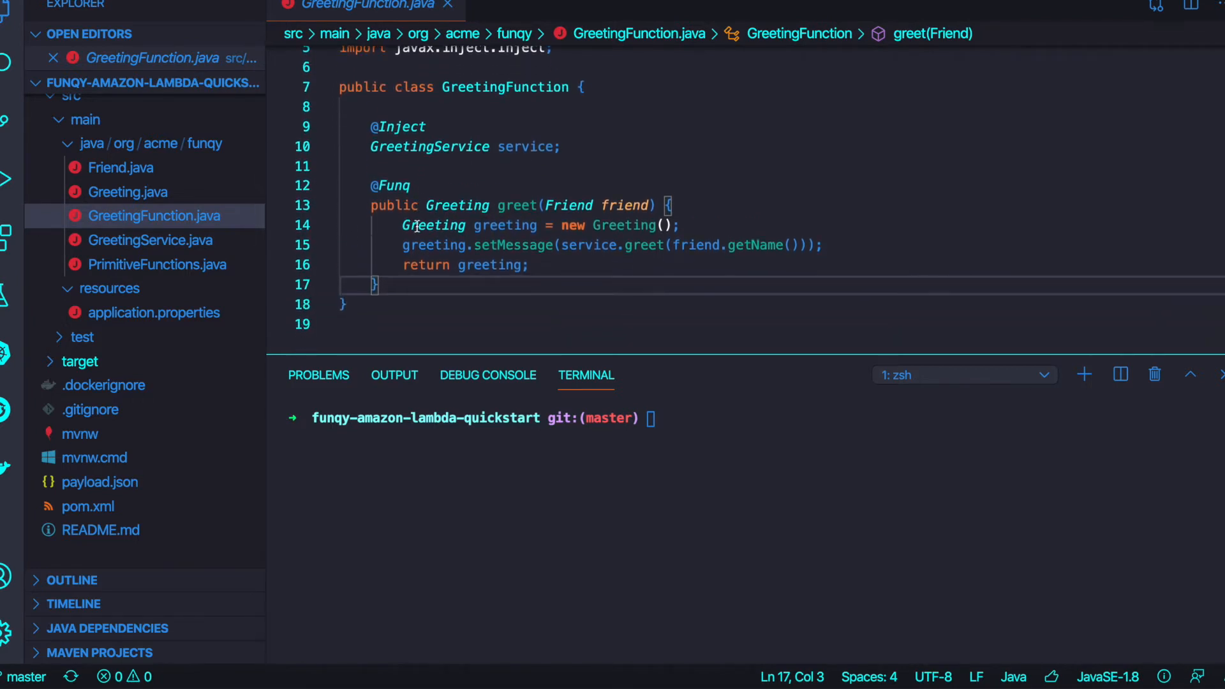
{"action": "mouse_move", "coordinate": [428, 146]}
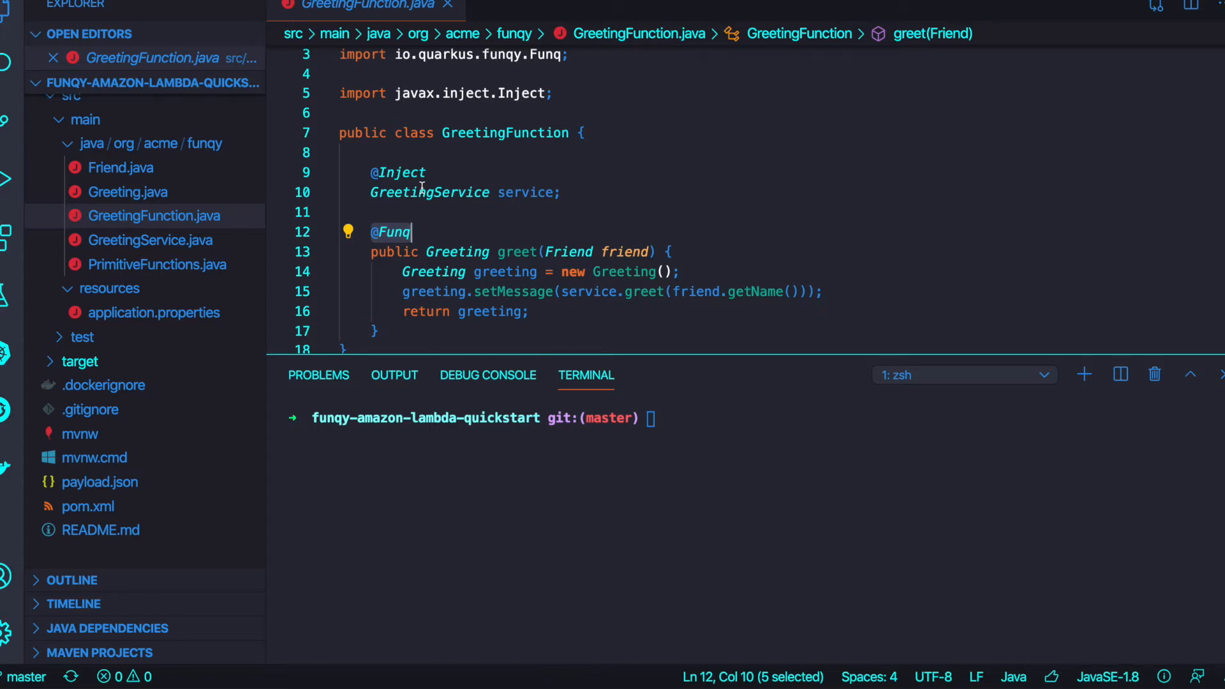
{"action": "scroll", "scroll_direction": "down", "scroll_amount": 3}
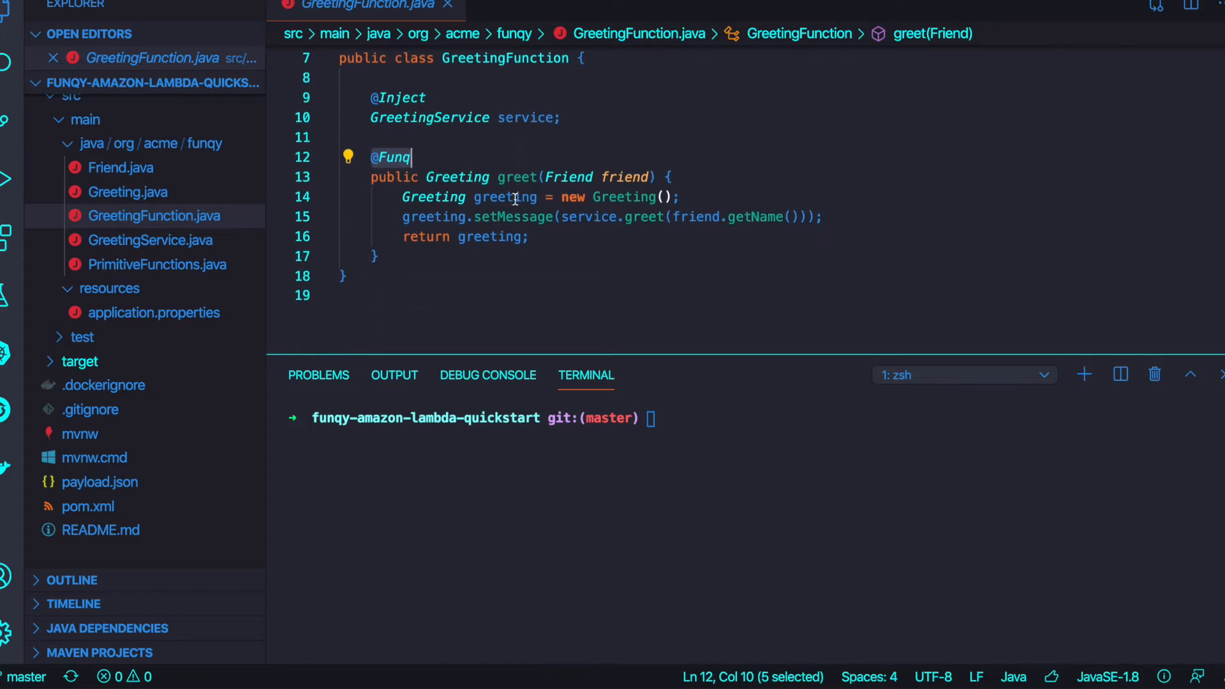
{"action": "mouse_move", "coordinate": [508, 216]}
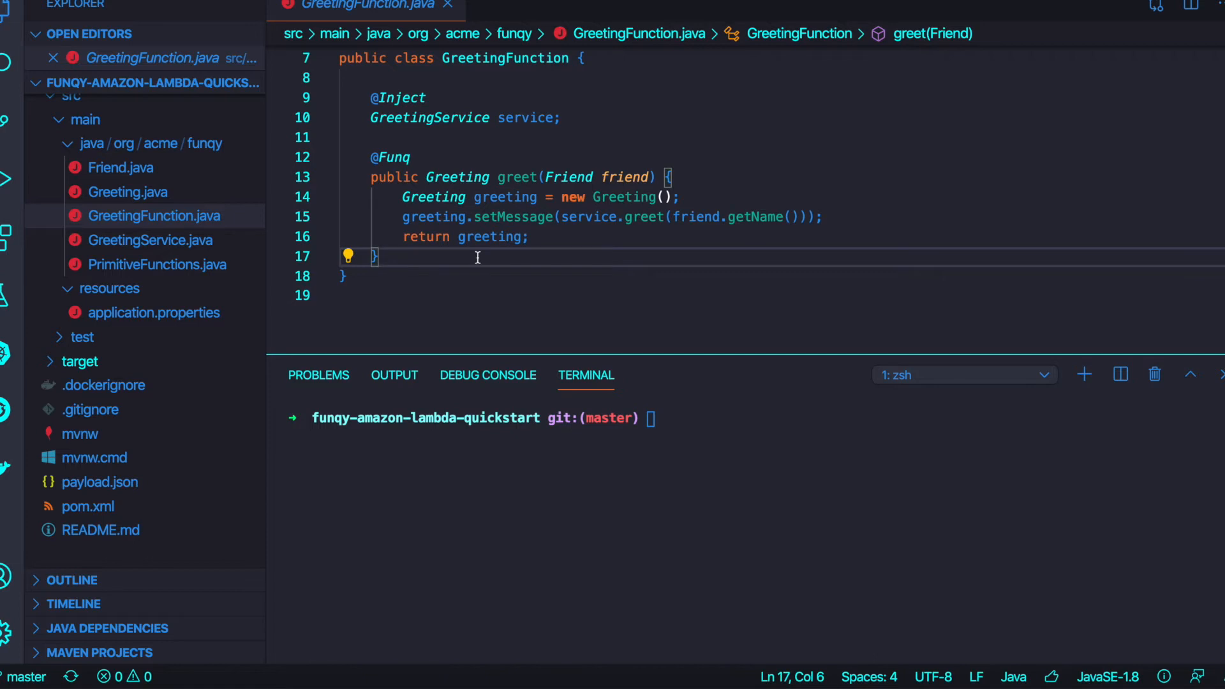
Scroll through PrimitiveFunctions.java's hello, toLowerCase and doubleIt functions, then reopen GreetingService.java
{"action": "left_click", "coordinate": [157, 264]}
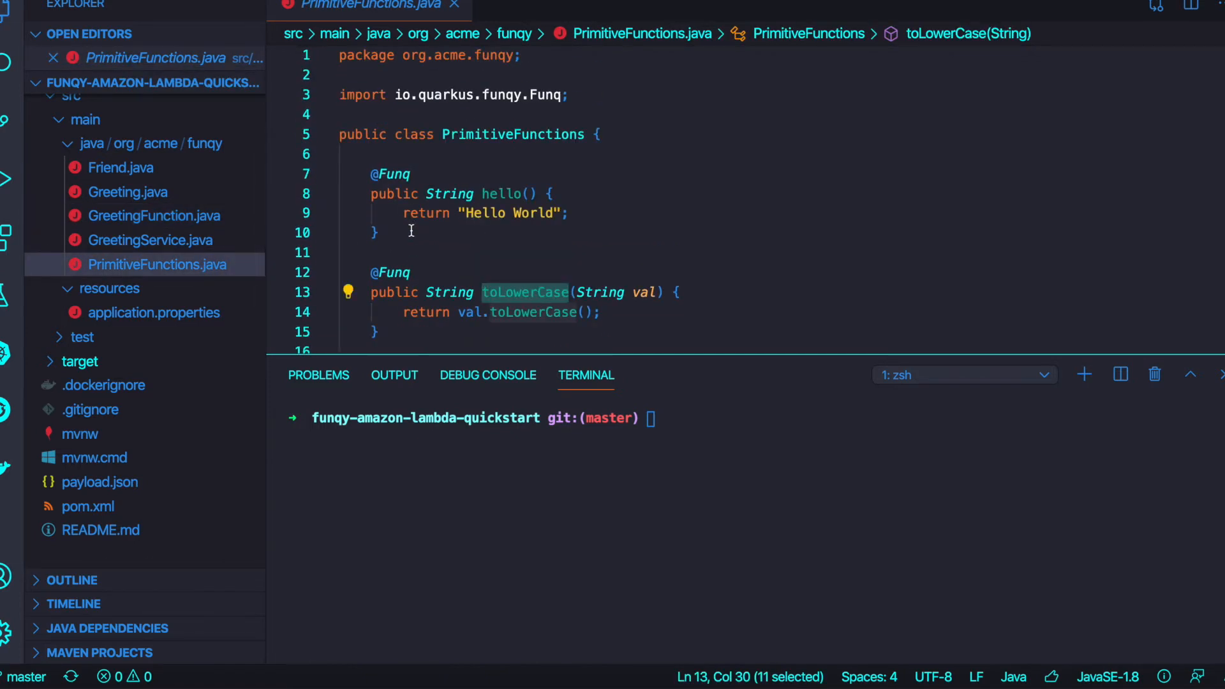
{"action": "scroll", "scroll_direction": "down", "scroll_amount": 3}
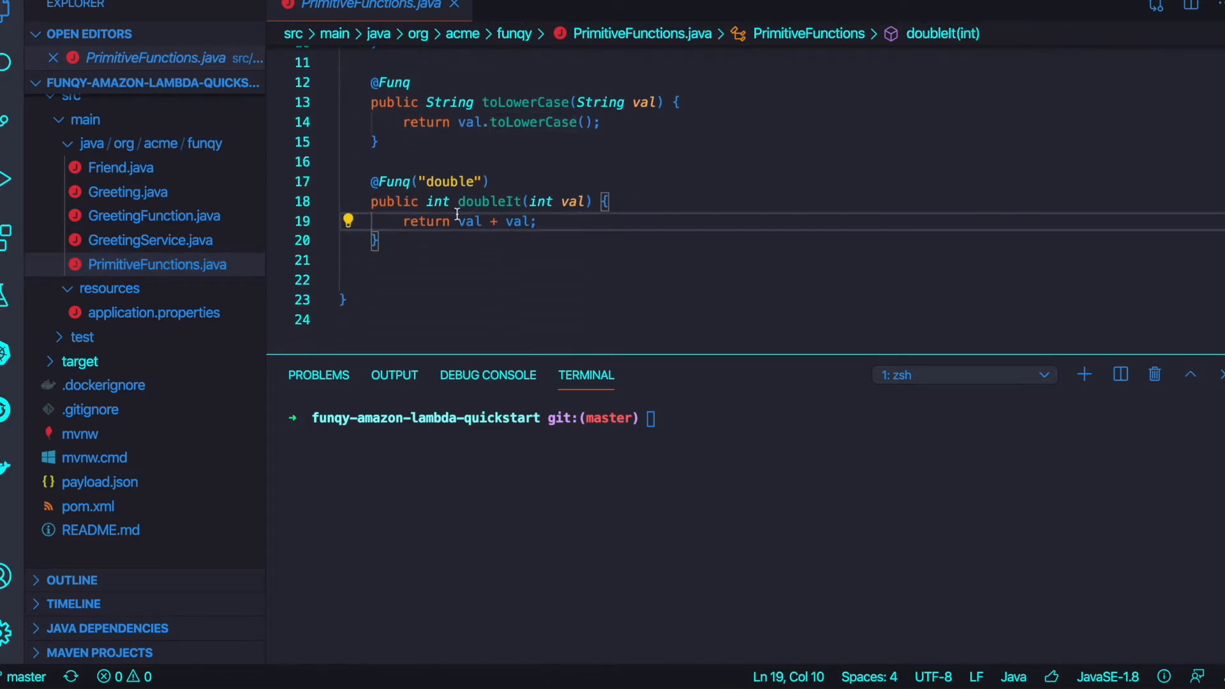
{"action": "mouse_move", "coordinate": [470, 248]}
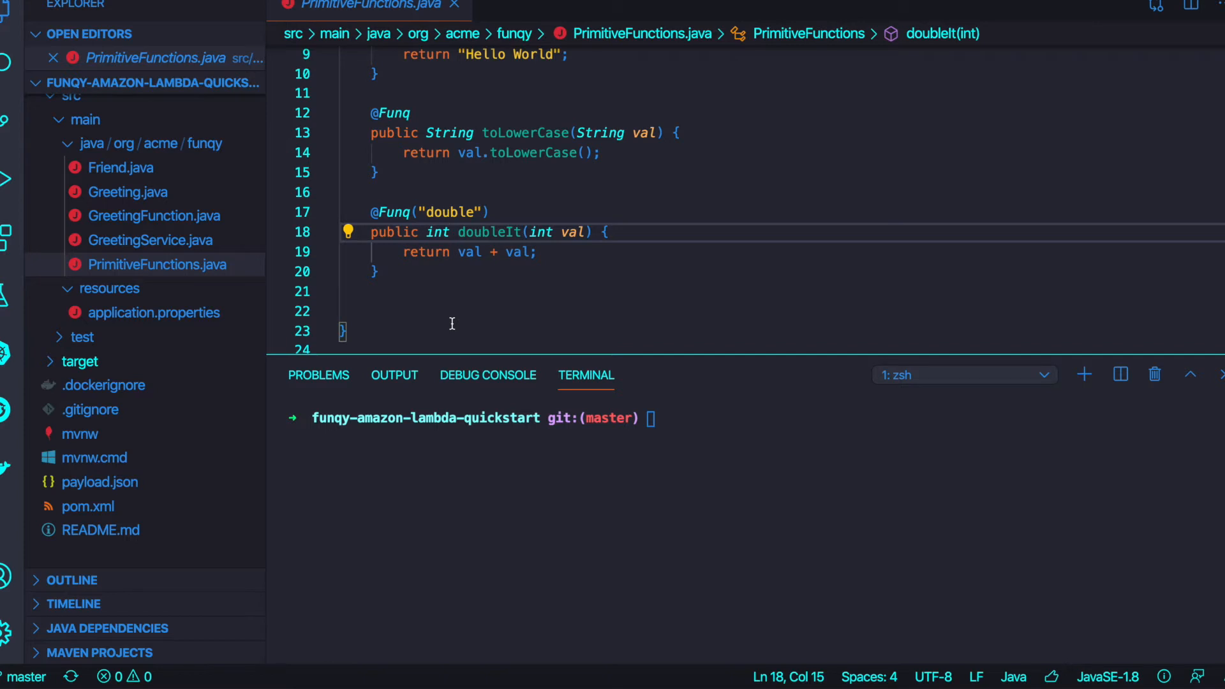
{"action": "mouse_move", "coordinate": [502, 334]}
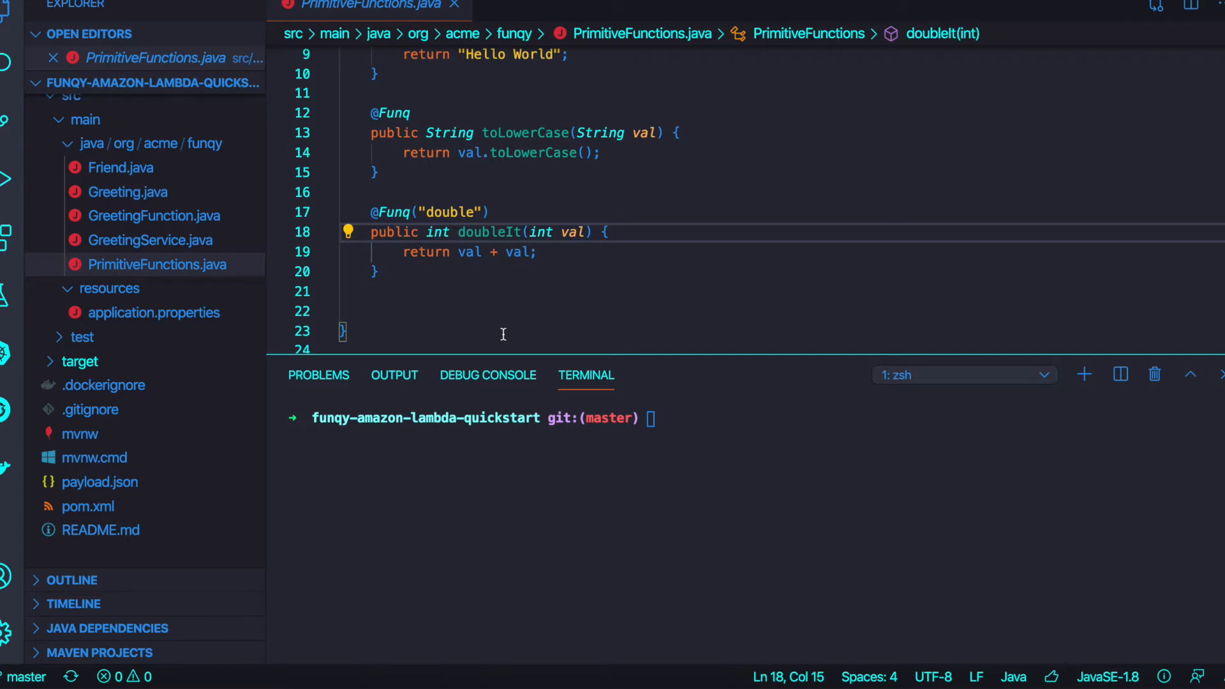
{"action": "left_click", "coordinate": [145, 240]}
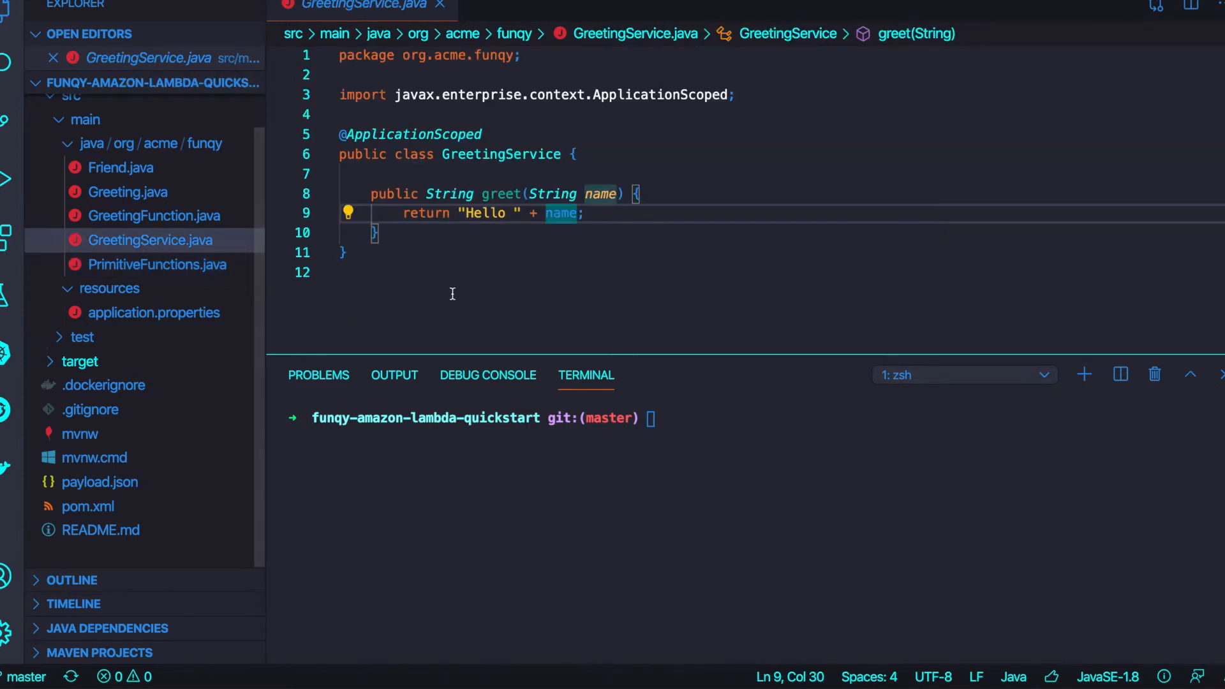
{"action": "left_click", "coordinate": [474, 496]}
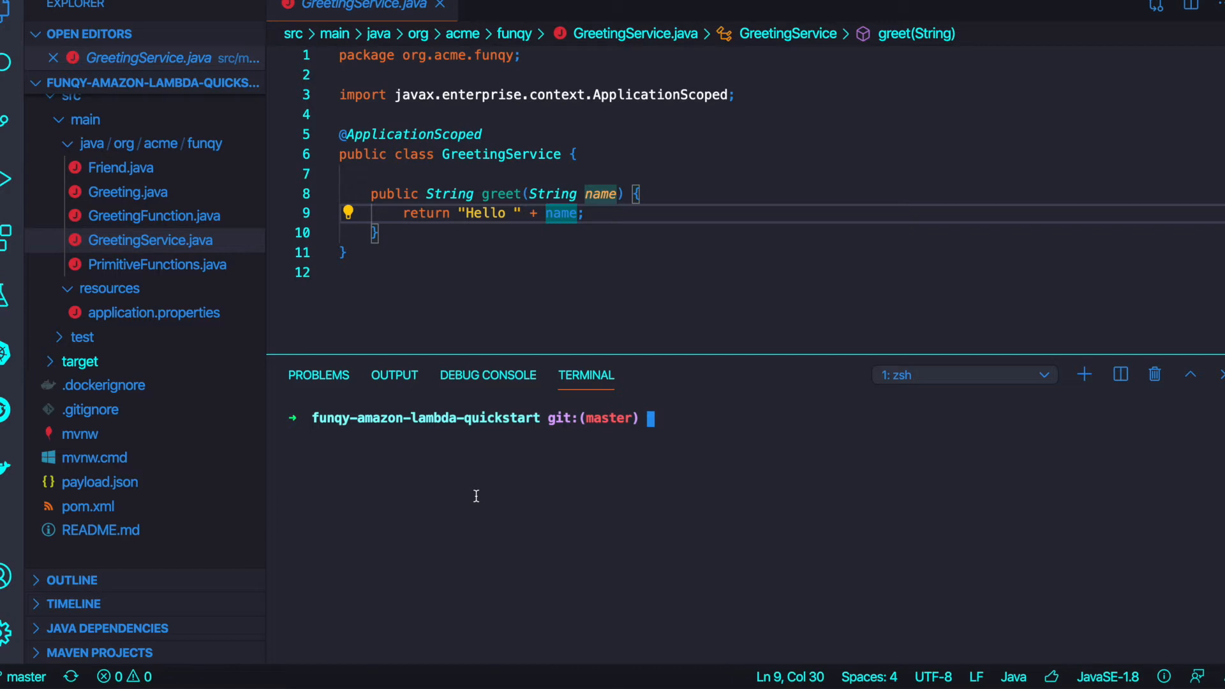
Run mvn clean package -DskipTests in the terminal until BUILD SUCCESS
{"action": "type", "text": "mvn cla"}
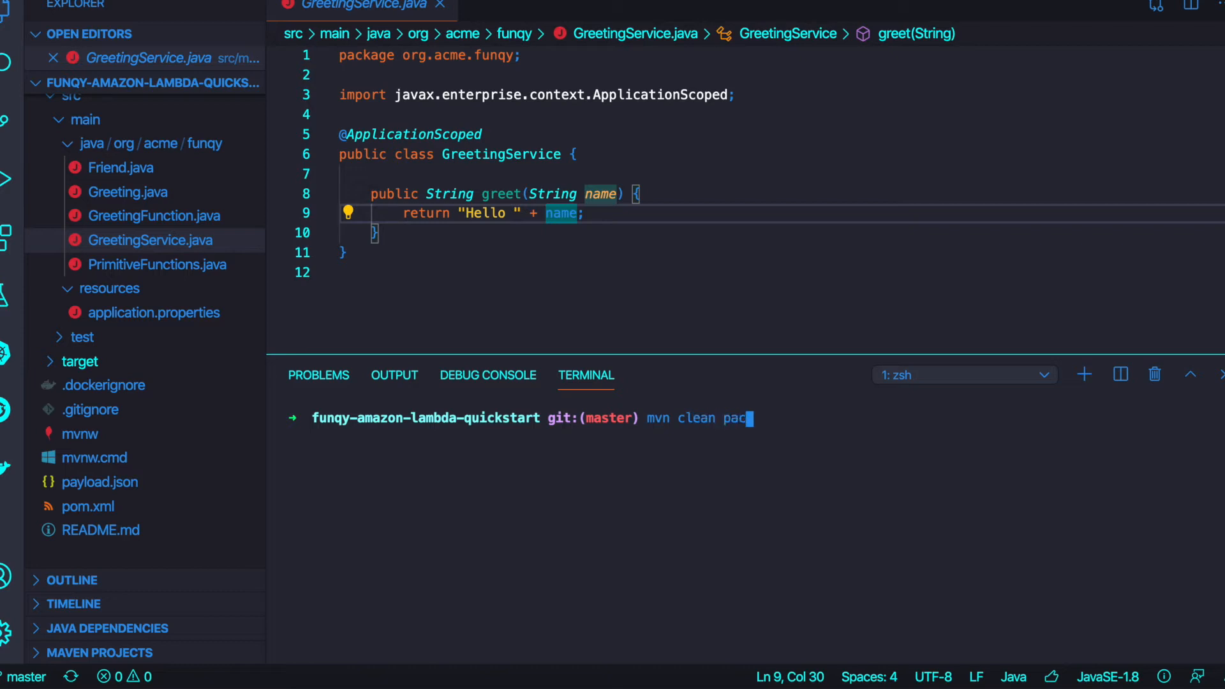
{"action": "type", "text": "kage -DskipTests"}
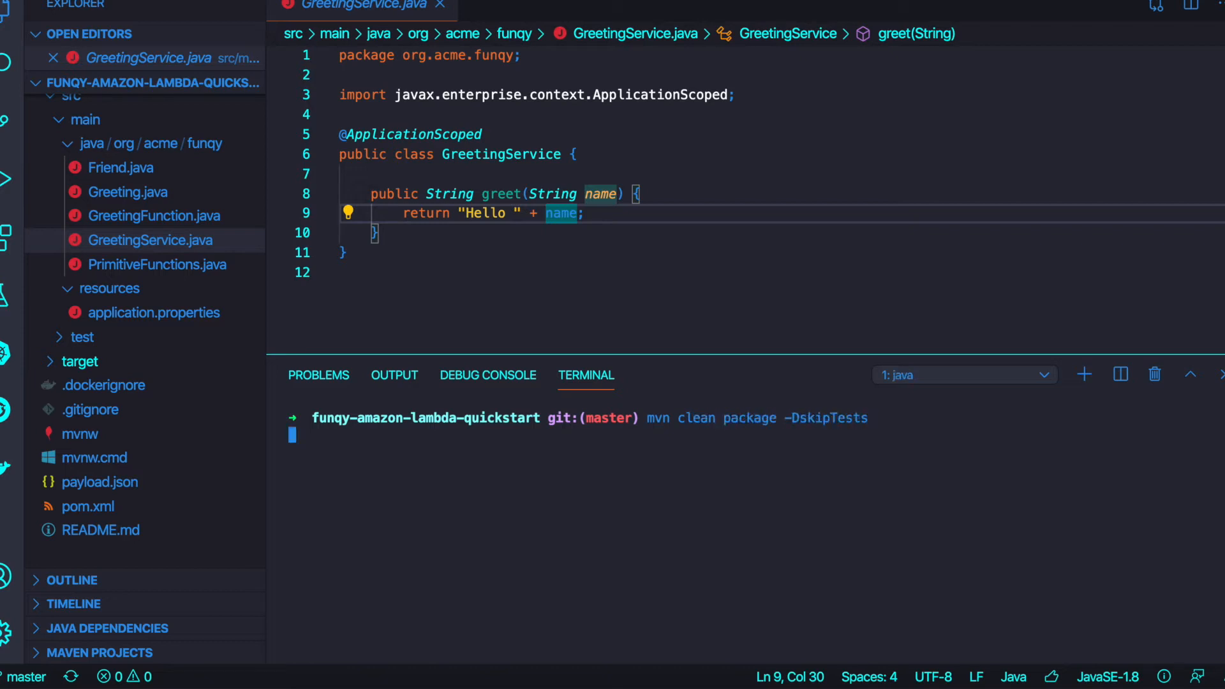
{"action": "key", "text": "Return"}
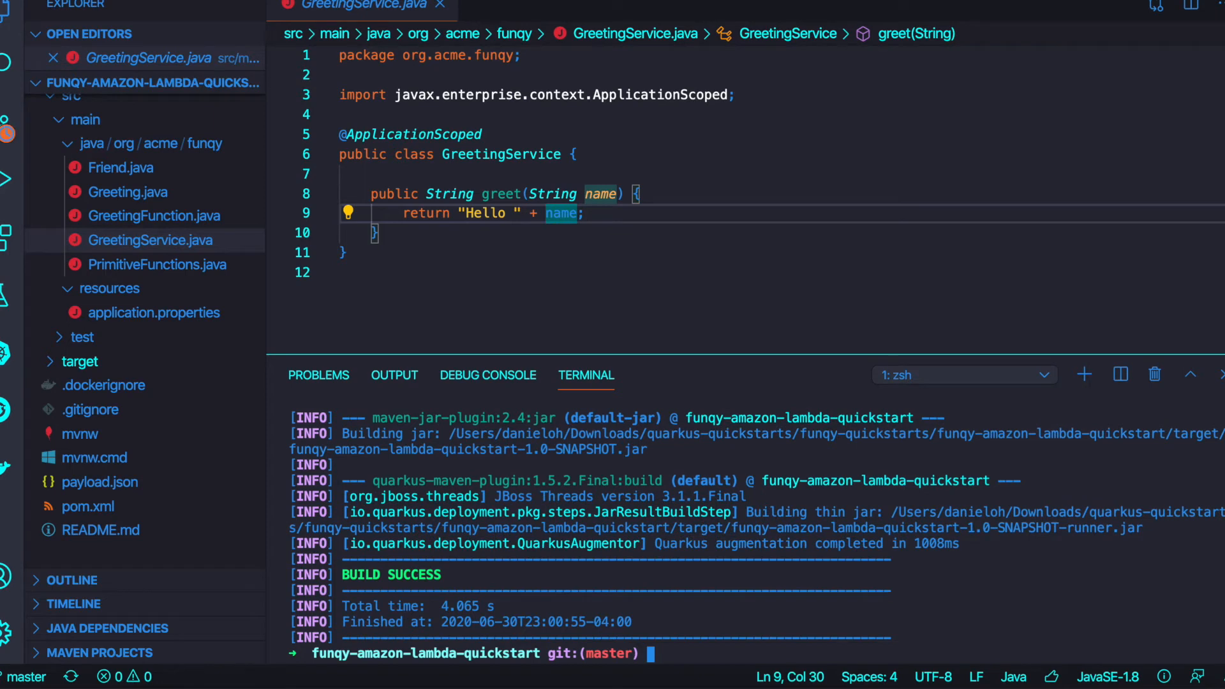
{"action": "mouse_move", "coordinate": [180, 414]}
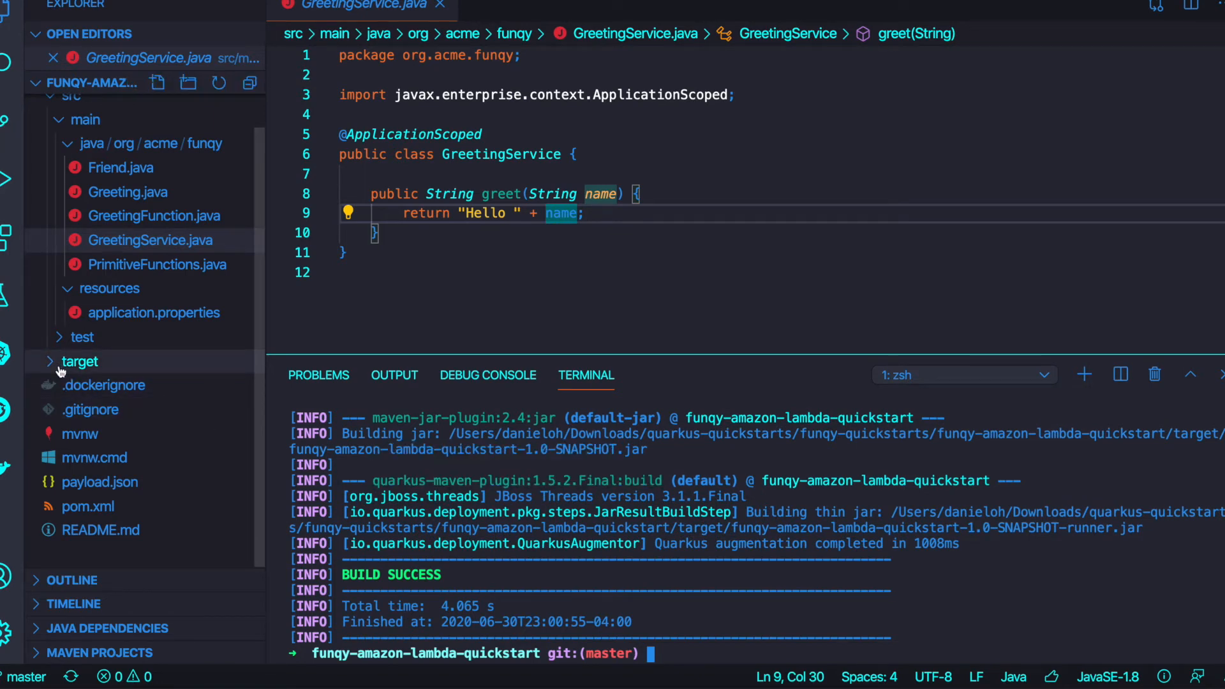
Expand target and compare sam.native.yaml with sam.jvm.yaml, then open payload.json
{"action": "left_click", "coordinate": [79, 361]}
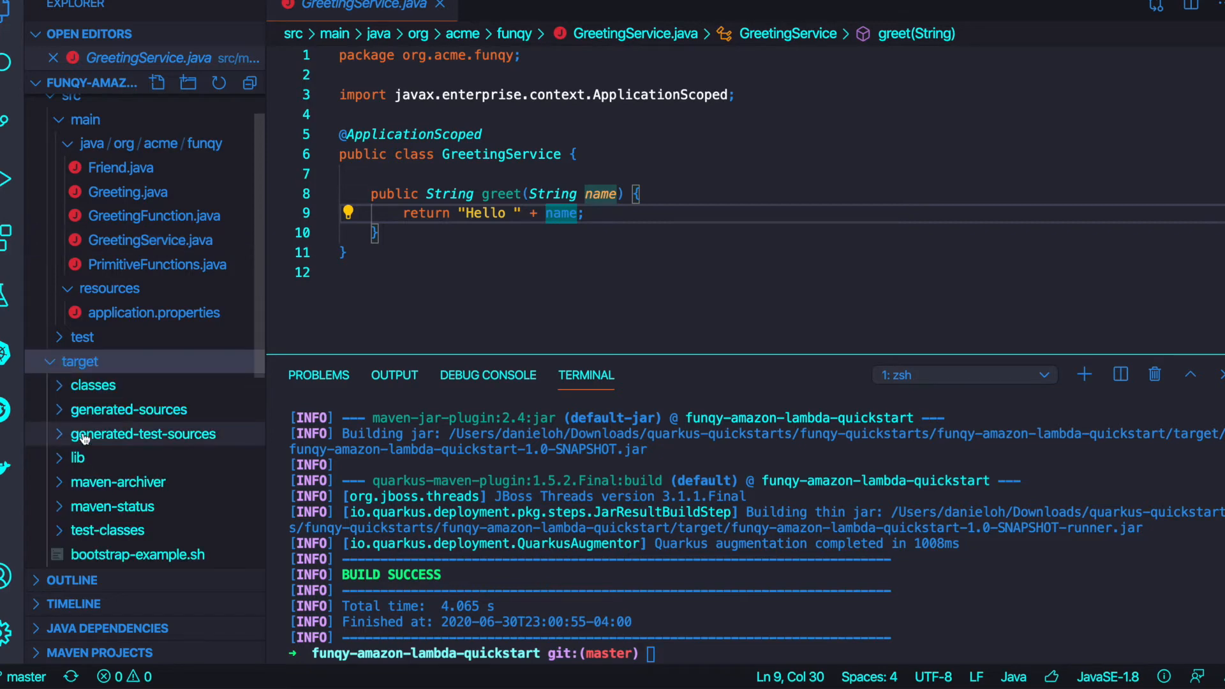
{"action": "scroll", "scroll_direction": "down", "scroll_amount": 3}
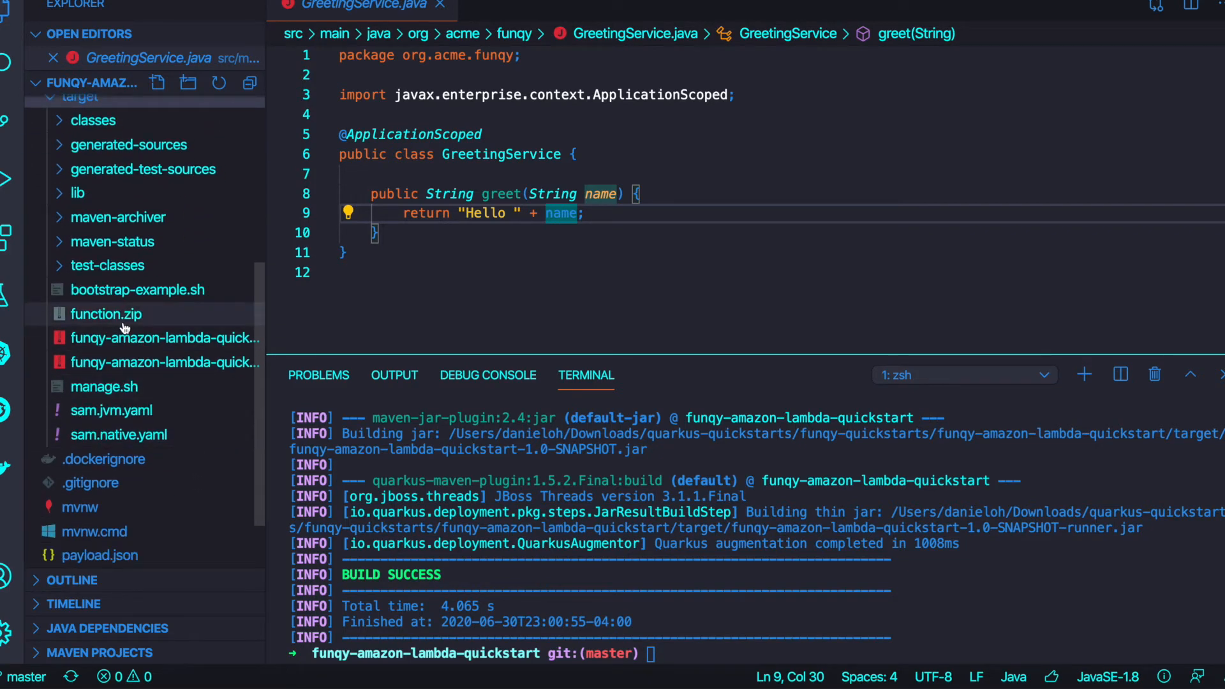
{"action": "mouse_move", "coordinate": [105, 314]}
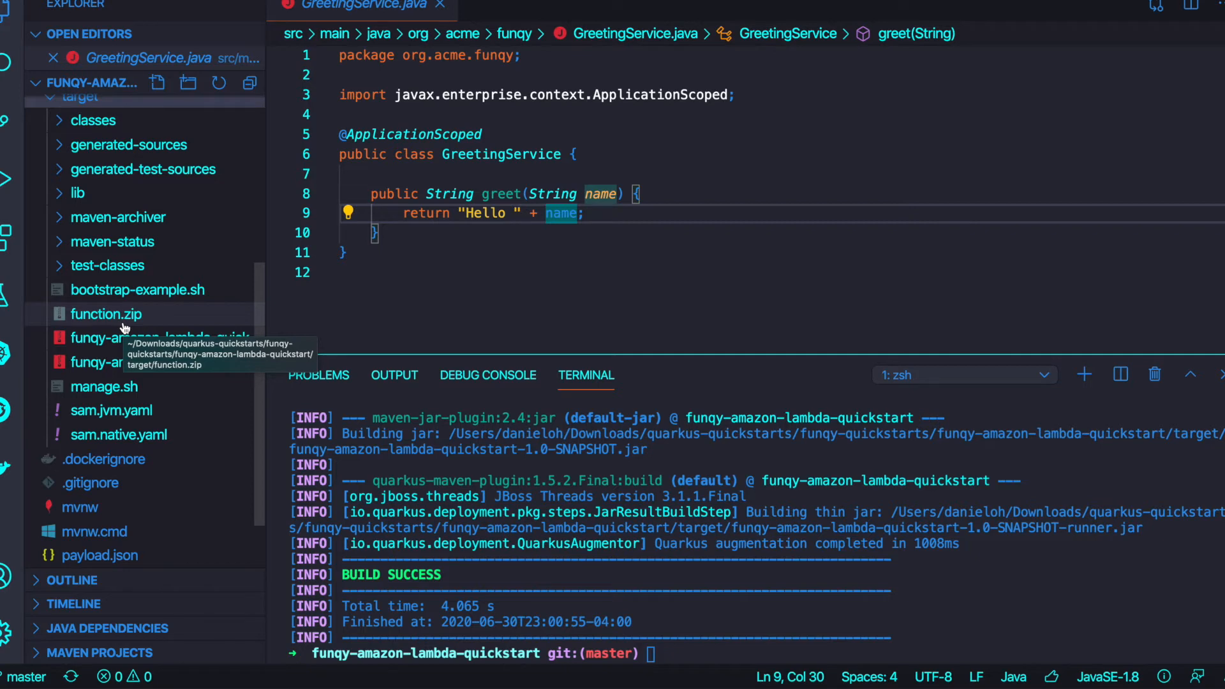
{"action": "mouse_move", "coordinate": [88, 435]}
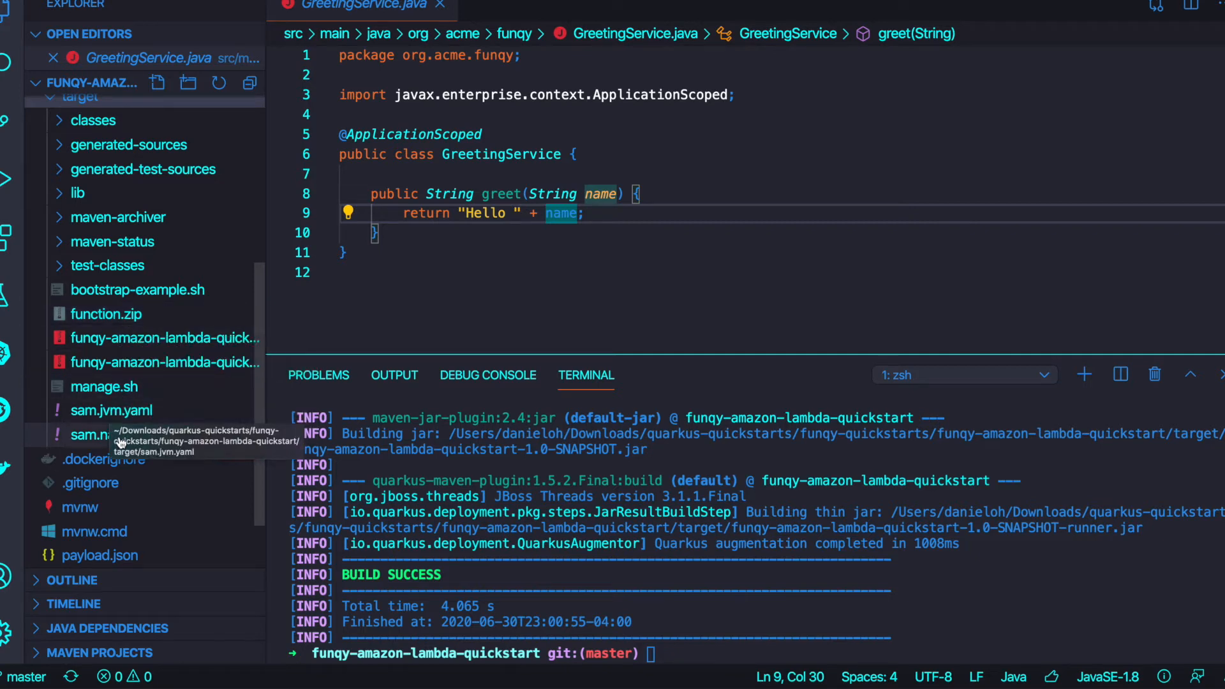
{"action": "scroll", "scroll_direction": "down", "scroll_amount": 3}
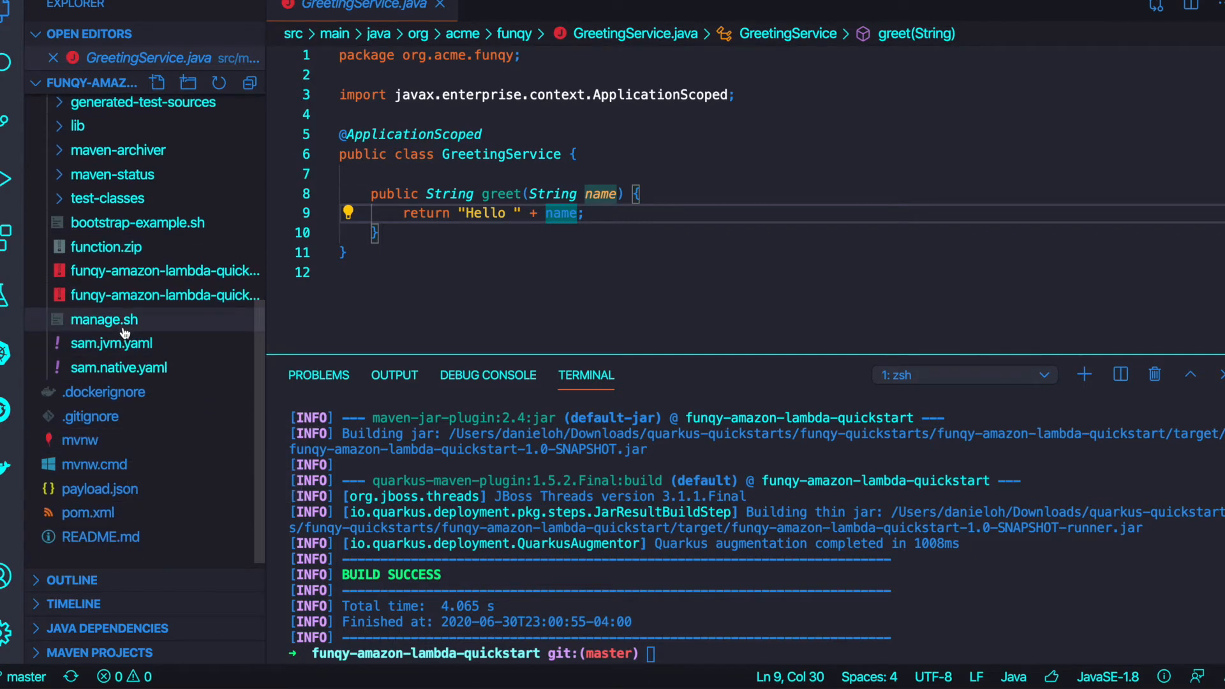
{"action": "mouse_move", "coordinate": [104, 319]}
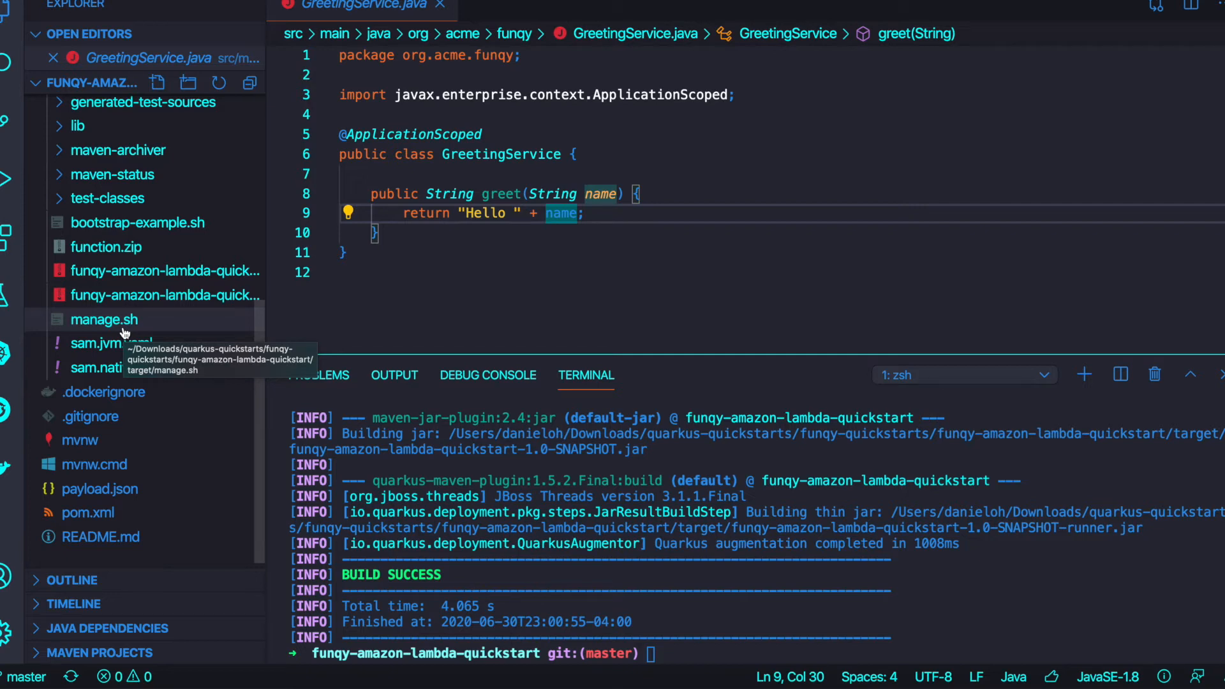
{"action": "mouse_move", "coordinate": [149, 351]}
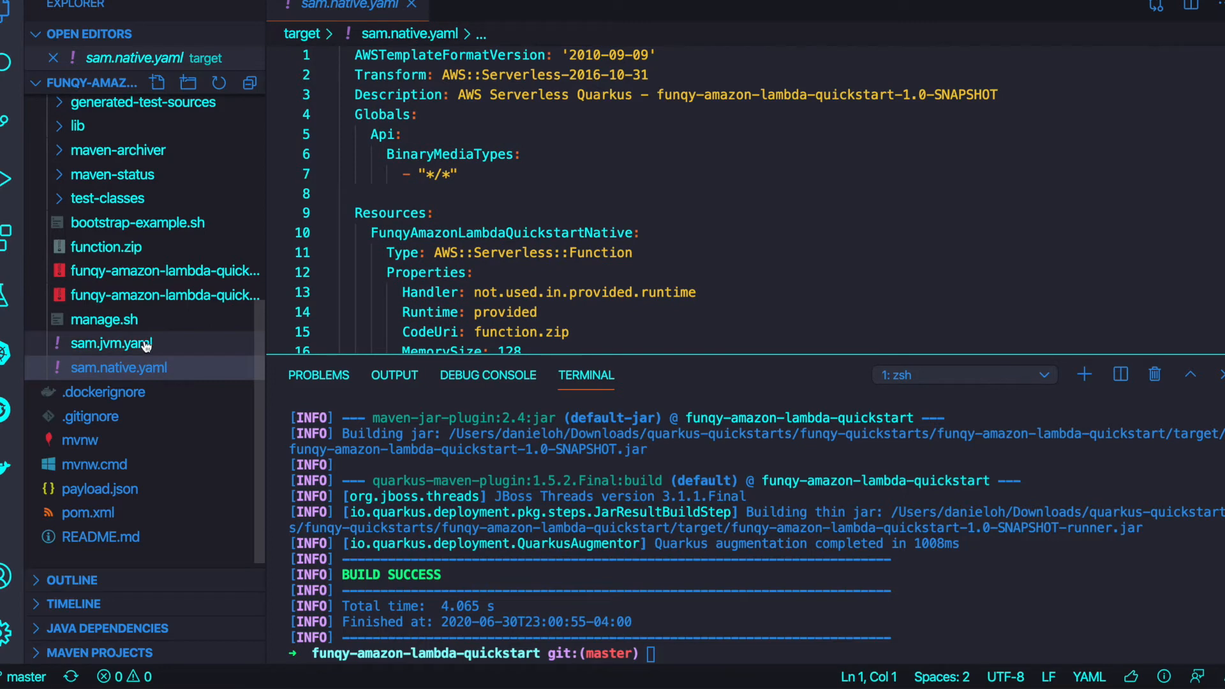
{"action": "mouse_move", "coordinate": [149, 368]}
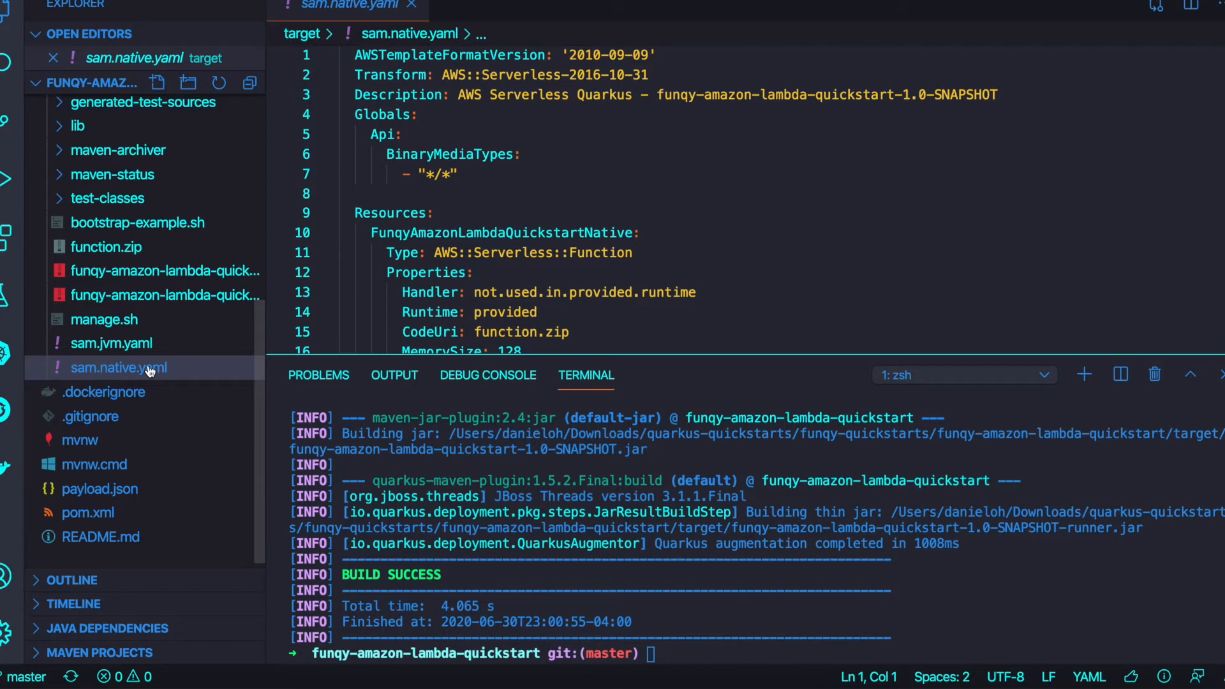
{"action": "left_click", "coordinate": [111, 343]}
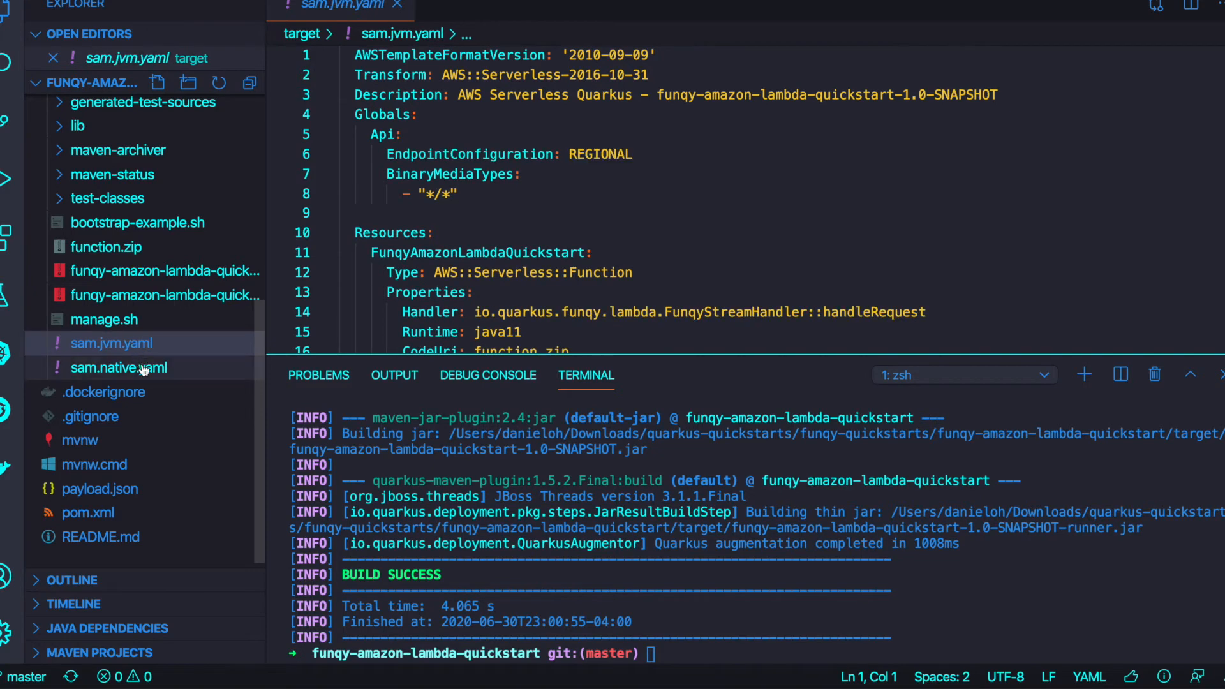
{"action": "left_click", "coordinate": [119, 368]}
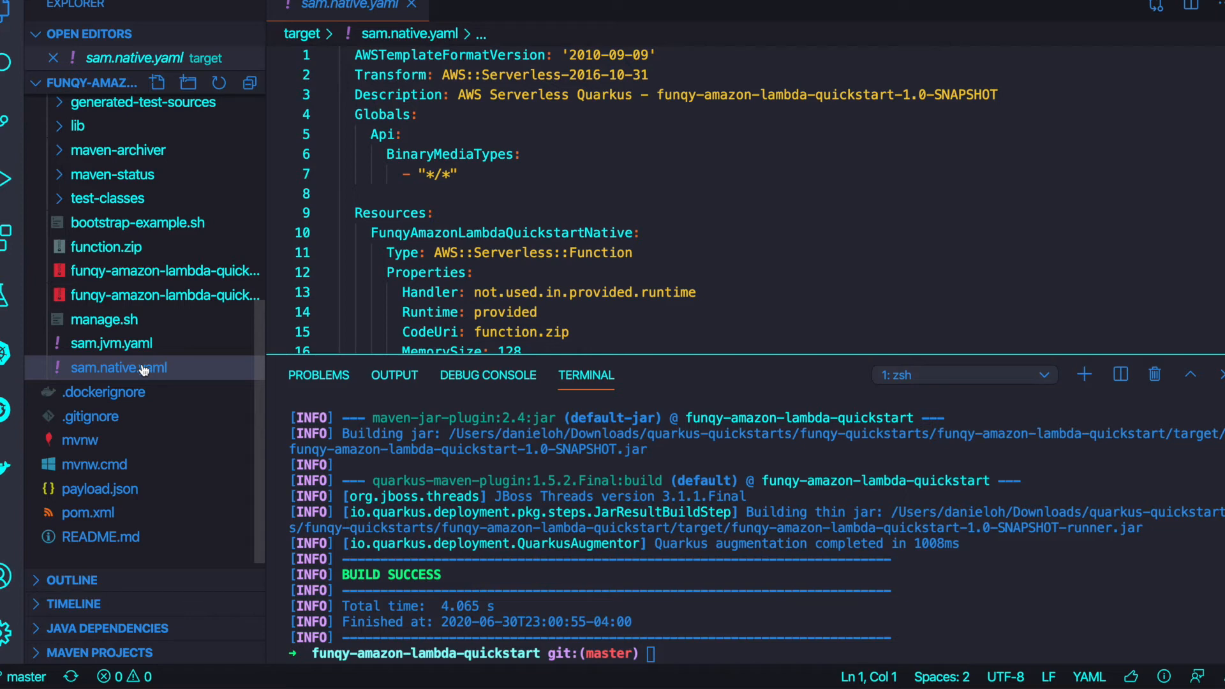
{"action": "mouse_move", "coordinate": [112, 343]}
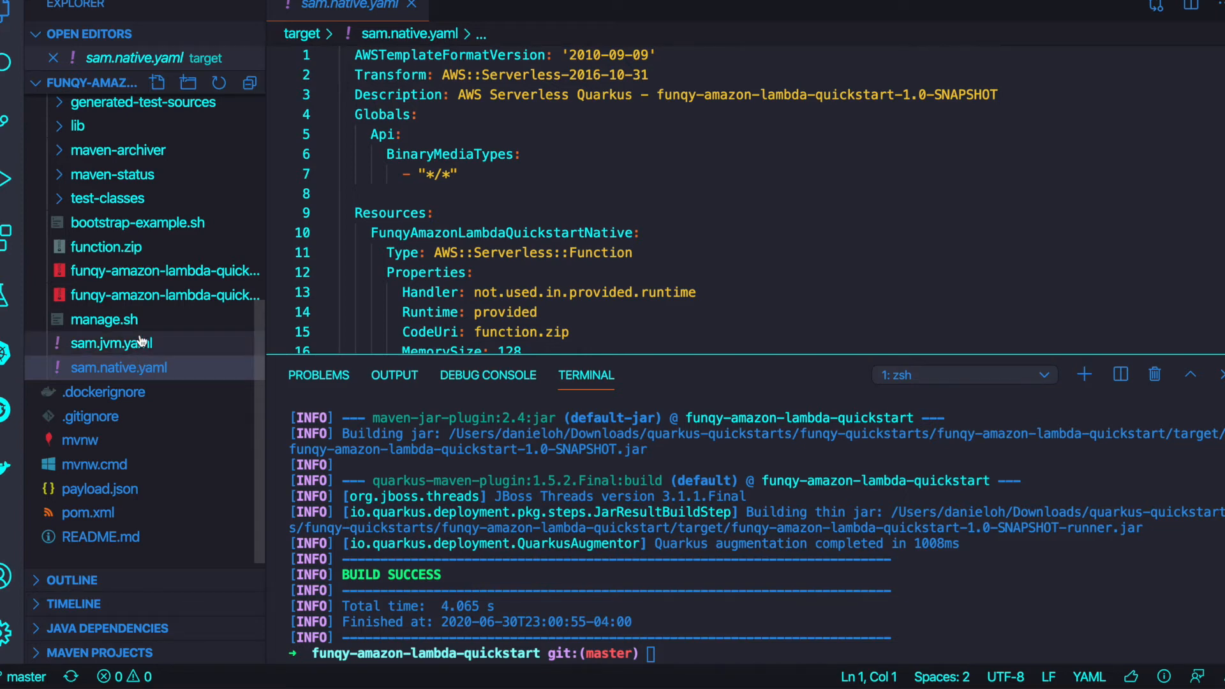
{"action": "left_click", "coordinate": [111, 342]}
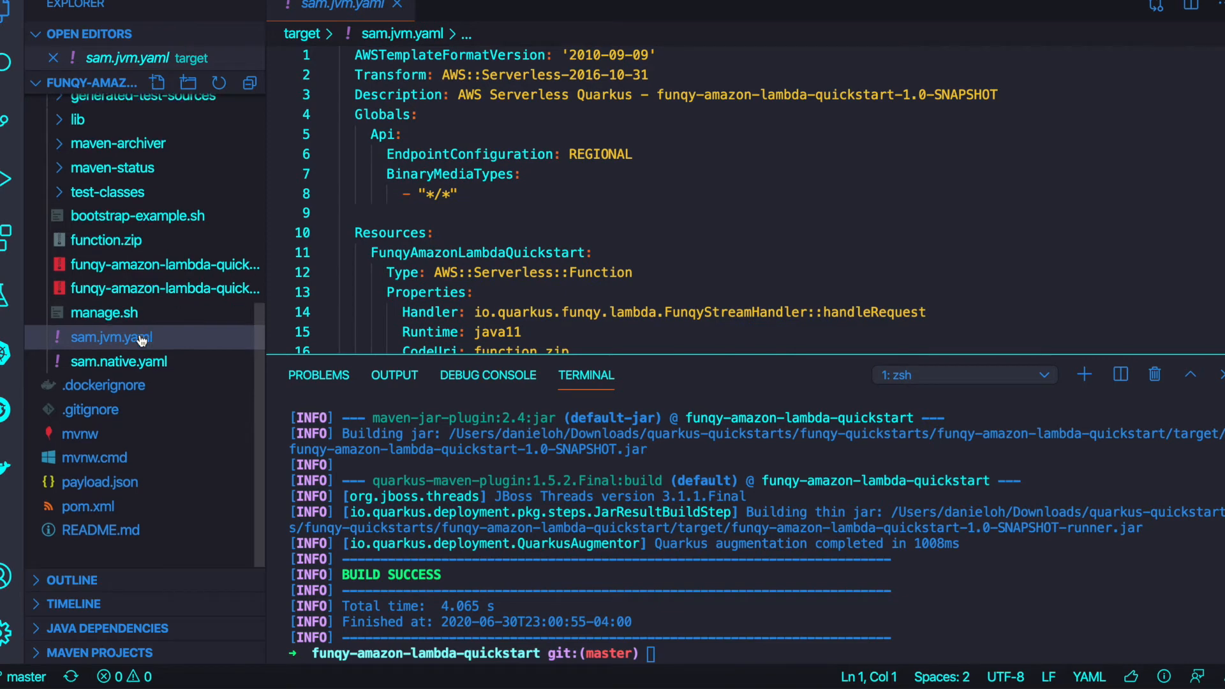
{"action": "left_click", "coordinate": [101, 482]}
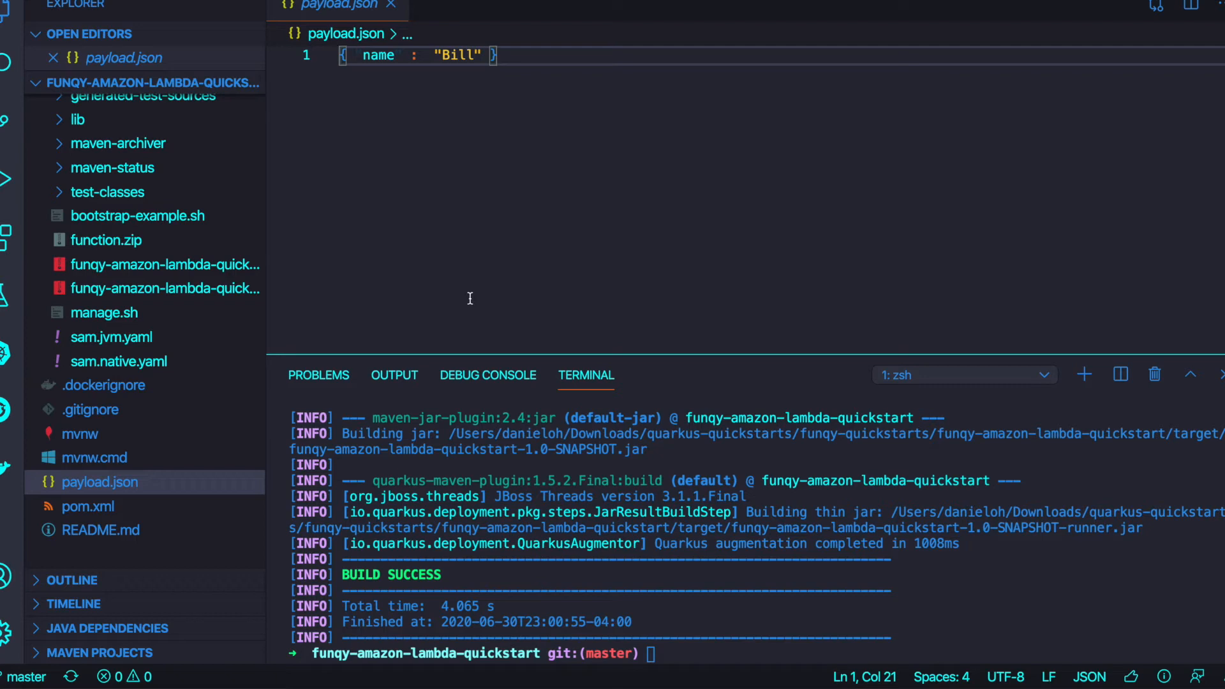
{"action": "mouse_move", "coordinate": [632, 588]}
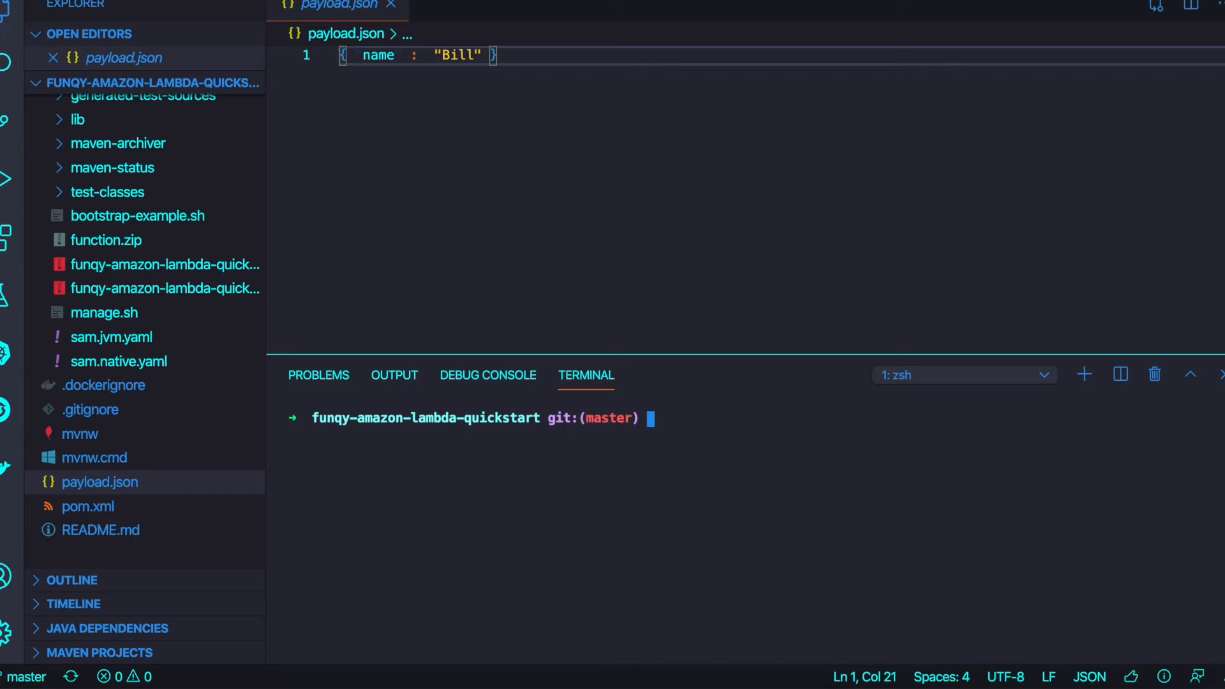
Invoke locally with target/sam.jvm.yaml and payload.json, then change the name to Daniel
{"action": "key", "text": "ctrl+r"}
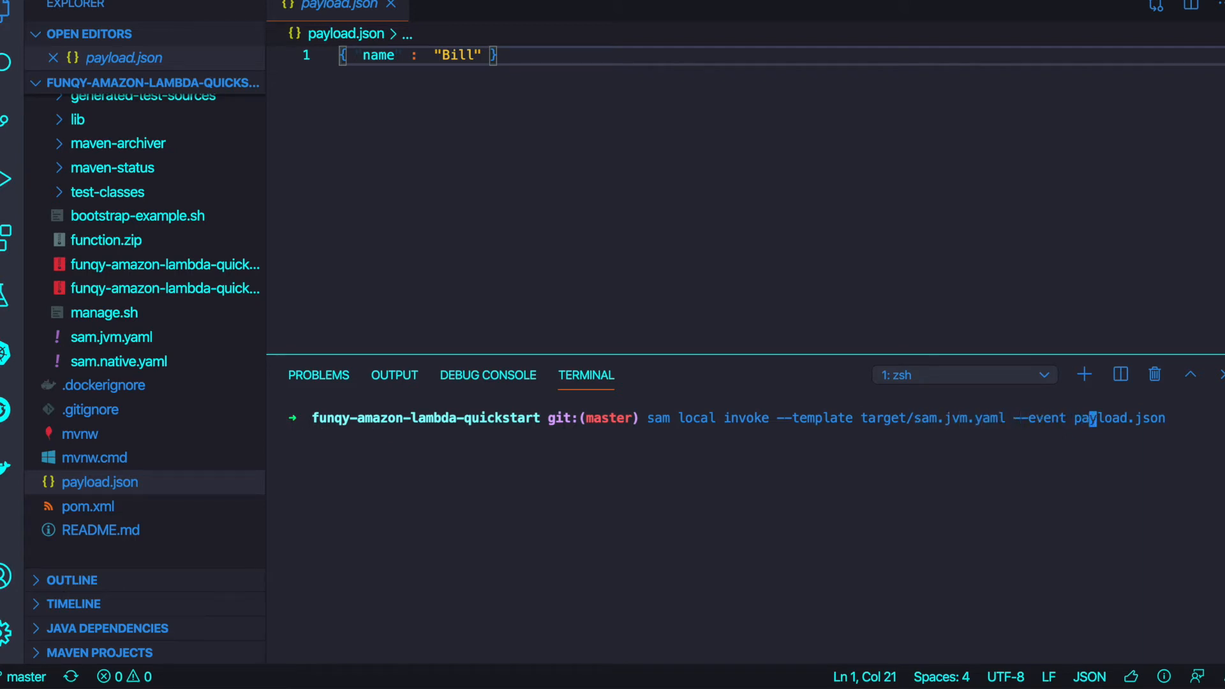
{"action": "key", "text": "Return"}
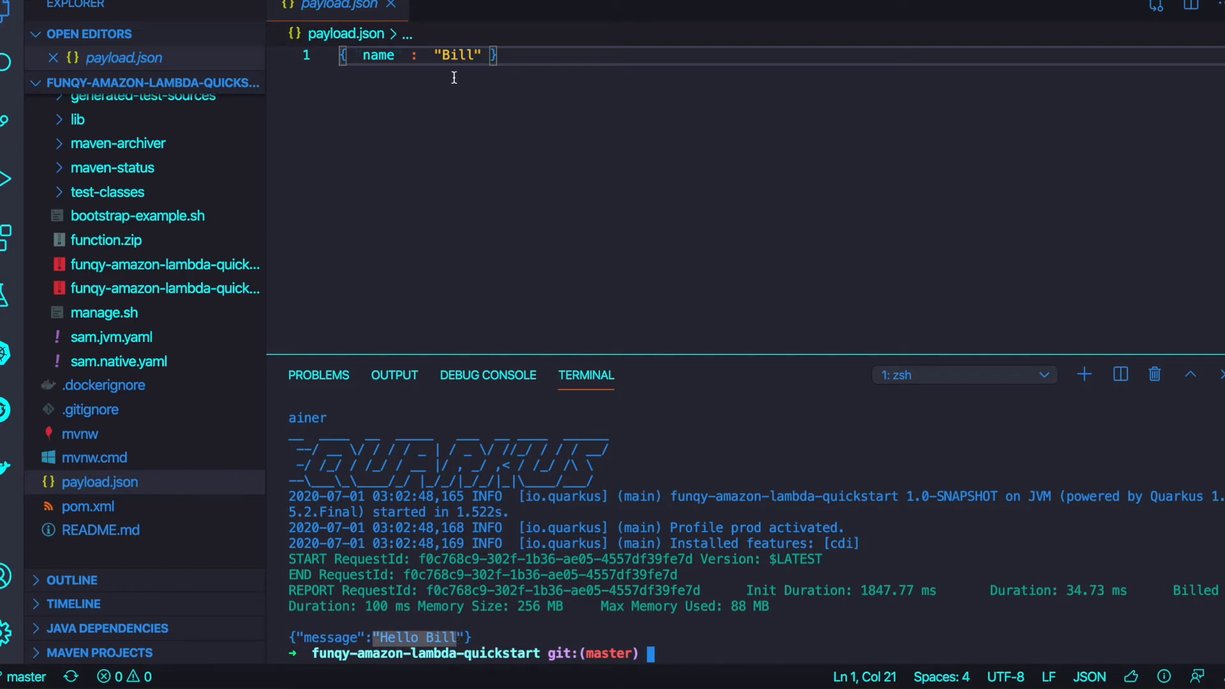
{"action": "type", "text": "D"}
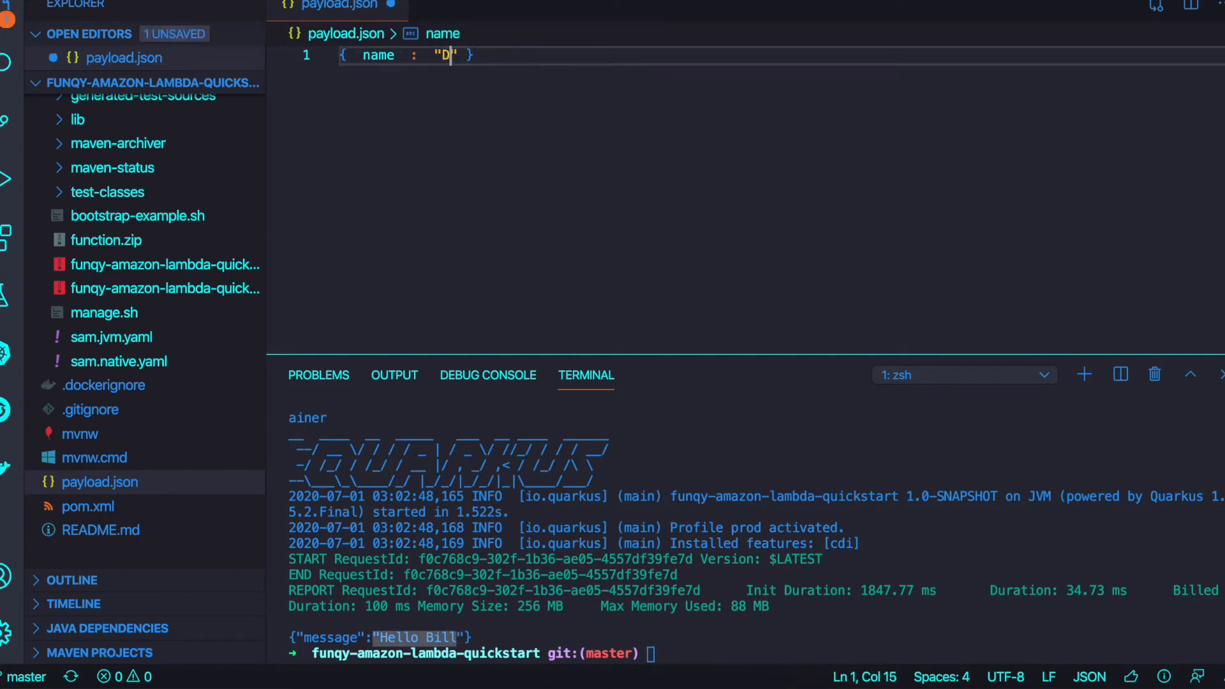
{"action": "type", "text": "aniel"}
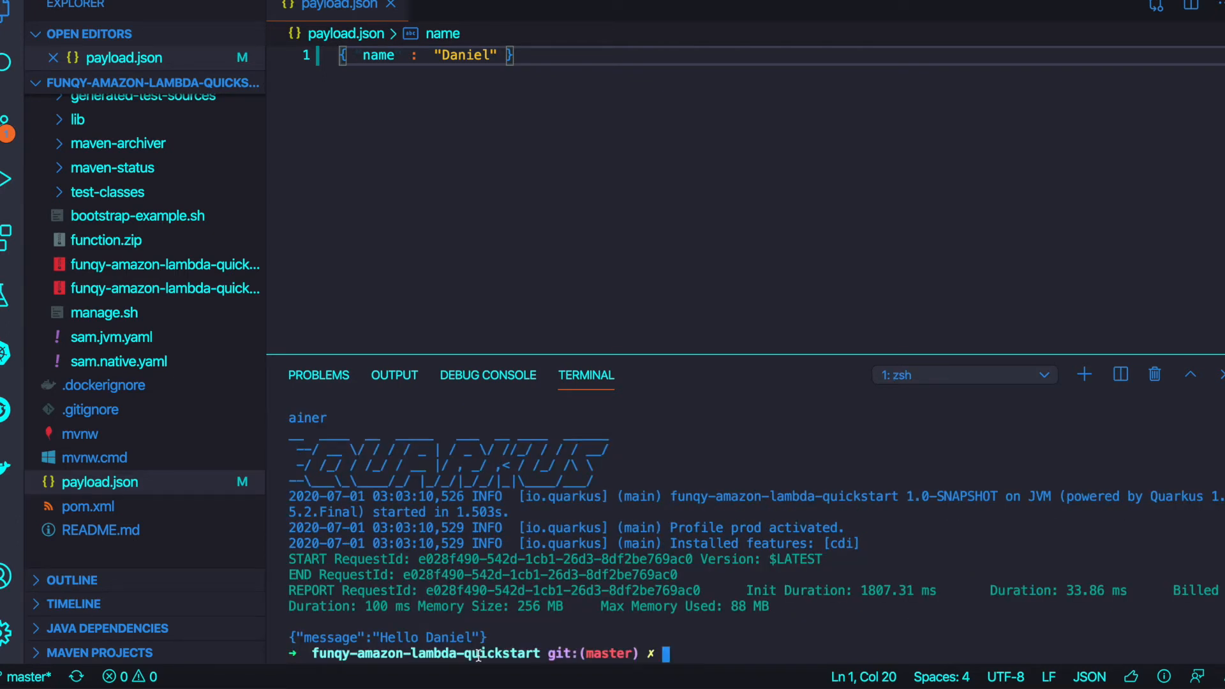
{"action": "mouse_move", "coordinate": [368, 263]}
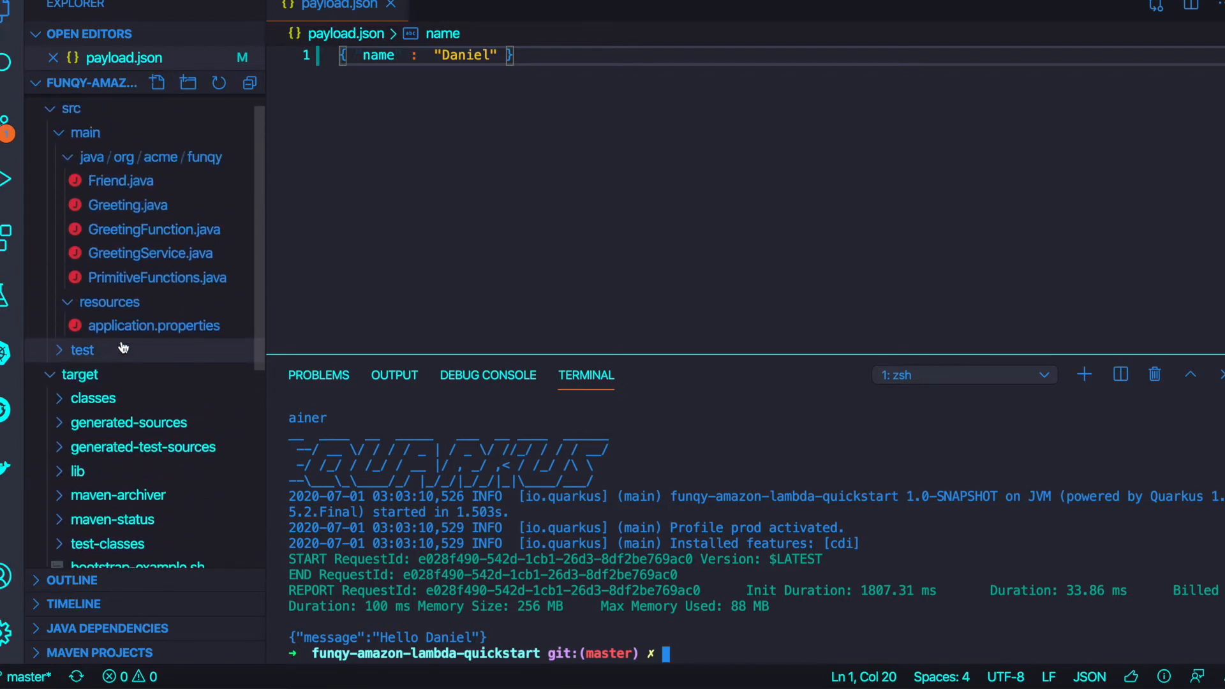
Replace greet with toLowwerCase as the exported function in application.properties
{"action": "left_click", "coordinate": [154, 325]}
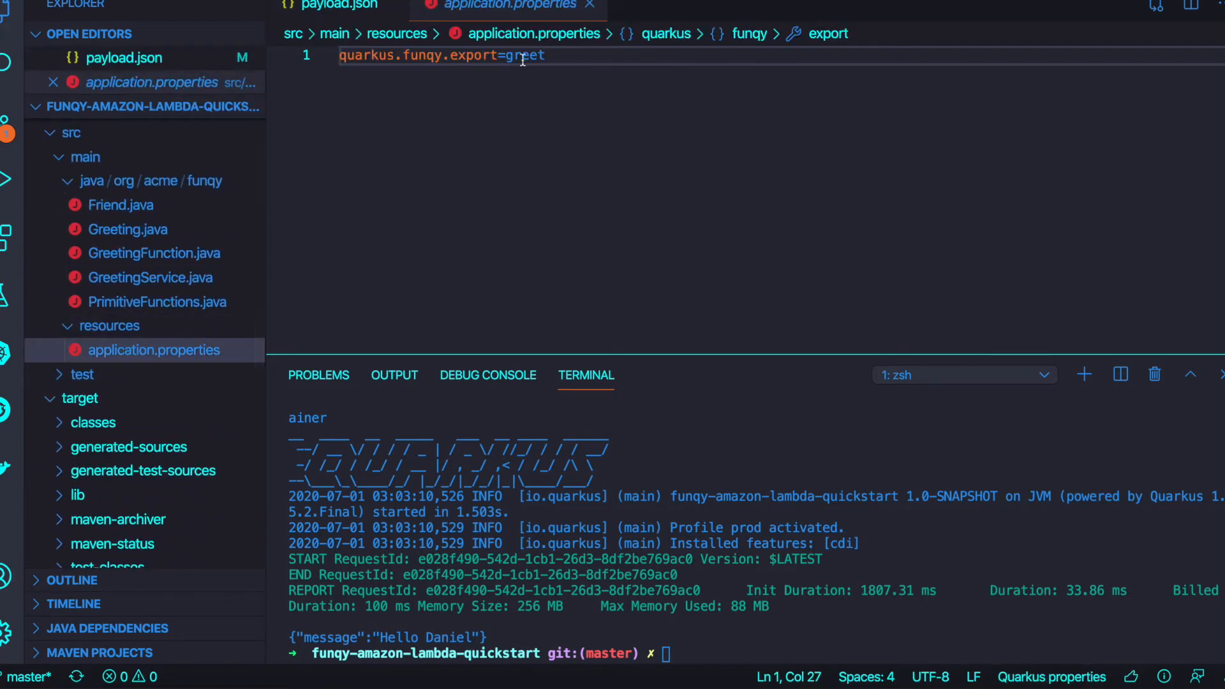
{"action": "double_click", "coordinate": [524, 56]}
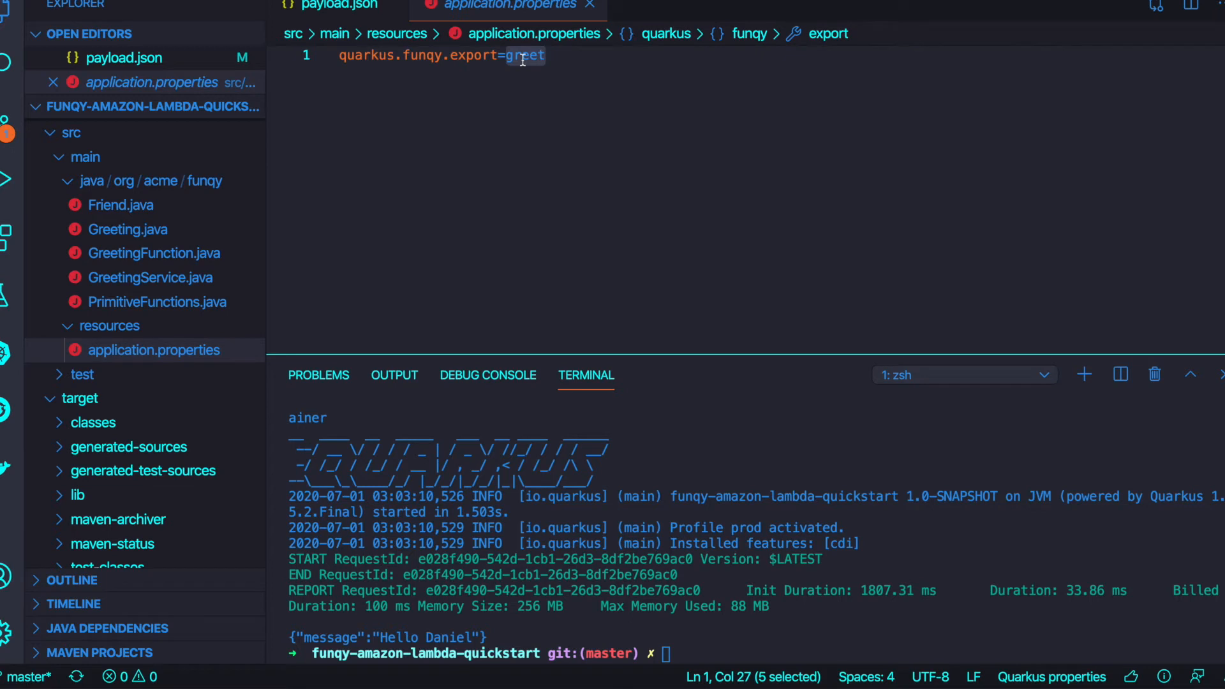
{"action": "type", "text": "toLowwer"}
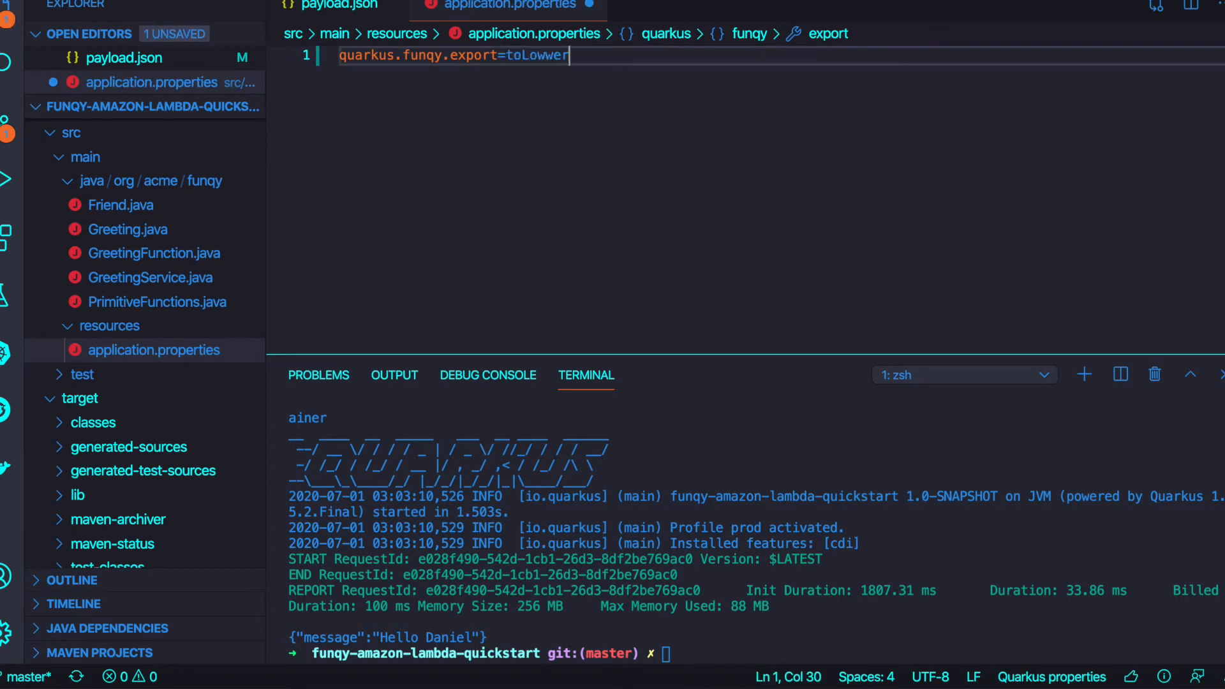
{"action": "type", "text": "Case"}
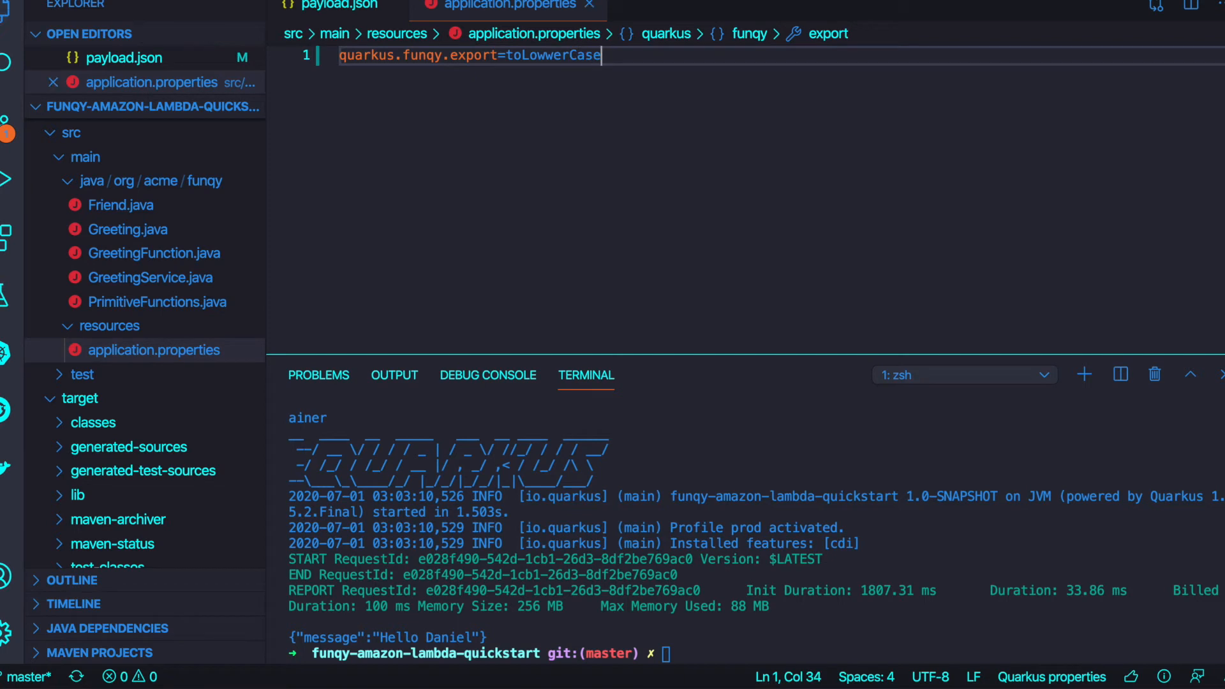
{"action": "left_click", "coordinate": [341, 6]}
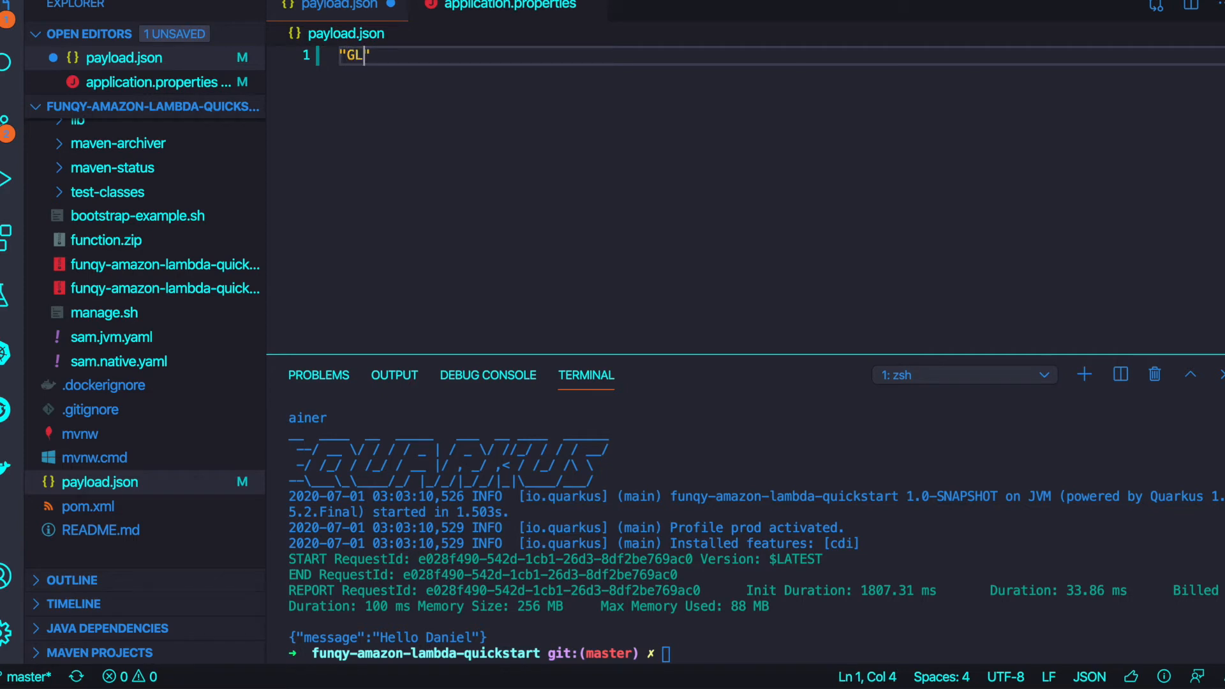
Set payload.json to "GLOBAL QUARKUS HACKERTHON" and rebuild with mvn clean package -DskipTests
{"action": "type", "text": "OBAL"}
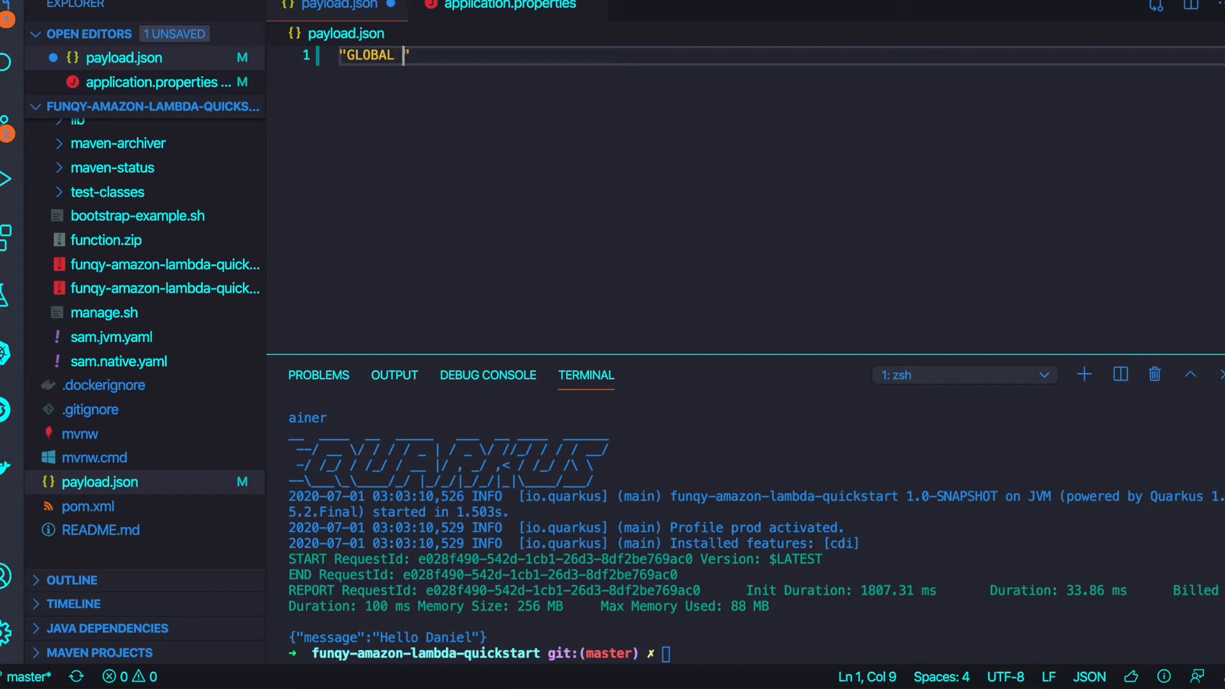
{"action": "type", "text": "QUARKUS"}
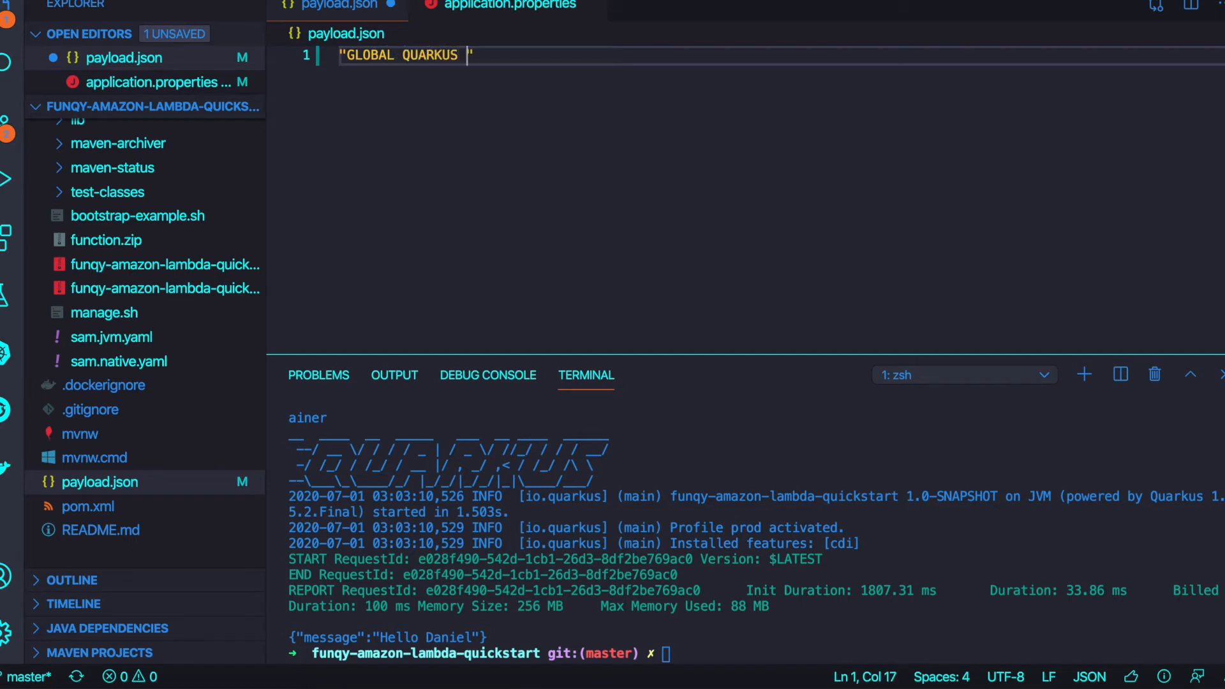
{"action": "type", "text": "HACKERTH"}
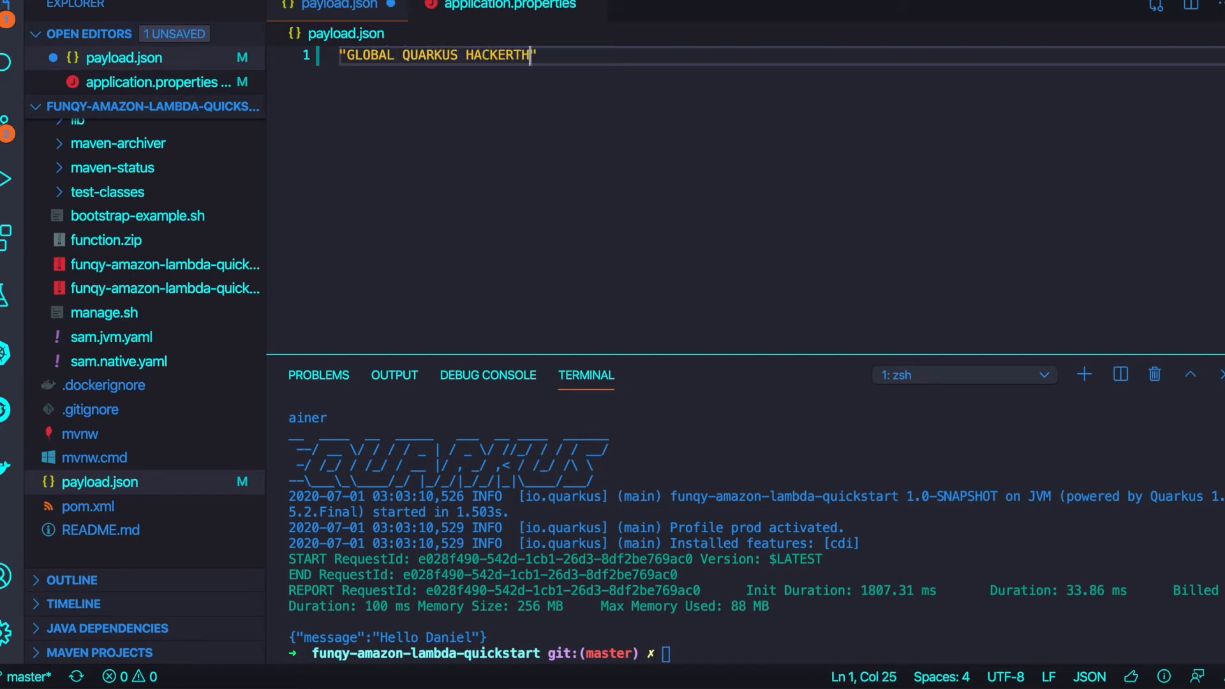
{"action": "type", "text": "ON"}
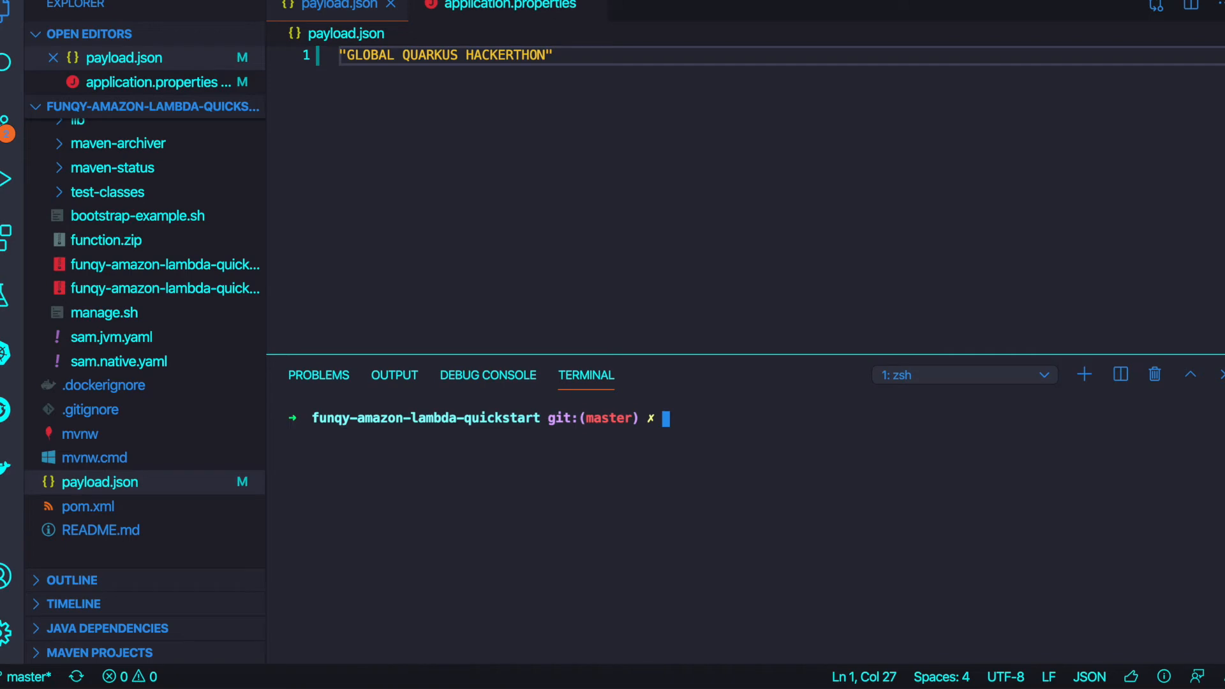
{"action": "type", "text": "mvn clean package -DskipTests"}
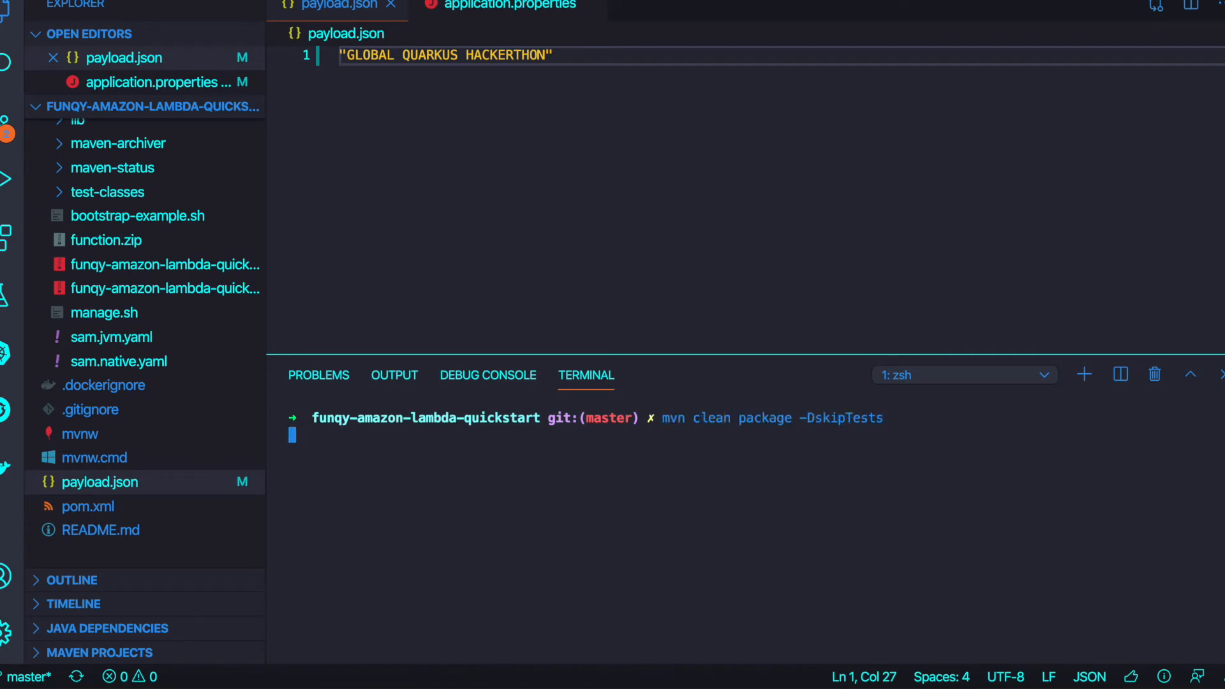
{"action": "key", "text": "Return"}
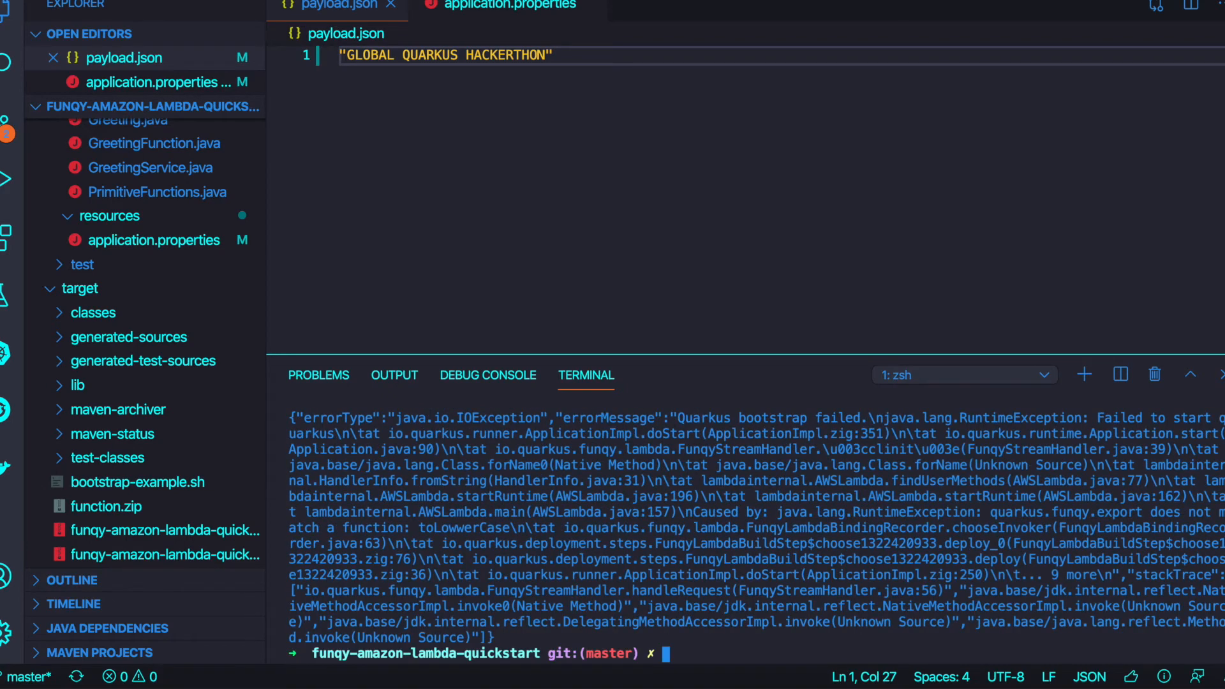
{"action": "mouse_move", "coordinate": [396, 183]}
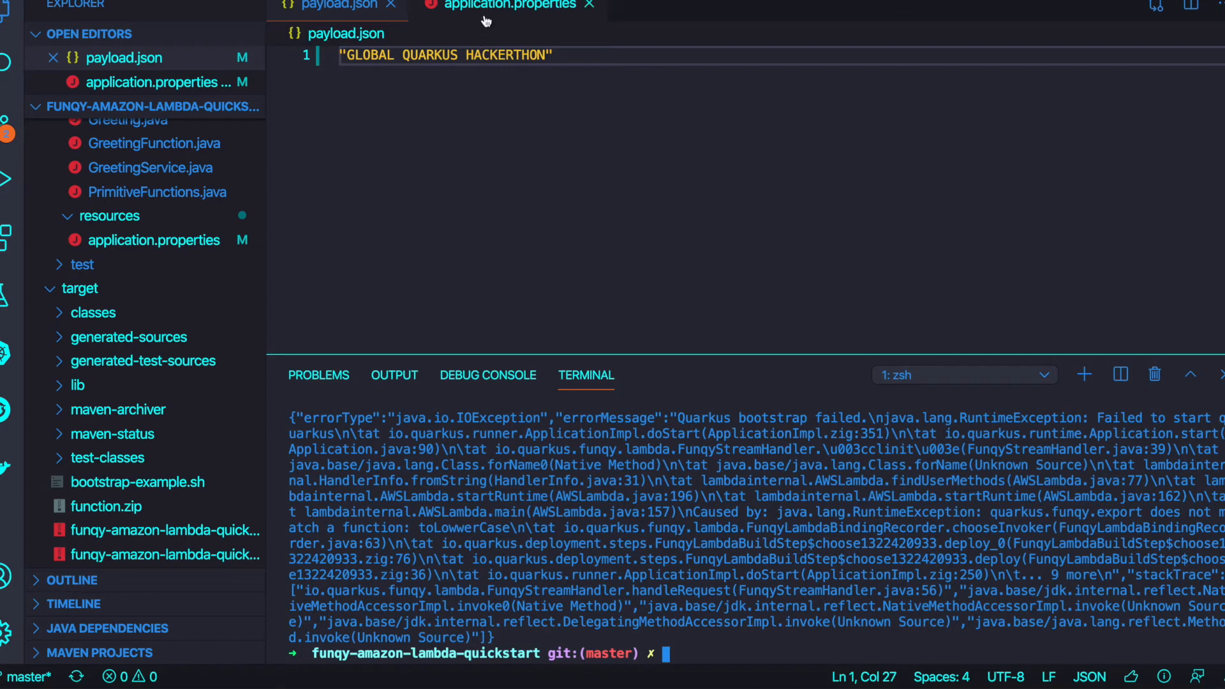
Fix the export name to toLowerCase, rebuild skipping tests, and rerun the local SAM invoke
{"action": "left_click", "coordinate": [509, 6]}
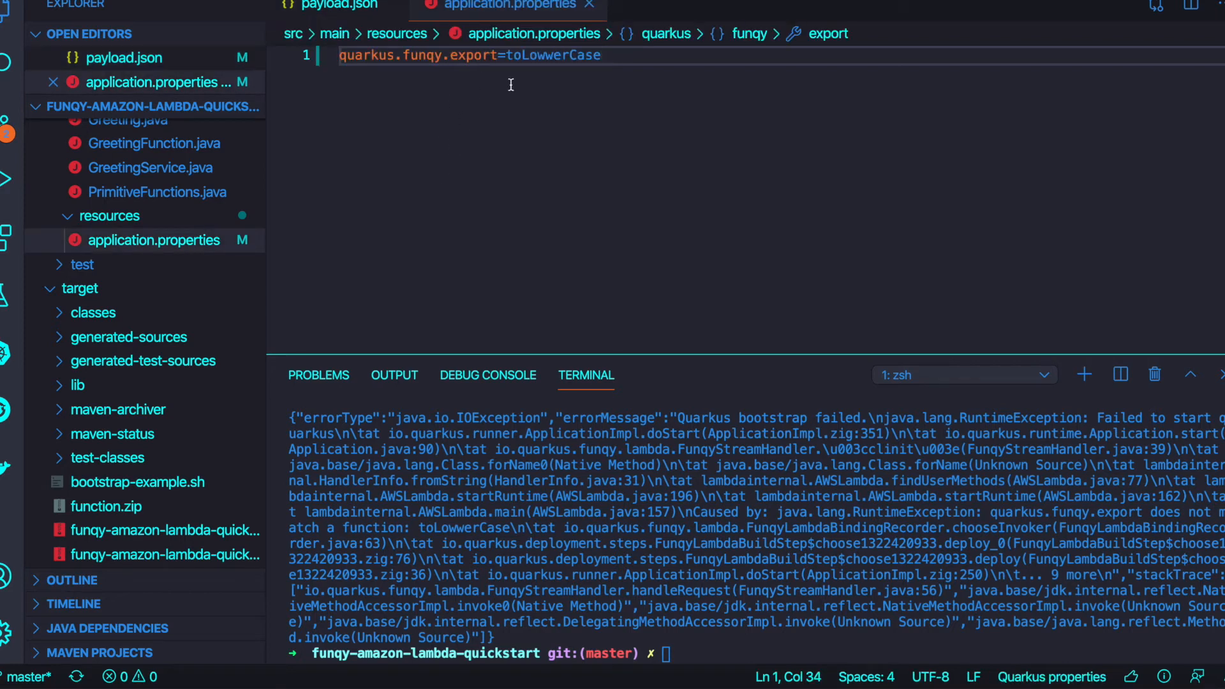
{"action": "key", "text": "Backspace"}
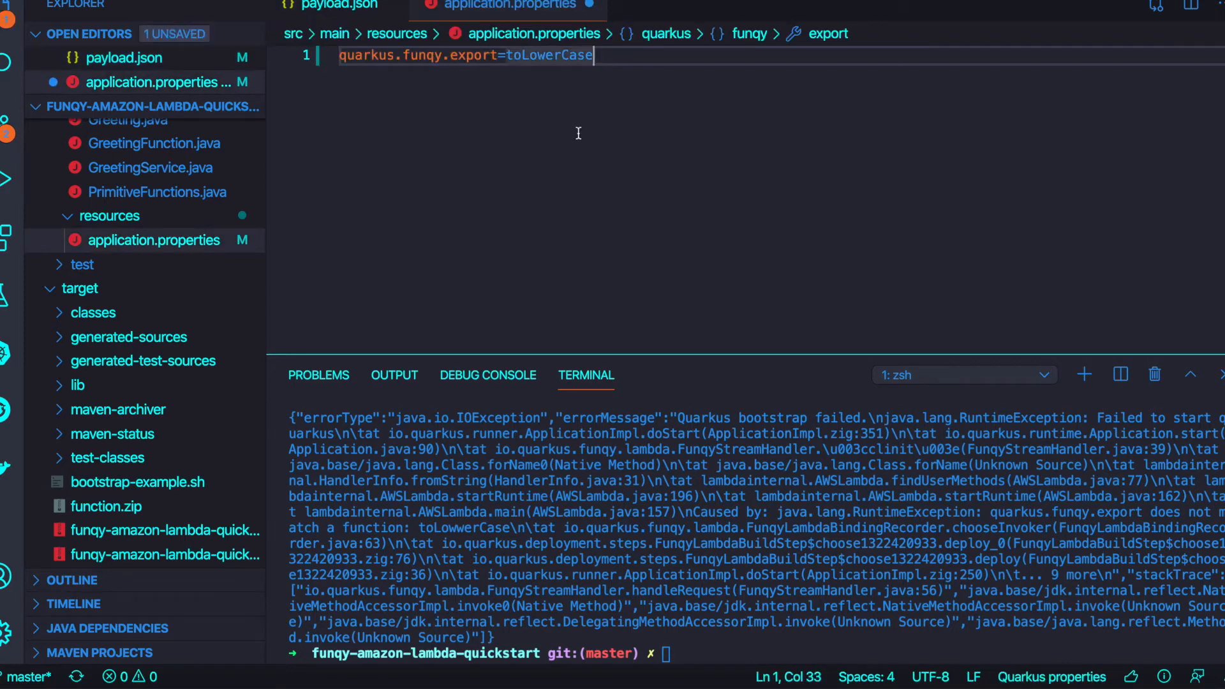
{"action": "type", "text": "mvn clean package -DskipTests"}
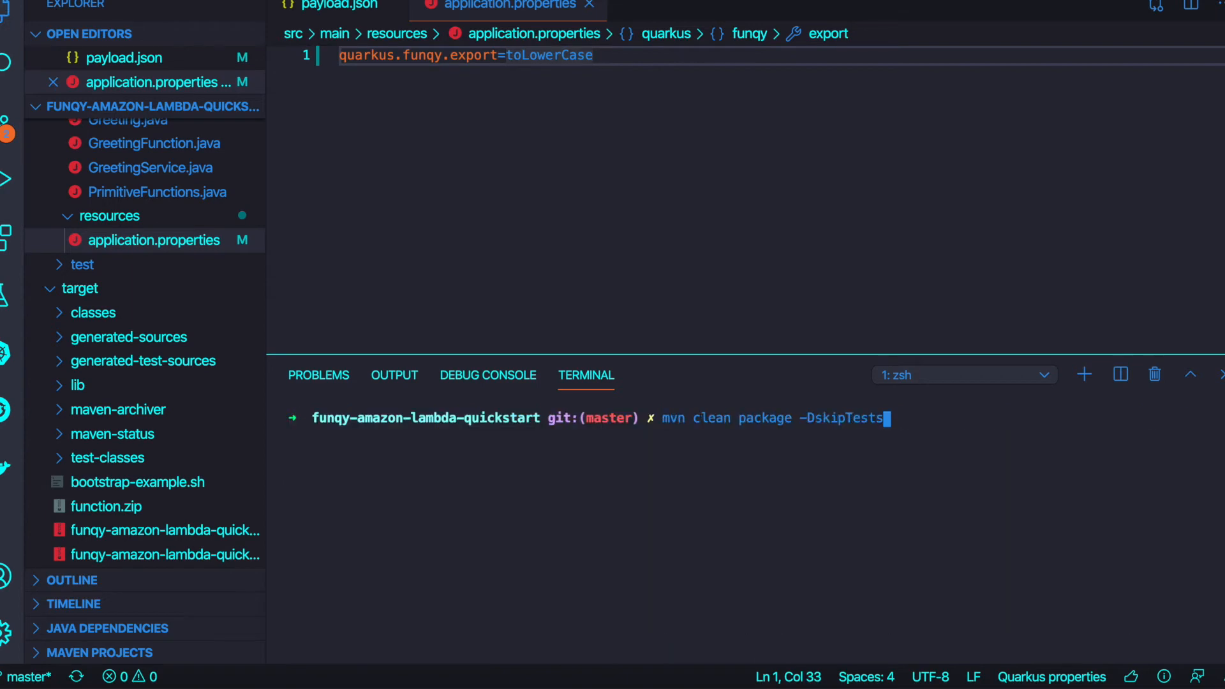
{"action": "key", "text": "Return"}
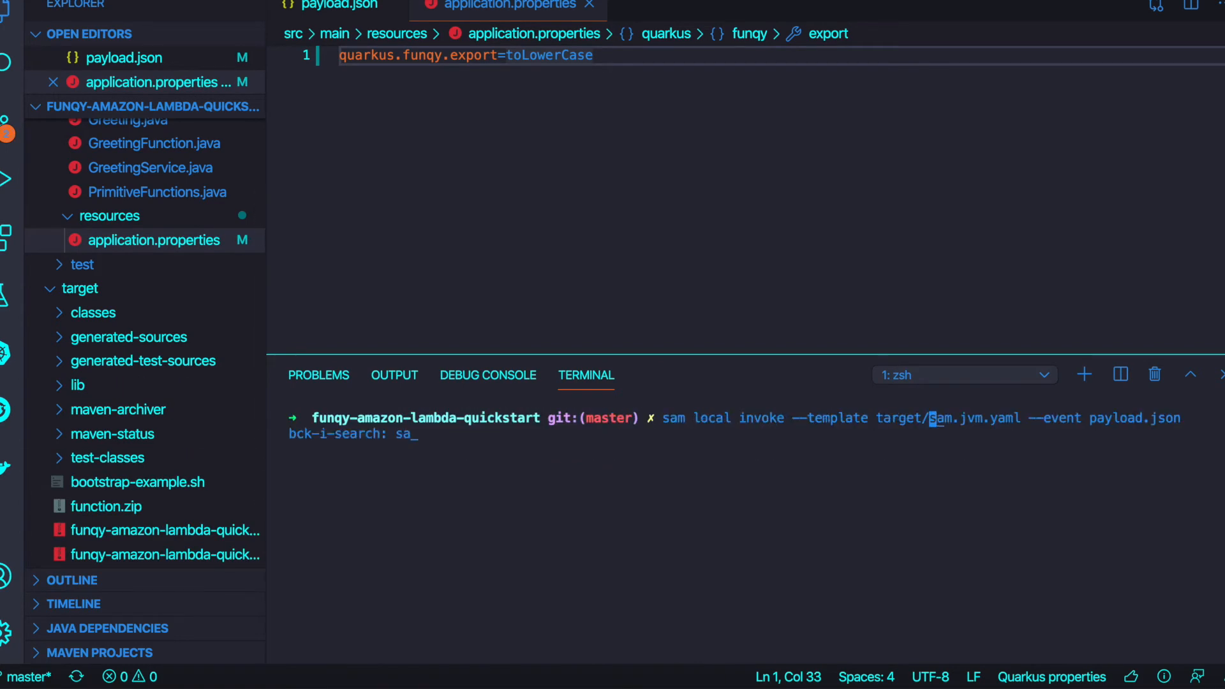
{"action": "key", "text": "Return"}
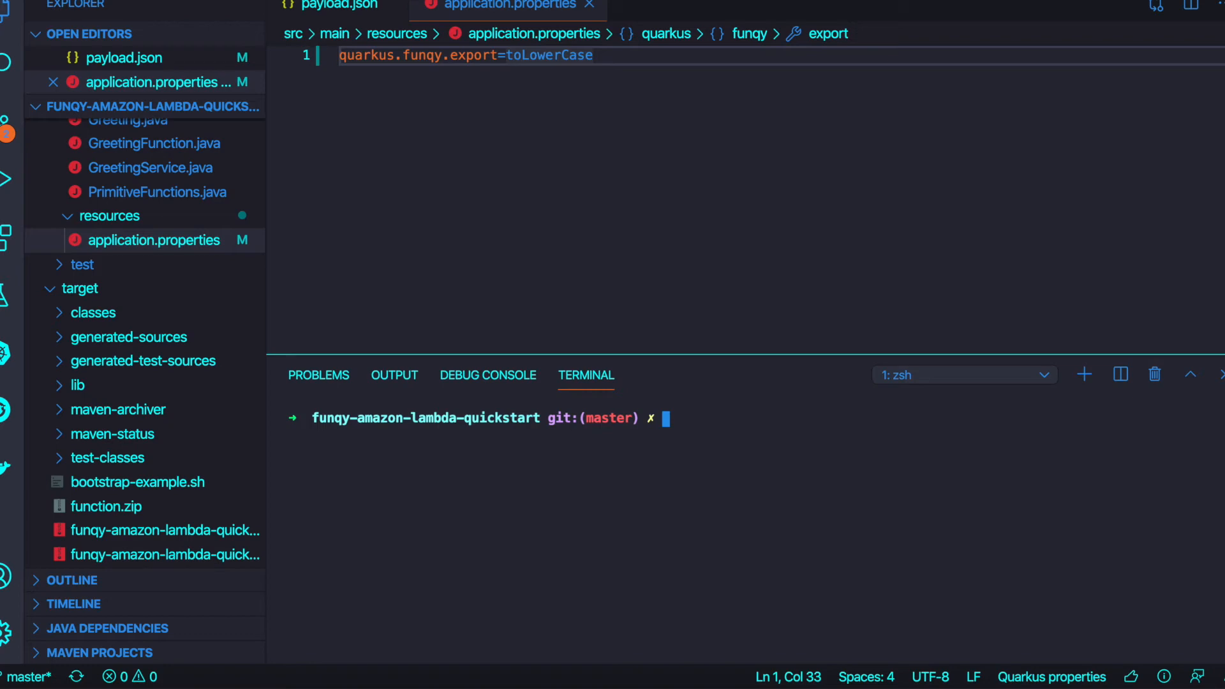
{"action": "mouse_move", "coordinate": [93, 676]}
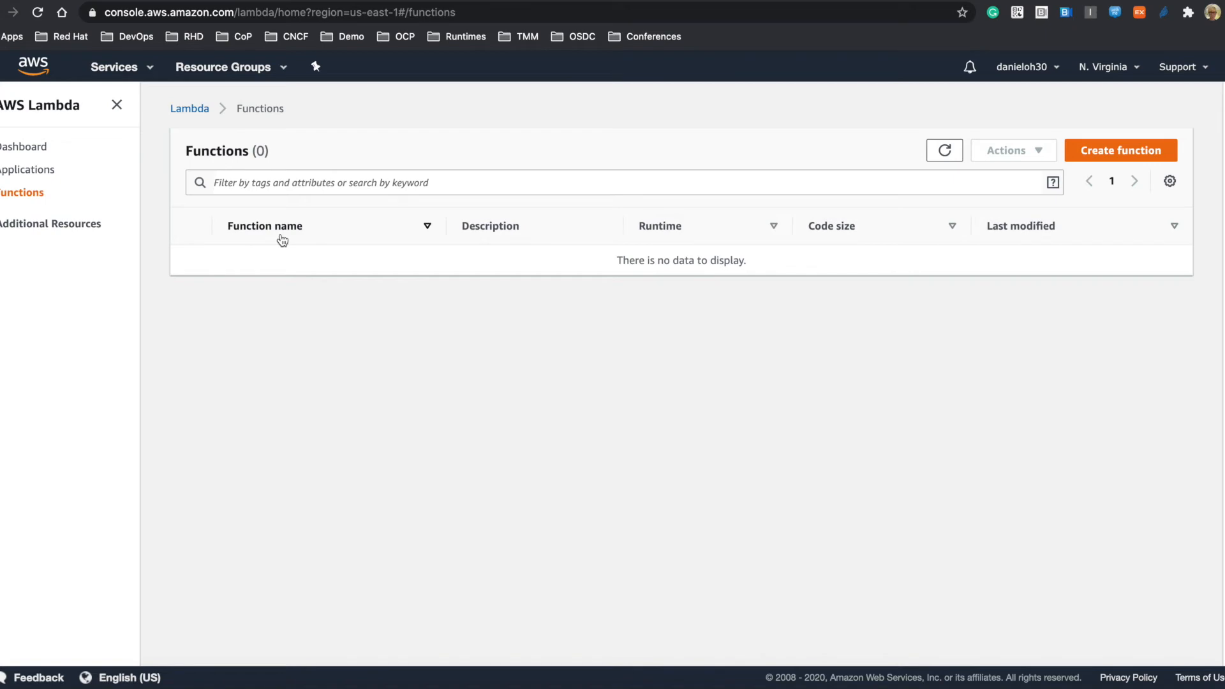
Go to IAM Roles and open lambda-role's summary with its Role ARN
{"action": "left_click", "coordinate": [114, 66]}
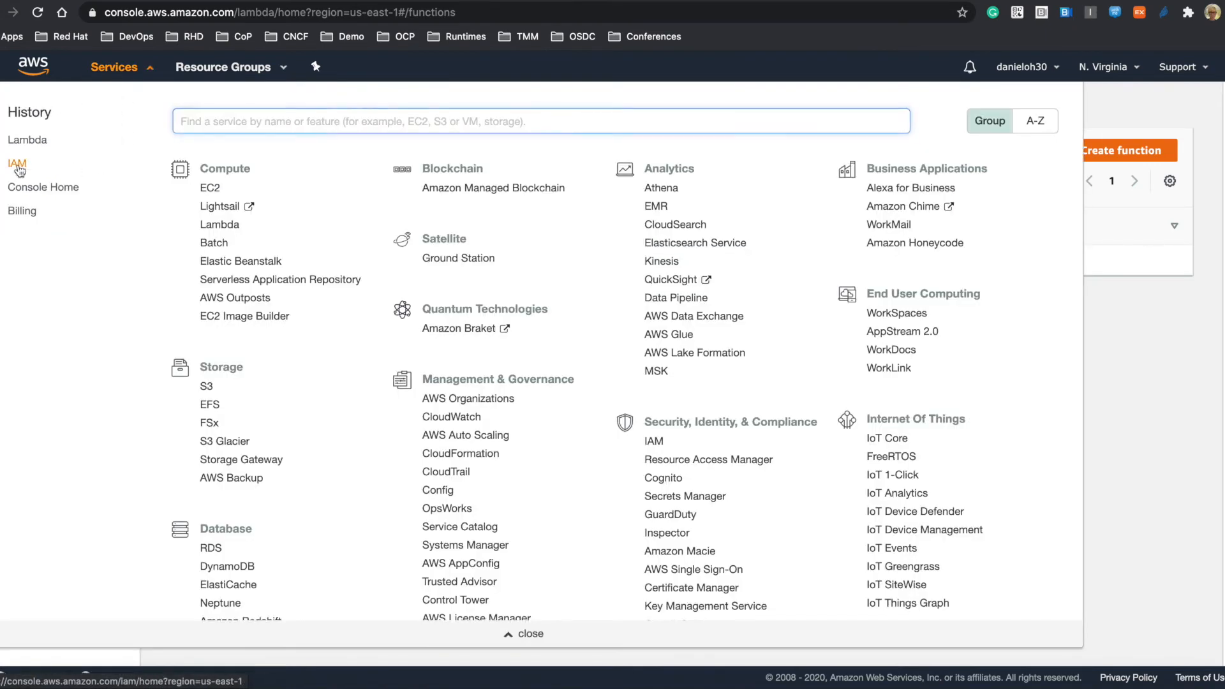
{"action": "left_click", "coordinate": [17, 164]}
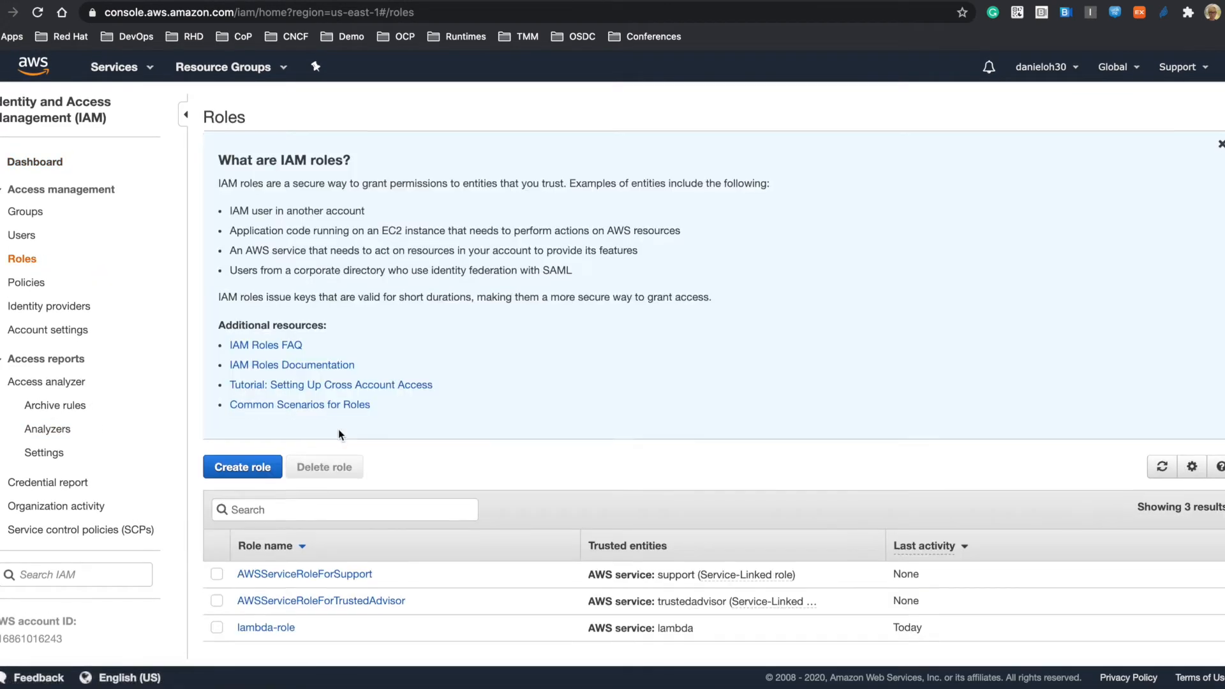
{"action": "left_click", "coordinate": [265, 627]}
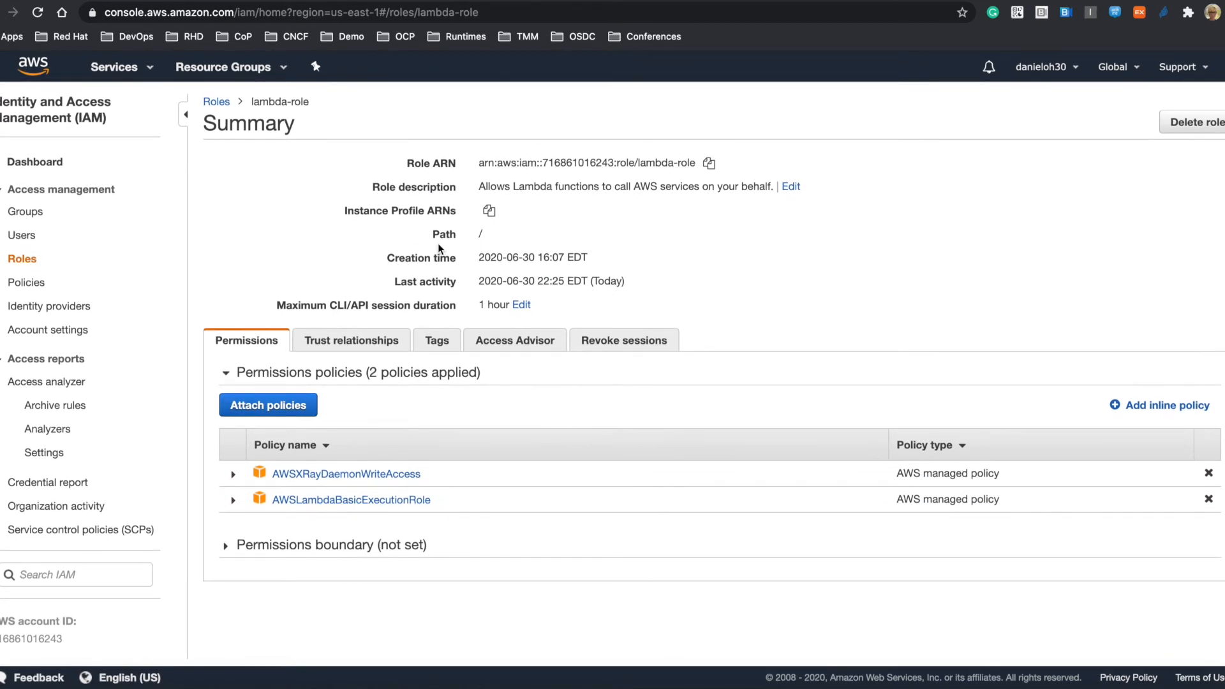
{"action": "mouse_move", "coordinate": [710, 164]}
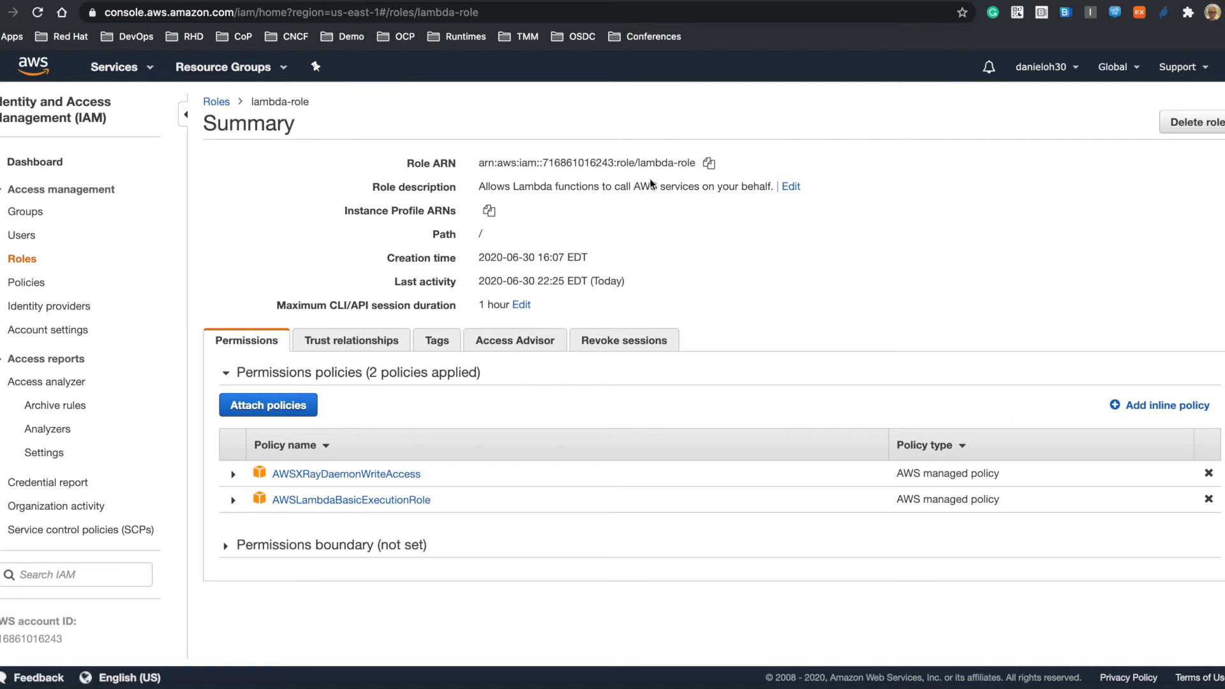
{"action": "mouse_move", "coordinate": [368, 640]}
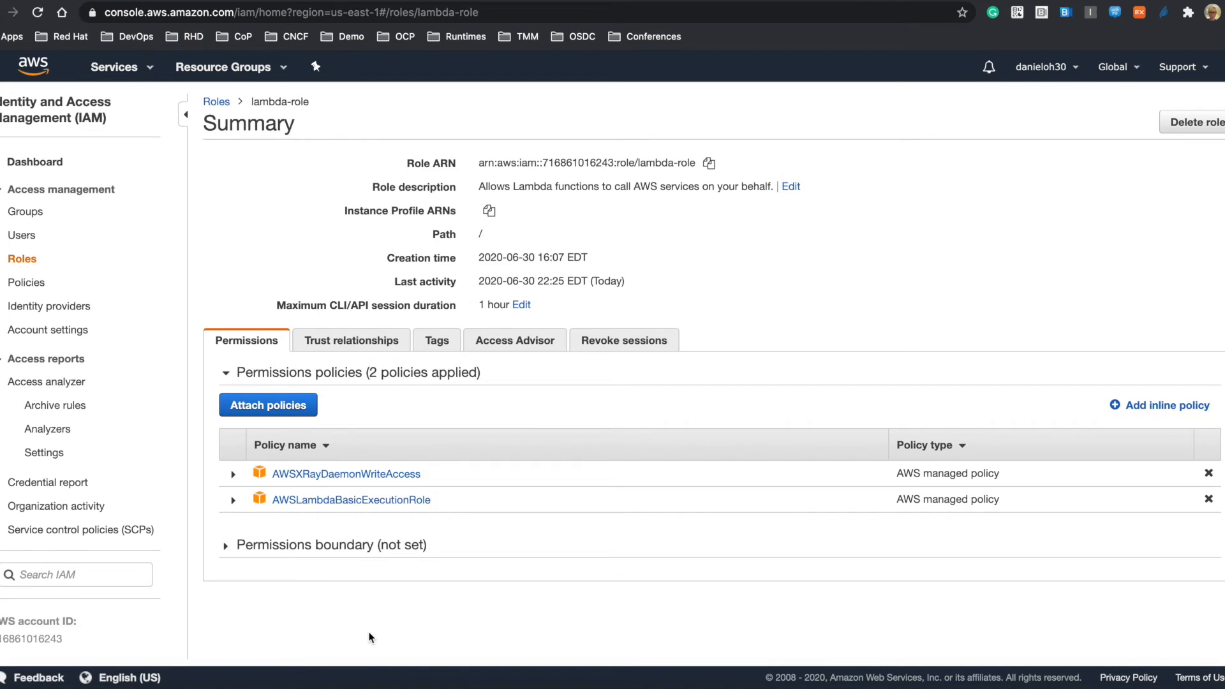
{"action": "mouse_move", "coordinate": [296, 686]}
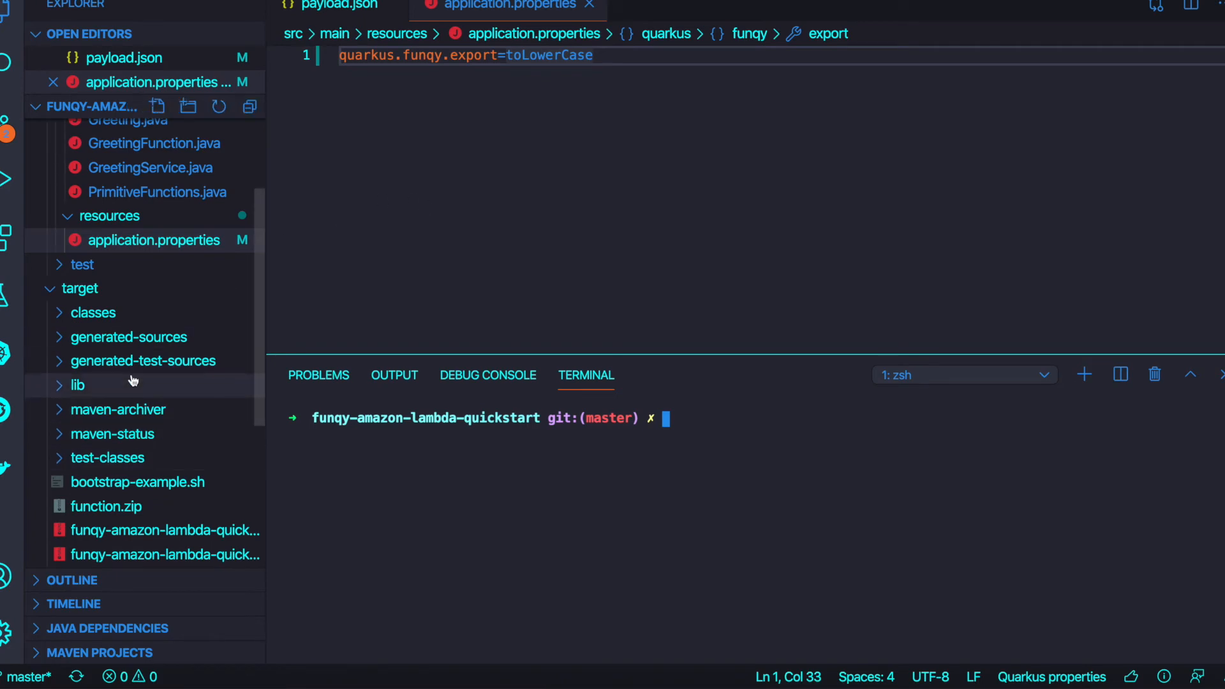
{"action": "scroll", "scroll_direction": "down", "scroll_amount": 3}
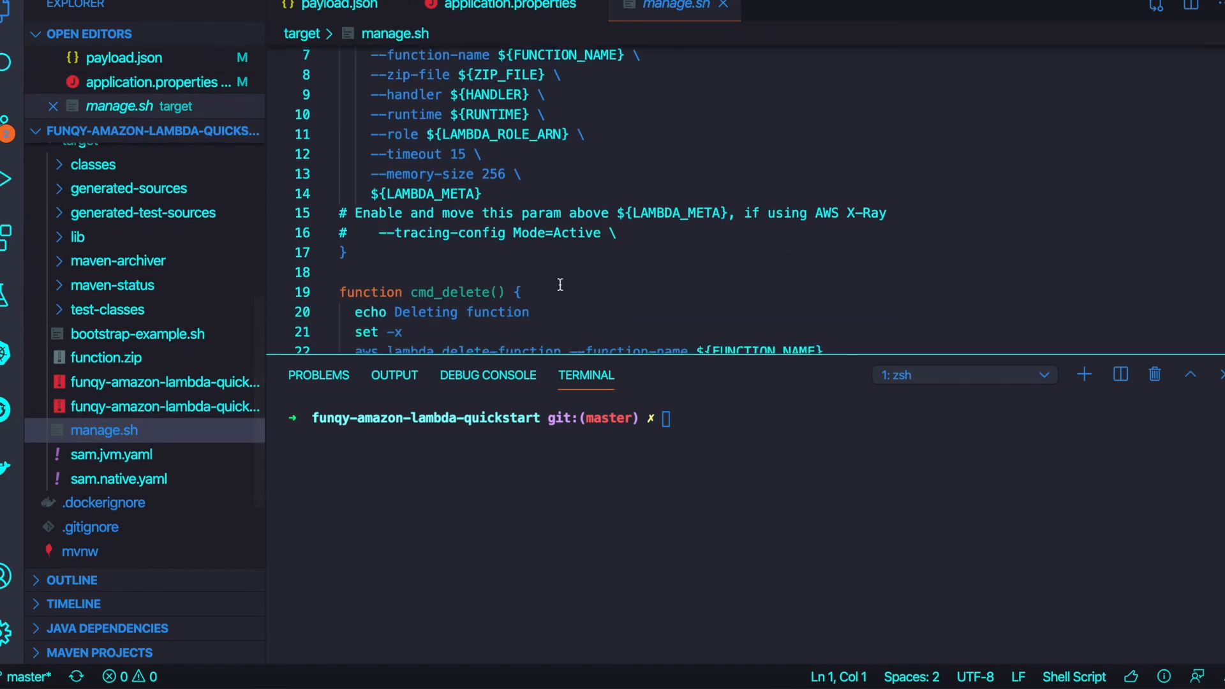
{"action": "scroll", "scroll_direction": "down", "scroll_amount": 3}
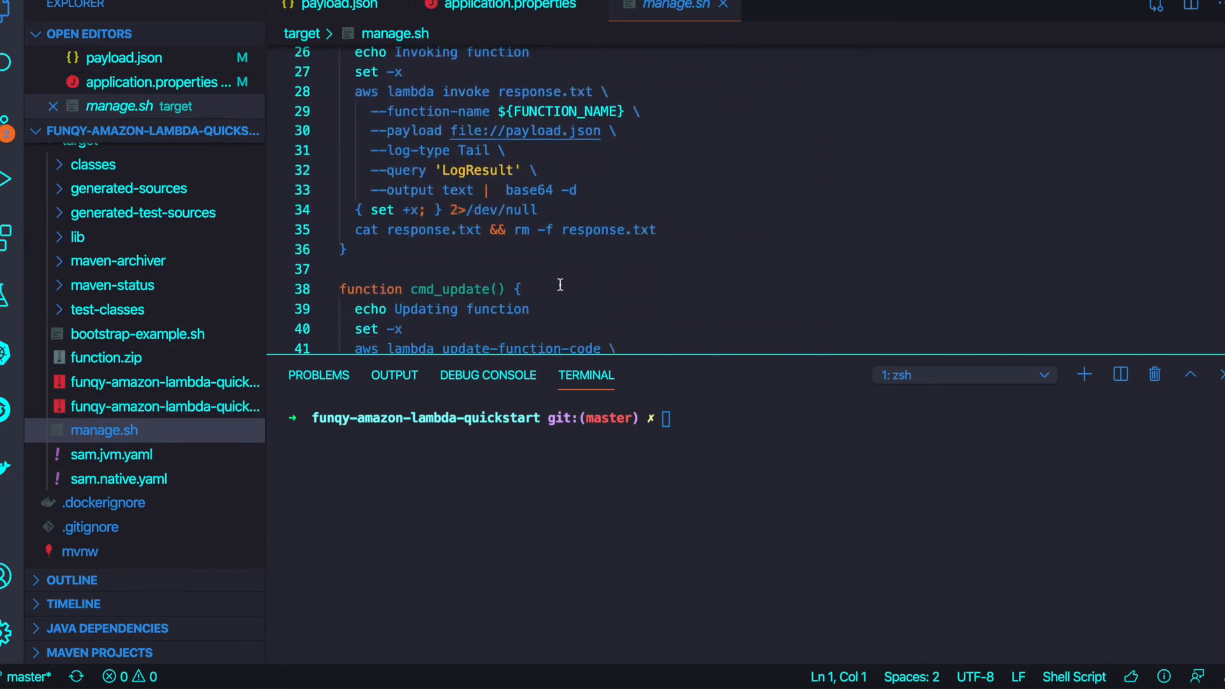
{"action": "scroll", "scroll_direction": "down", "scroll_amount": 3}
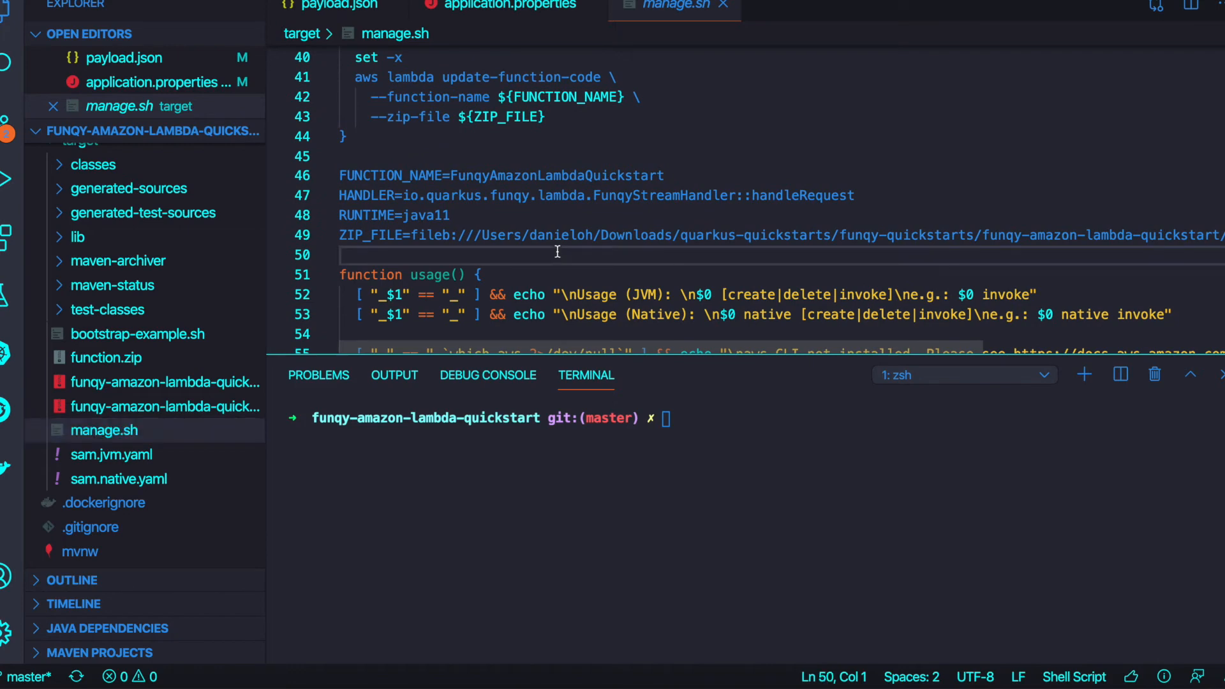
{"action": "type", "text": "ARN"}
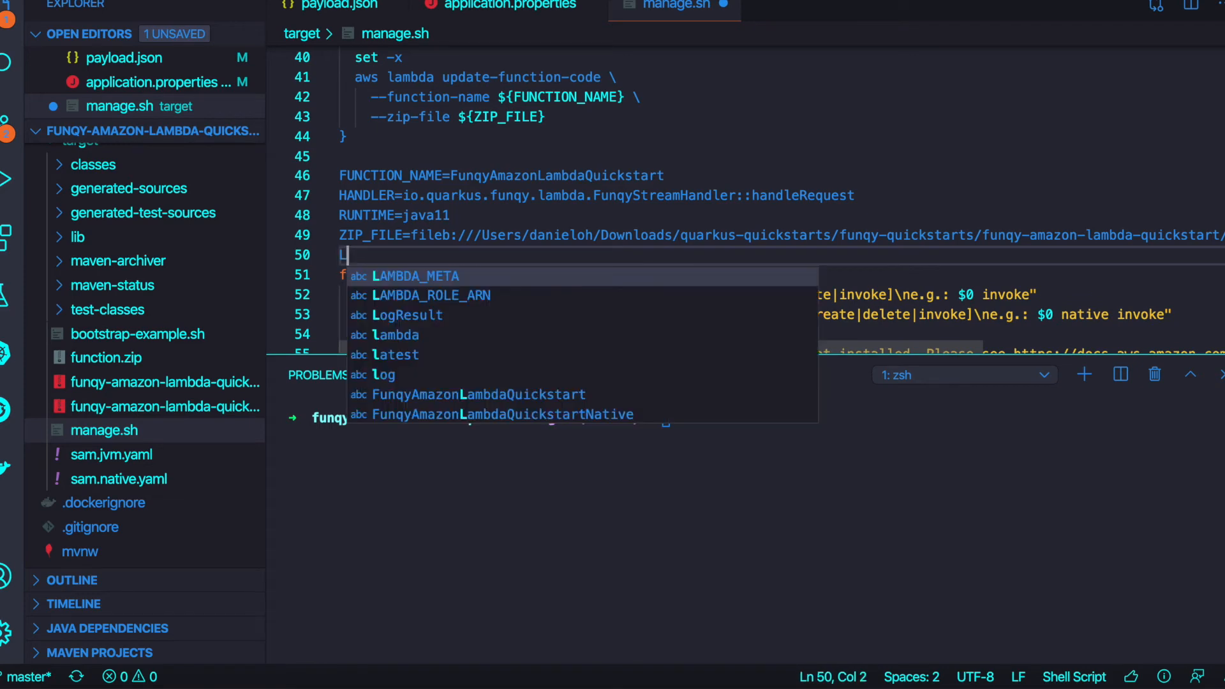
{"action": "left_click", "coordinate": [432, 296]}
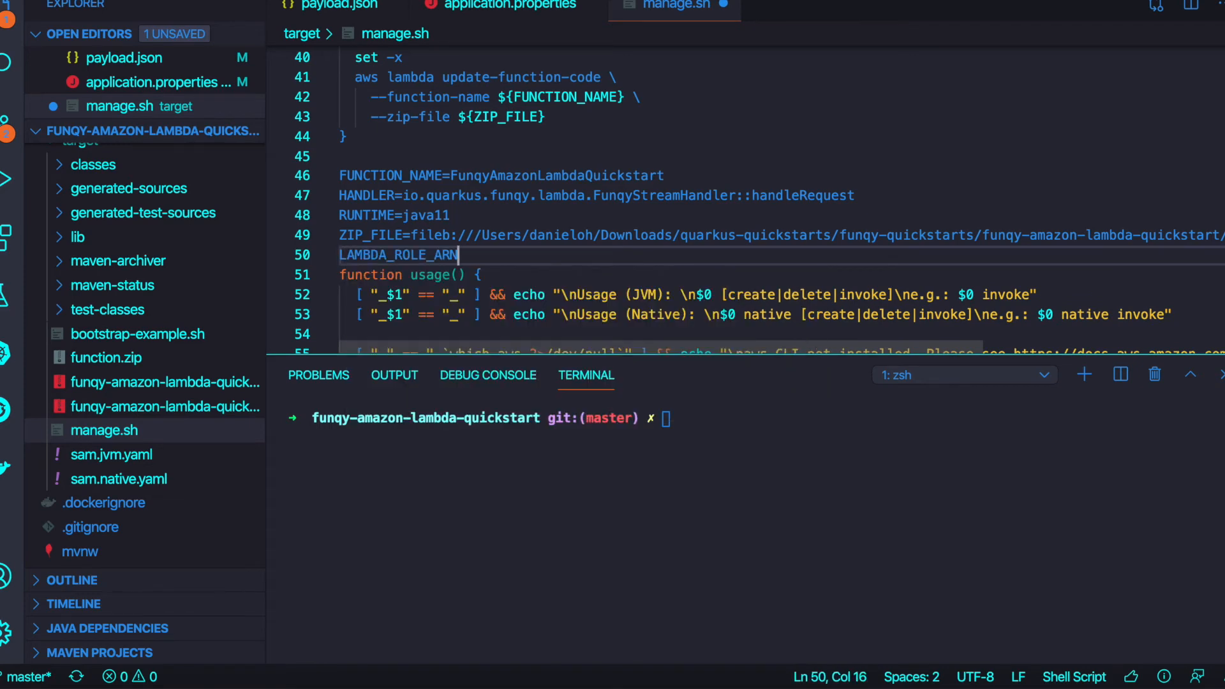
{"action": "type", "text": "="}
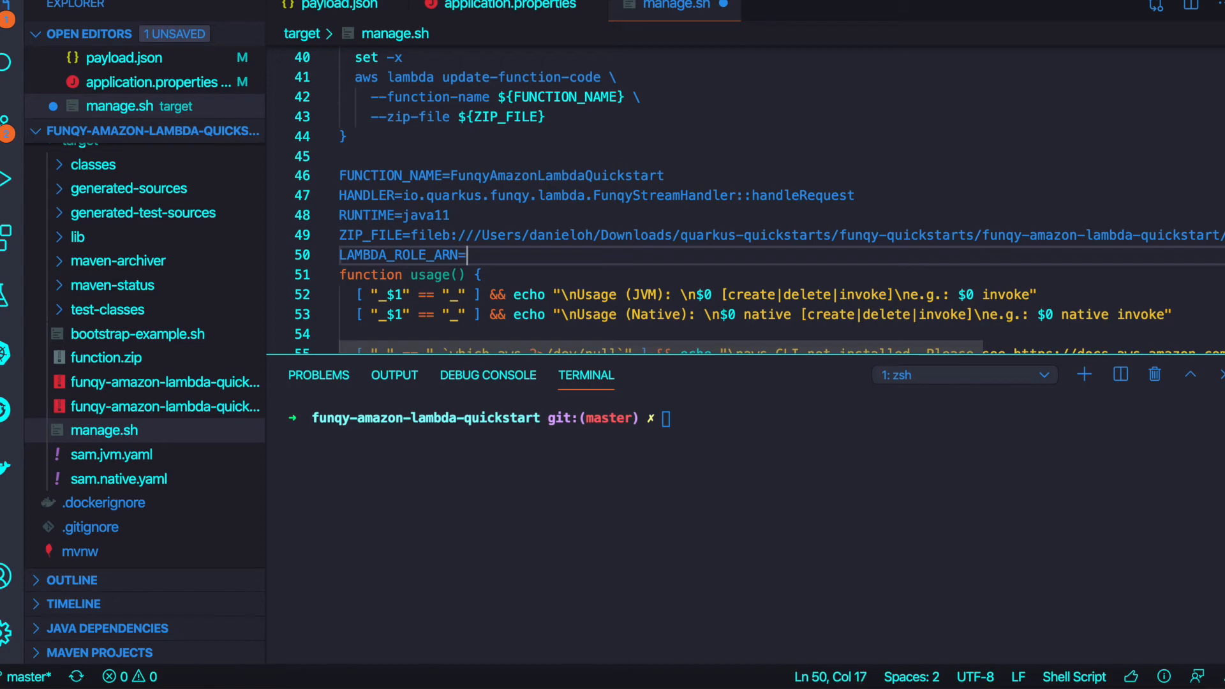
{"action": "type", "text": "arn:aws:iam::716861016243:role/lambda-role"}
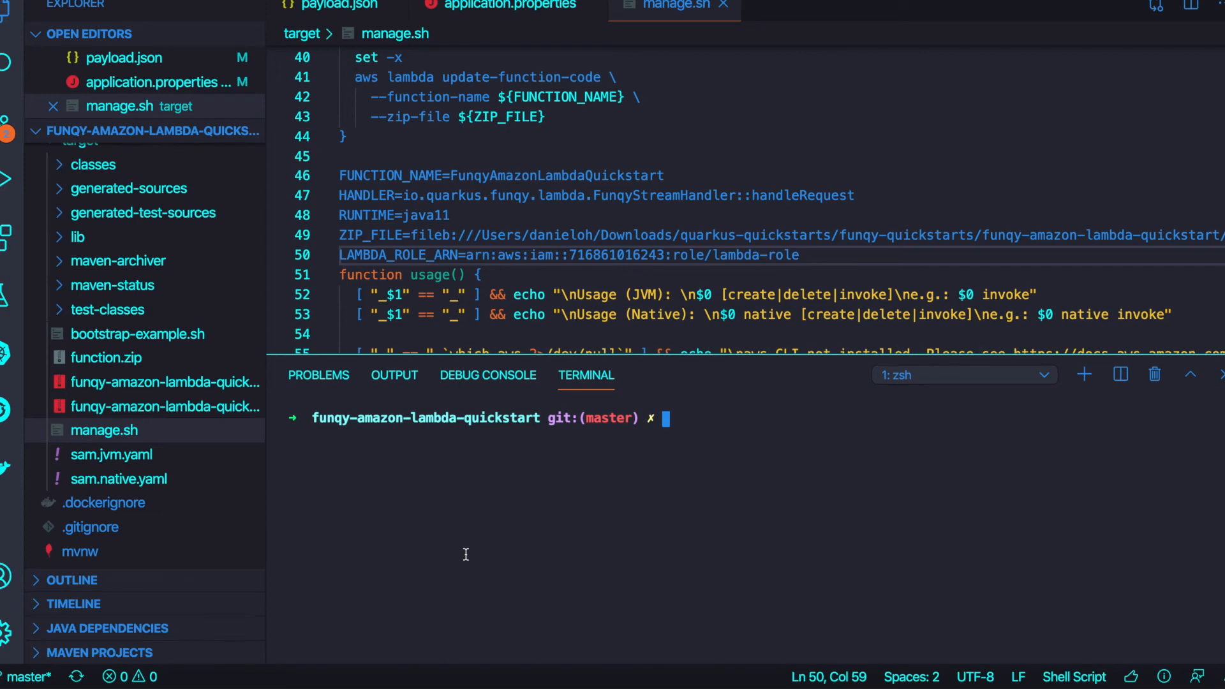
{"action": "type", "text": "sh"}
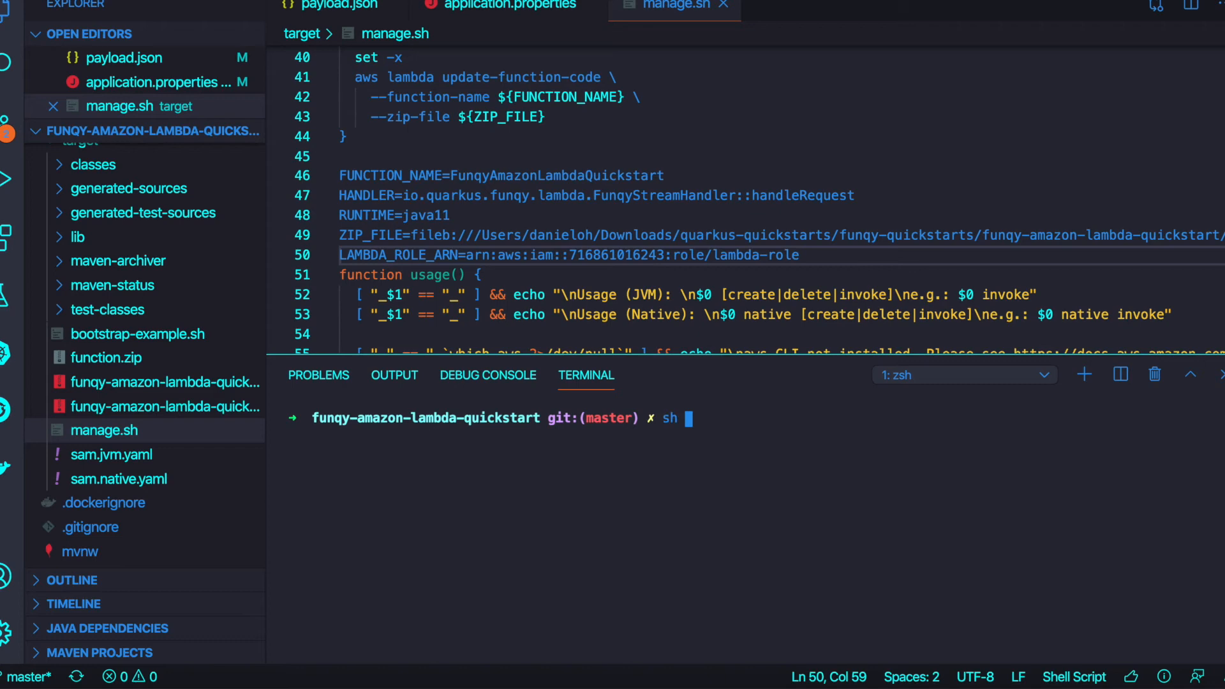
Run 'sh target/manage.sh create' to deploy FunqyAmazonLambdaQuickstart and review the returned JSON
{"action": "type", "text": "tar"}
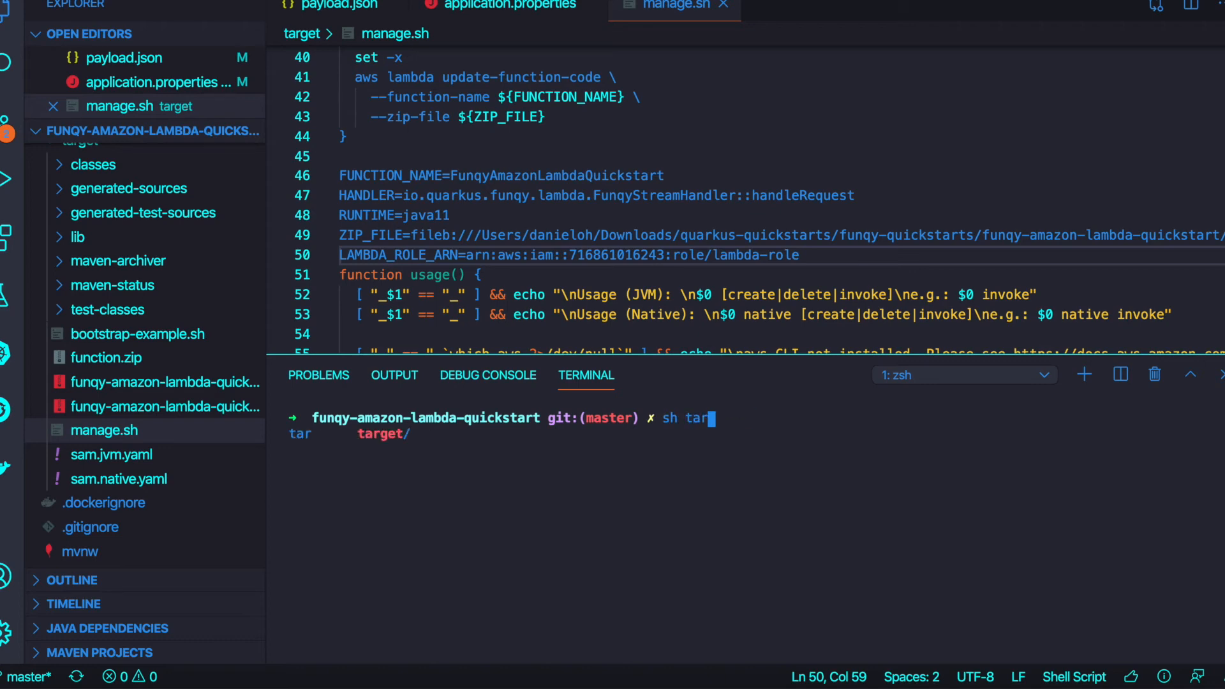
{"action": "key", "text": "Tab"}
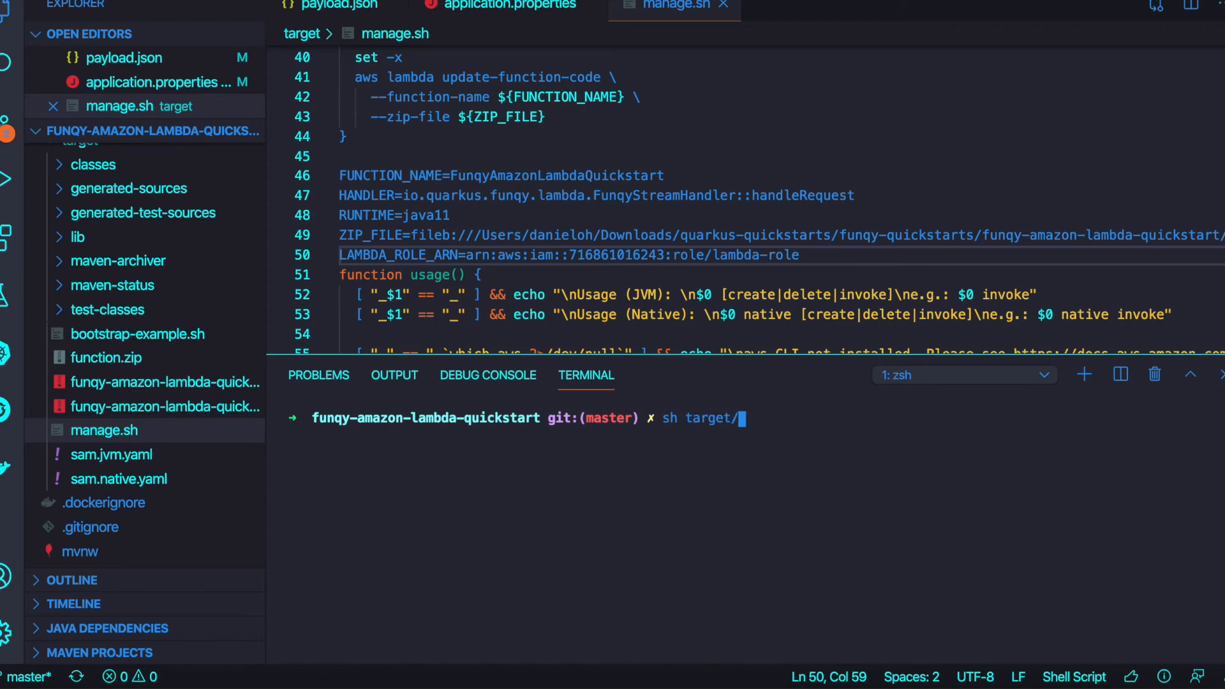
{"action": "type", "text": "manage.sh"}
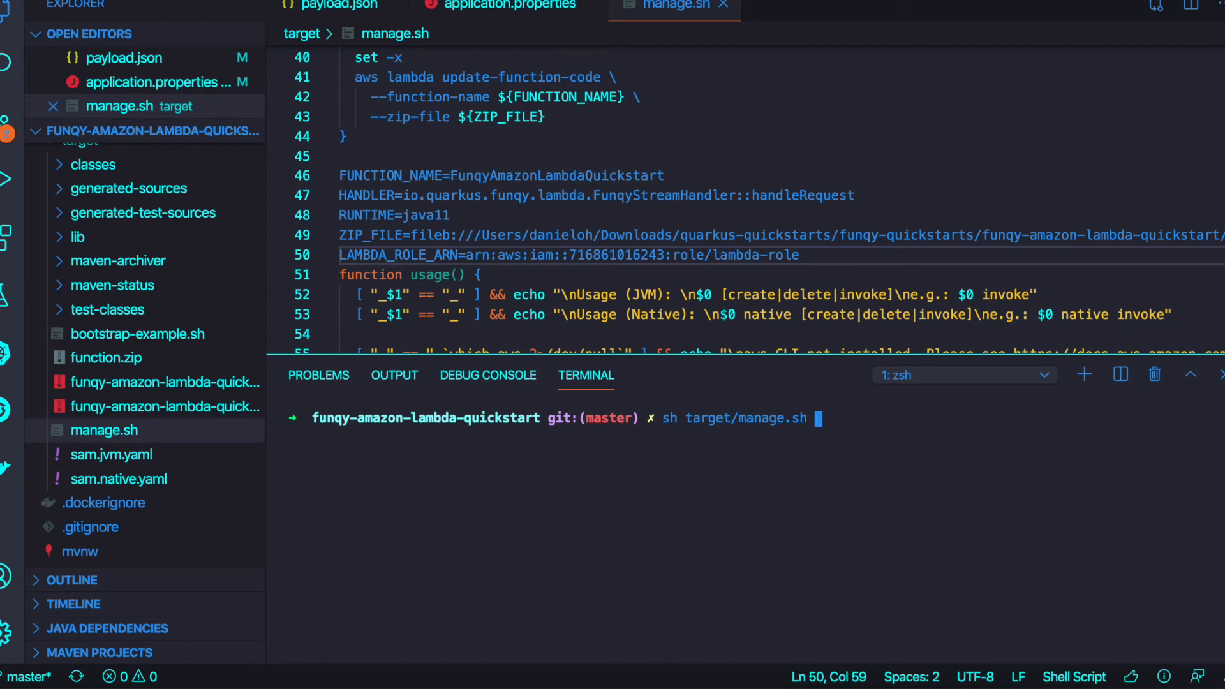
{"action": "type", "text": "create"}
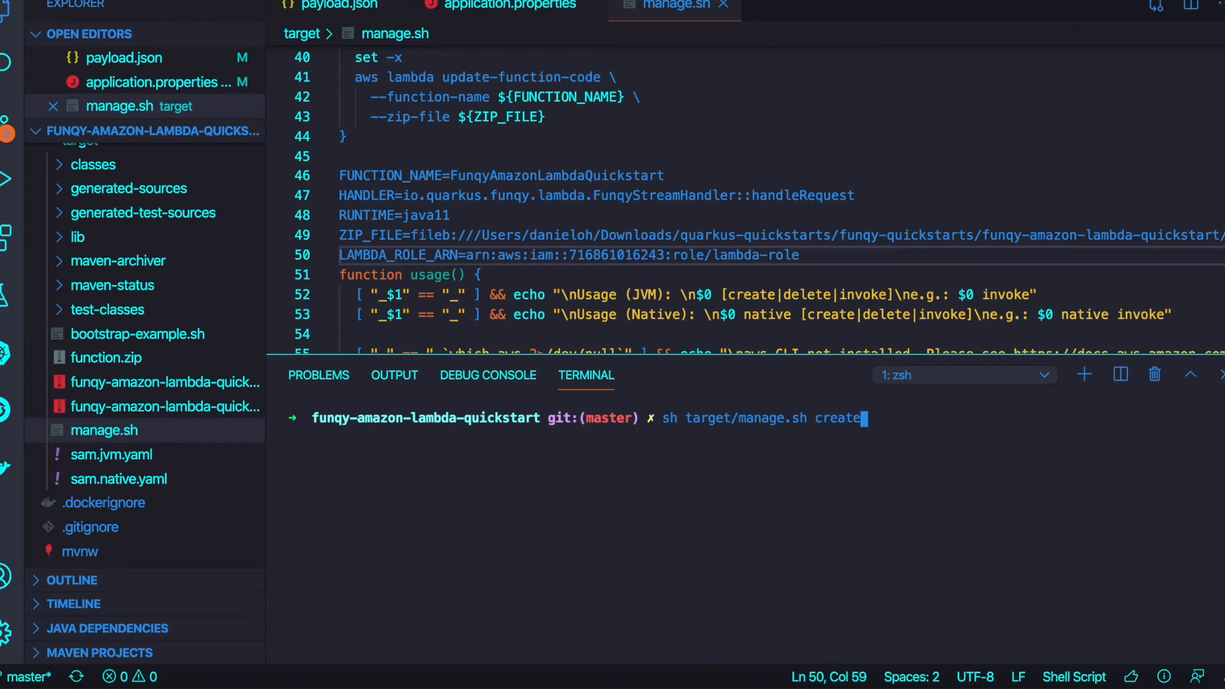
{"action": "key", "text": "Return"}
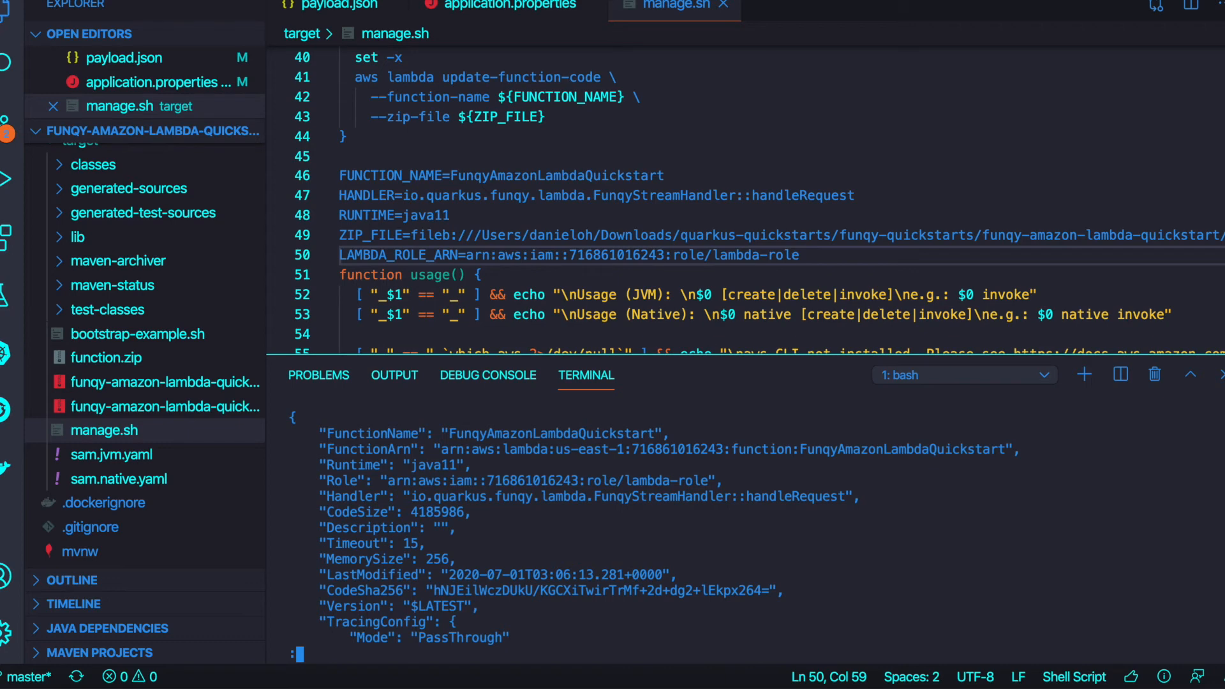
{"action": "mouse_move", "coordinate": [501, 625]}
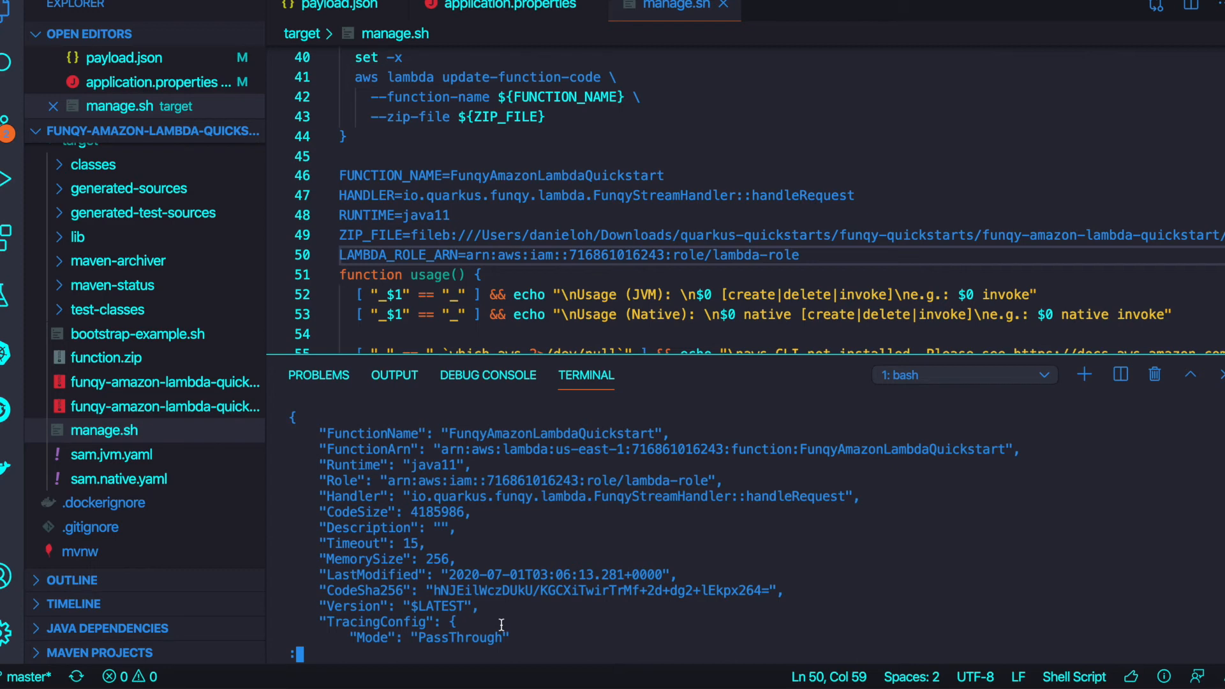
{"action": "mouse_move", "coordinate": [393, 549]}
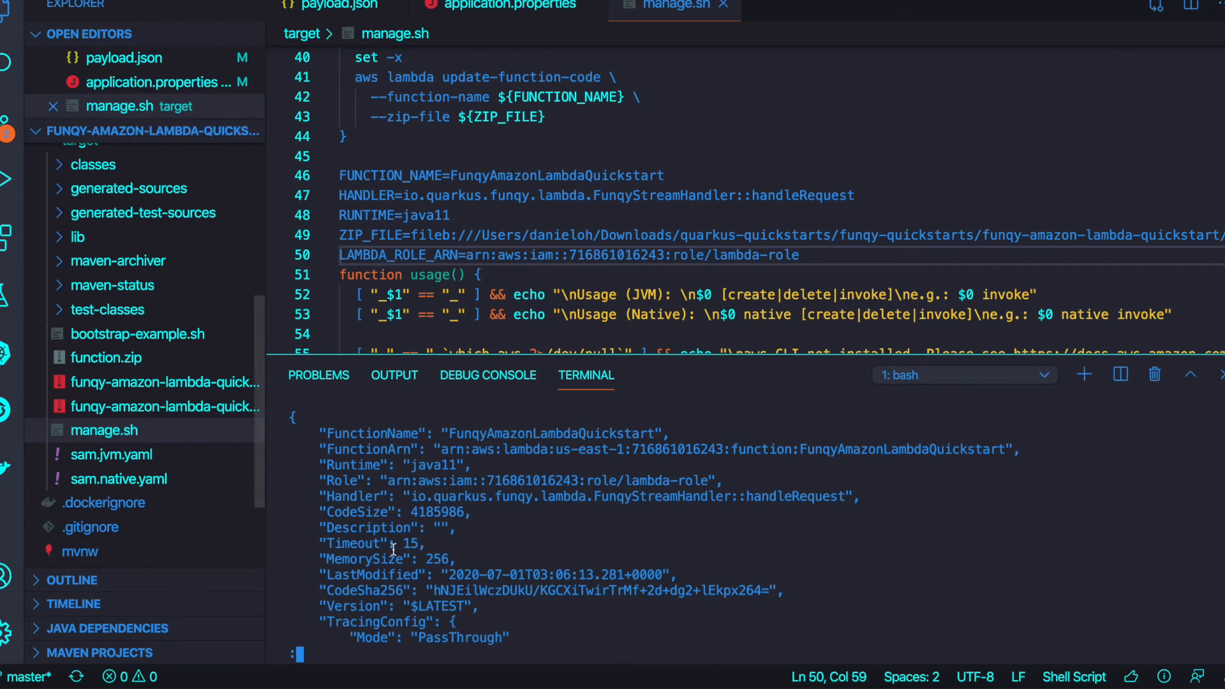
{"action": "scroll", "scroll_direction": "down", "scroll_amount": 3}
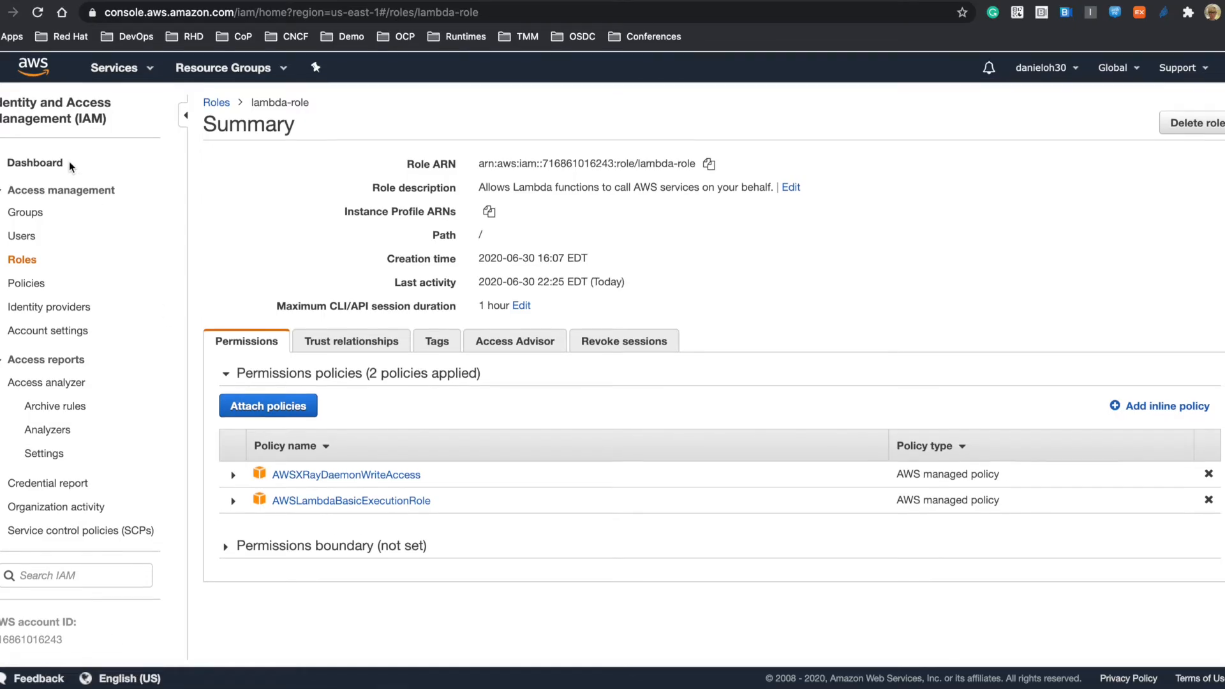
{"action": "left_click", "coordinate": [114, 66]}
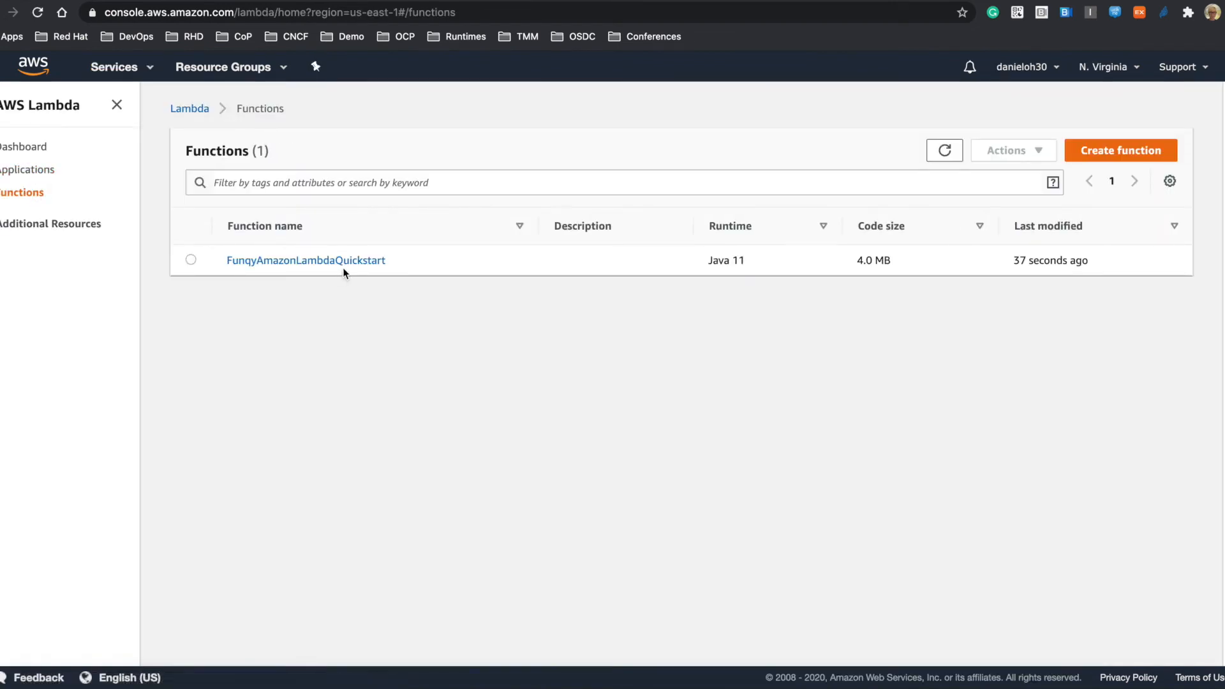
{"action": "mouse_move", "coordinate": [741, 291]}
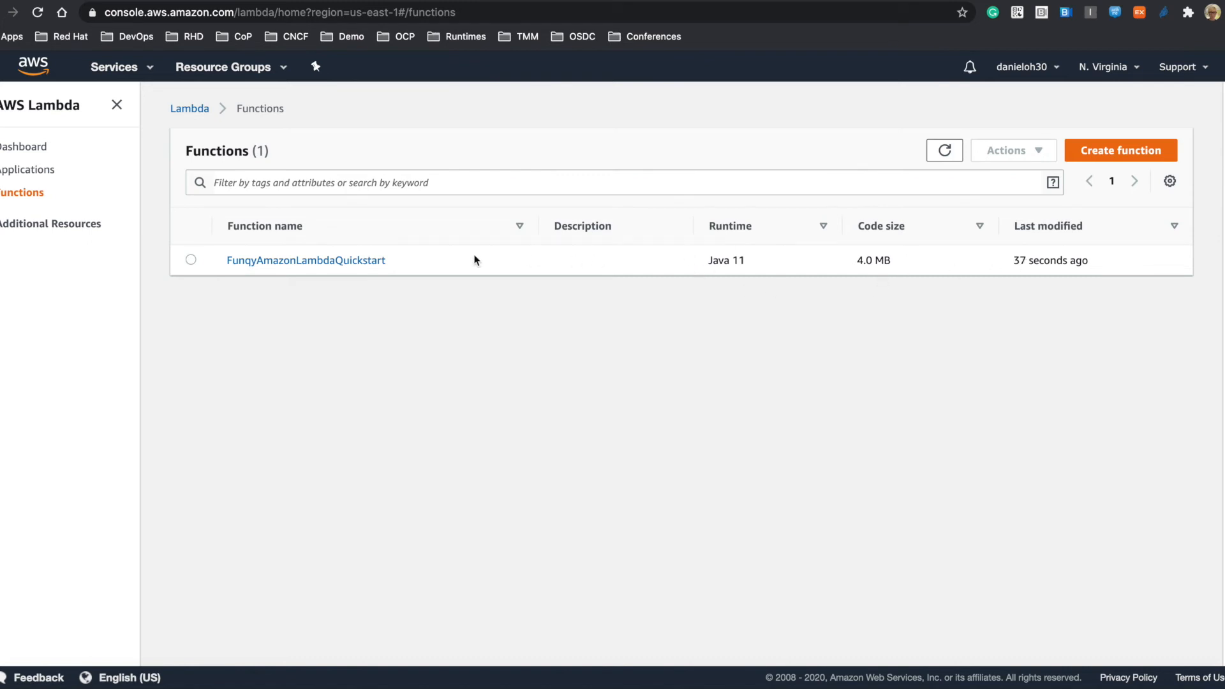
Open the FunqyAmazonLambdaQuickstart function page from the Lambda functions list
{"action": "left_click", "coordinate": [306, 260]}
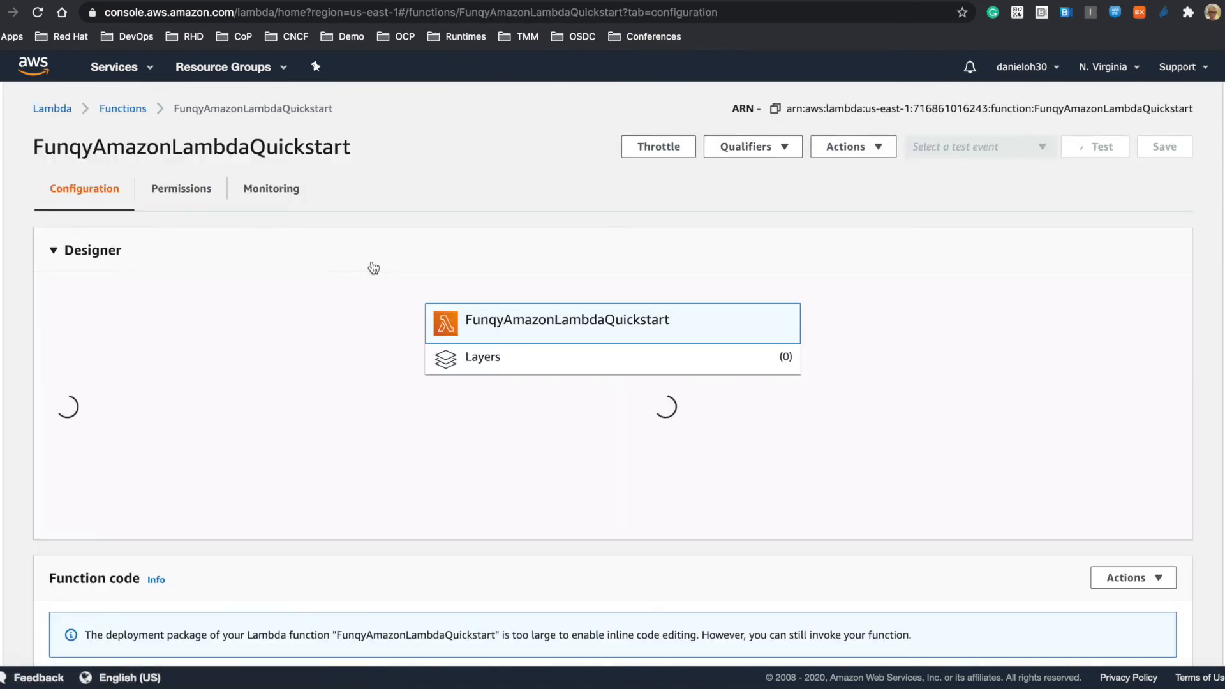
Create a test event named 'quarkus' with the payload "DANIEL OH"
{"action": "left_click", "coordinate": [981, 147]}
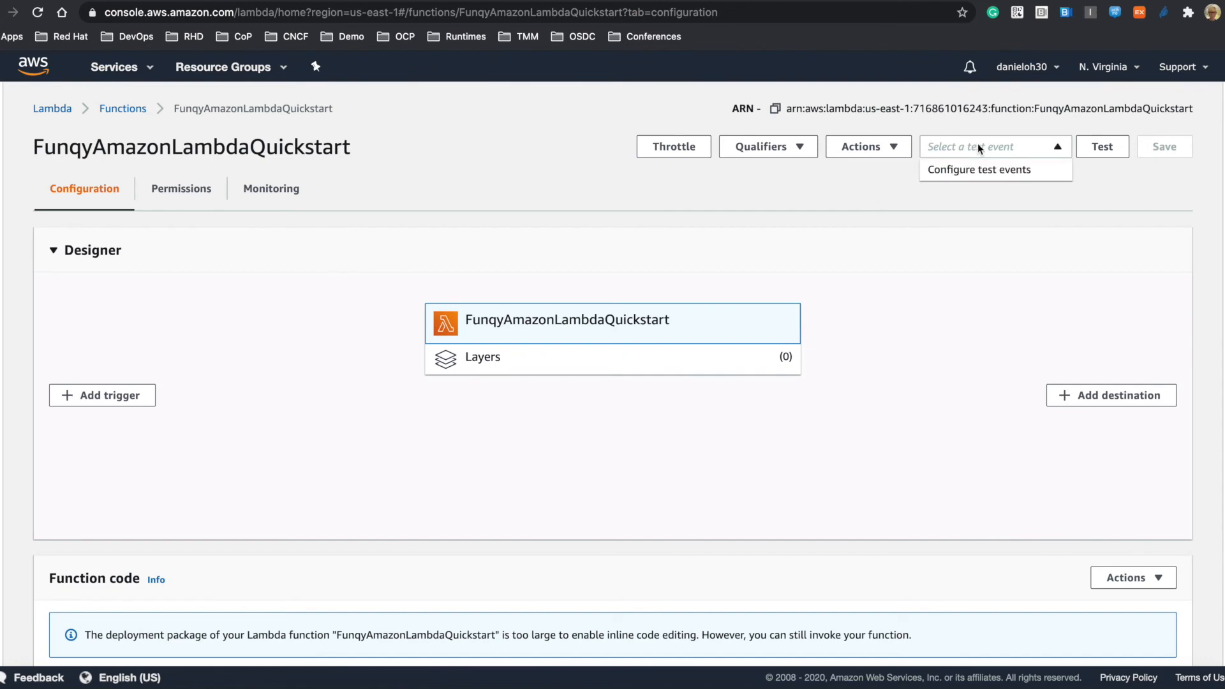
{"action": "left_click", "coordinate": [977, 169]}
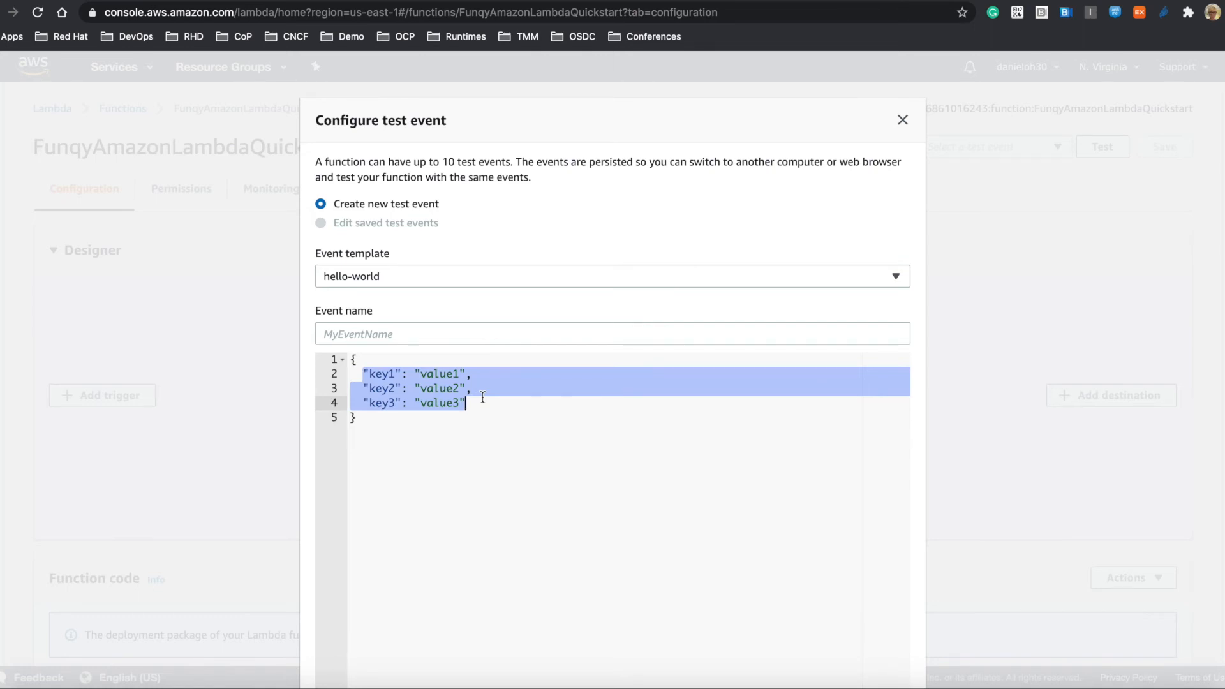
{"action": "key", "text": "Delete"}
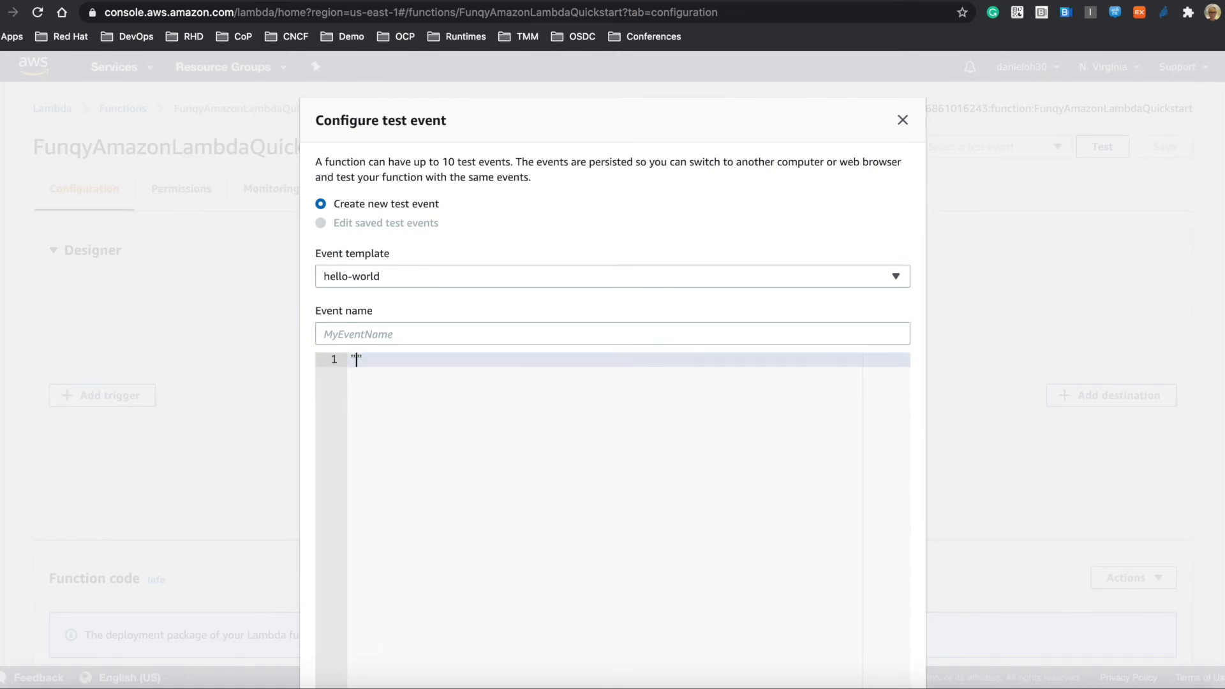
{"action": "type", "text": "dan"}
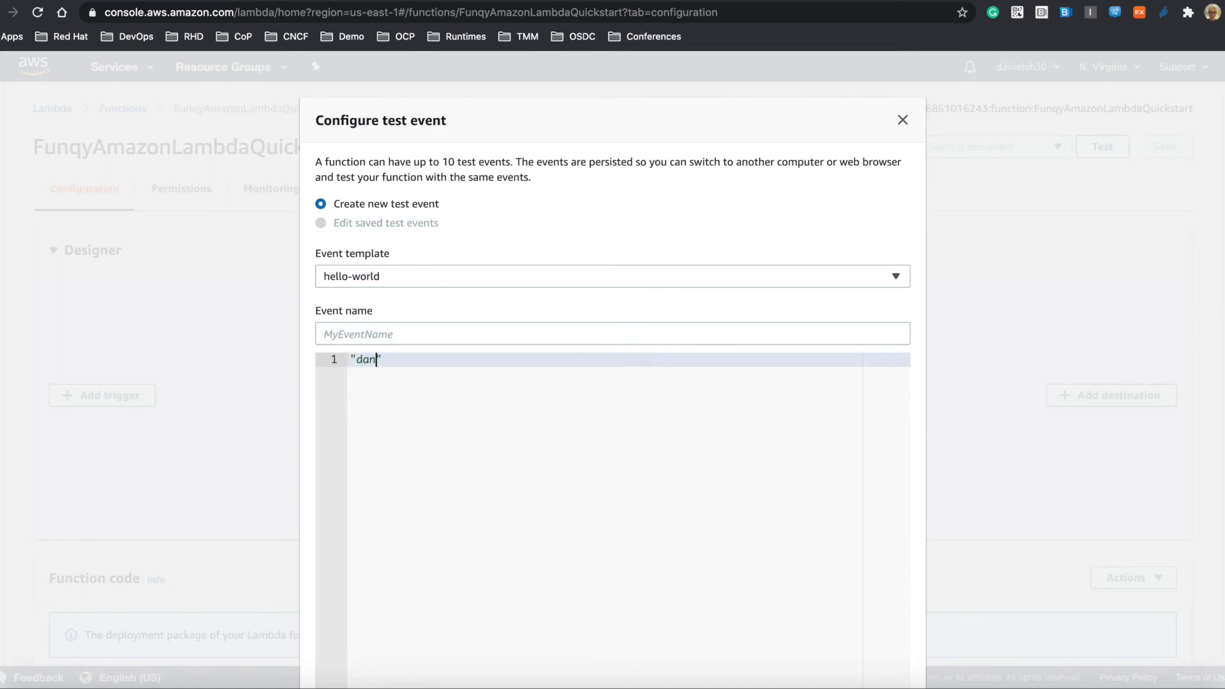
{"action": "type", "text": "DAN\""}
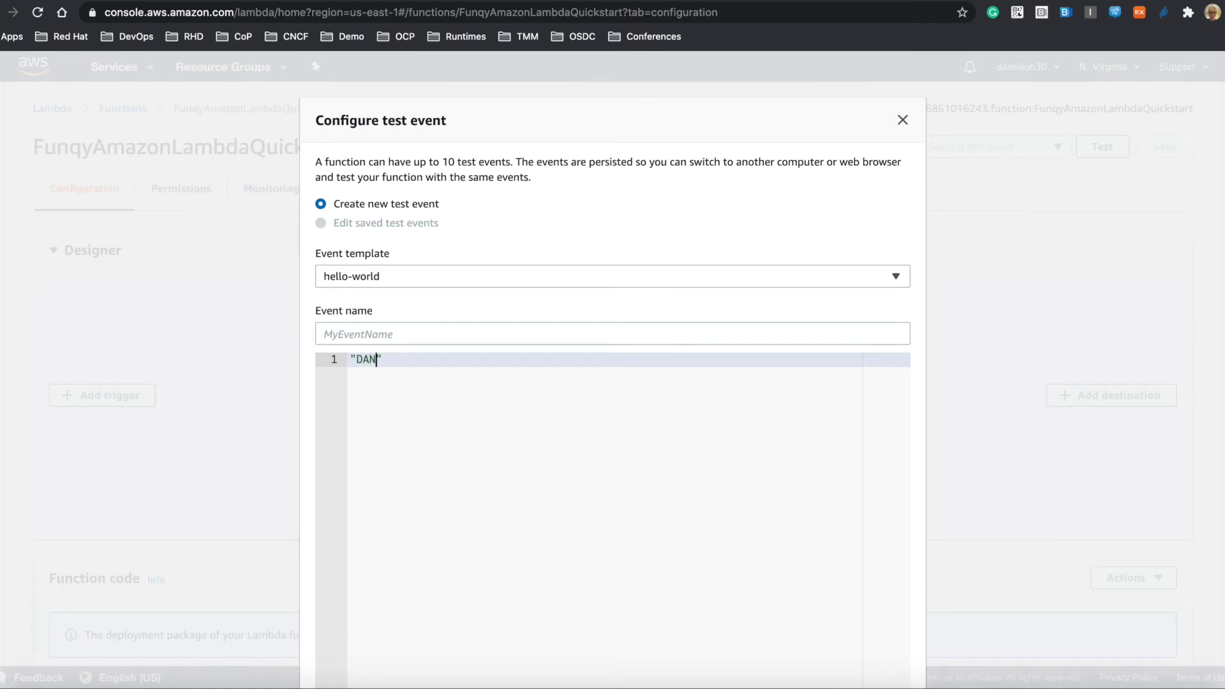
{"action": "type", "text": "IEL OH"}
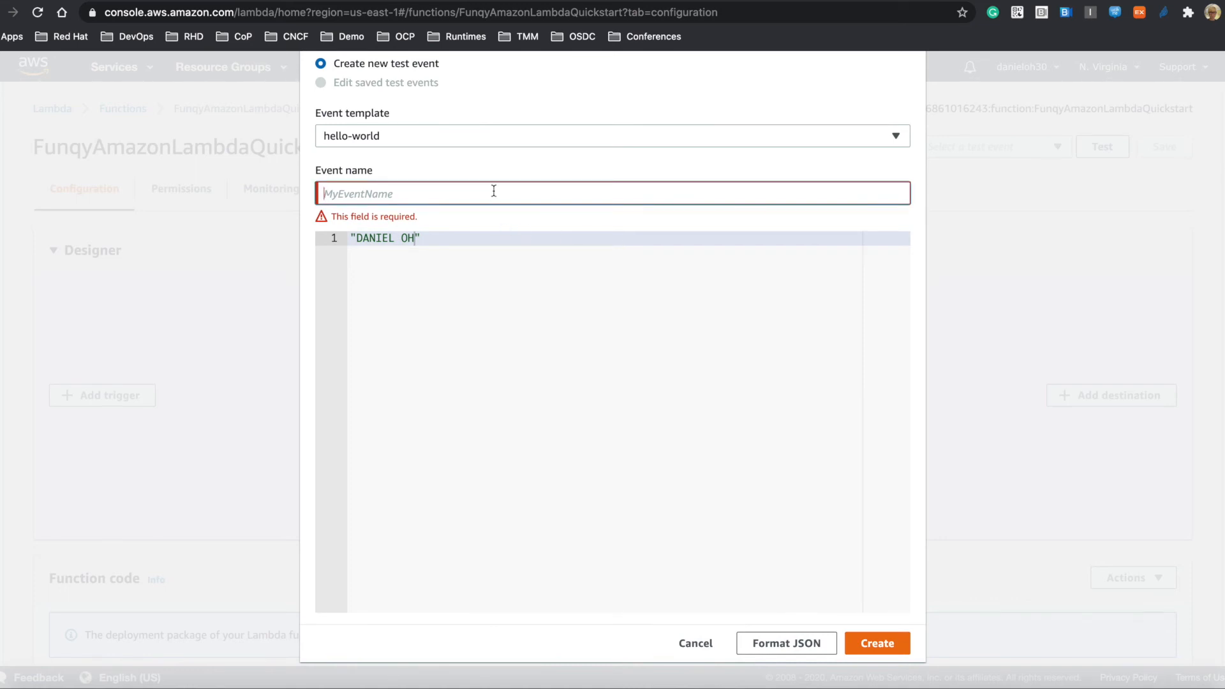
{"action": "type", "text": "quarkus"}
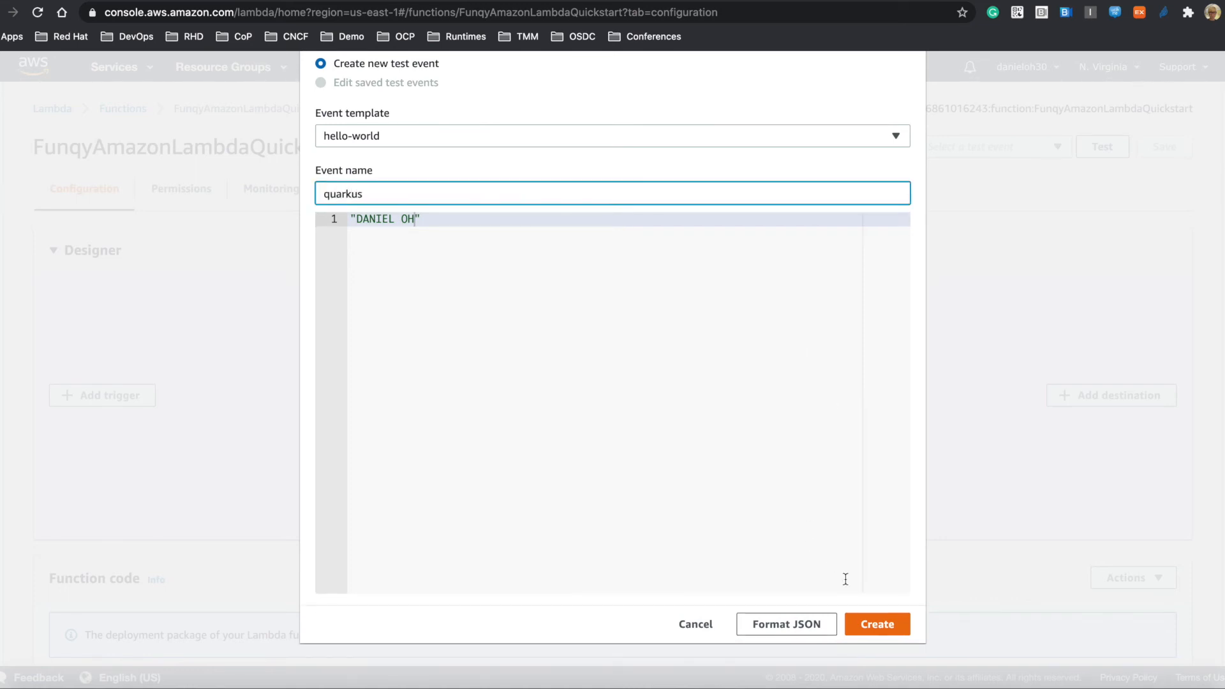
Run the quarkus test and expand the result details showing "daniel oh"
{"action": "left_click", "coordinate": [876, 624]}
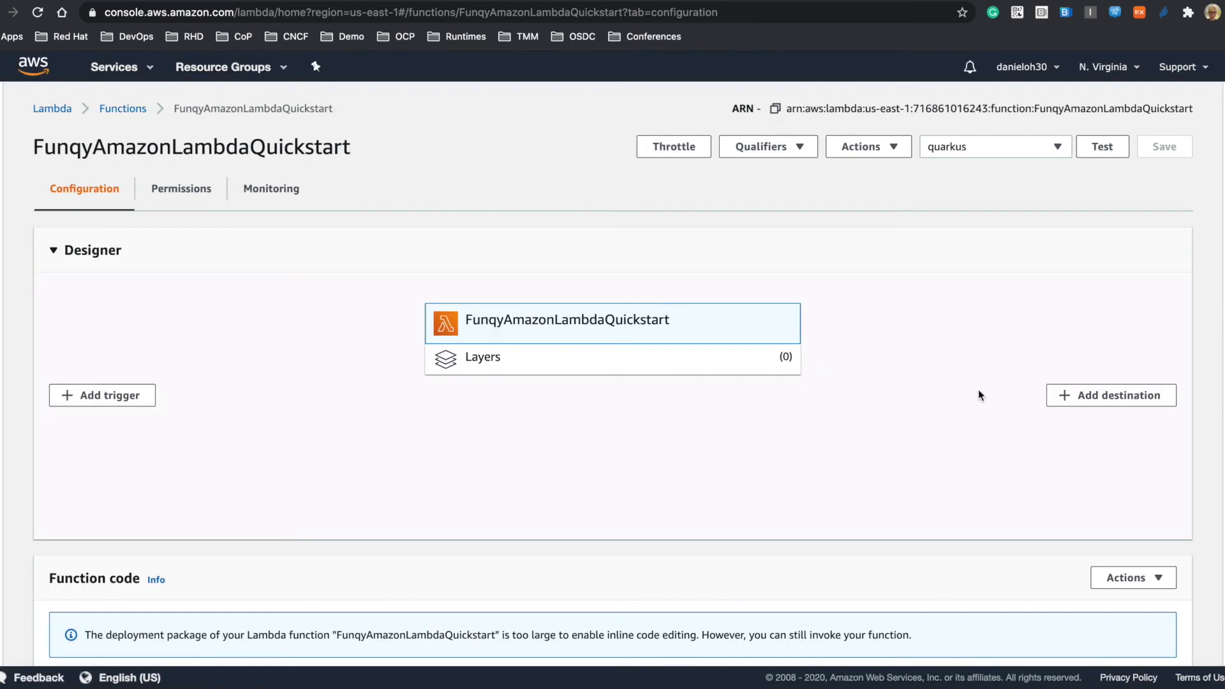
{"action": "left_click", "coordinate": [1101, 146]}
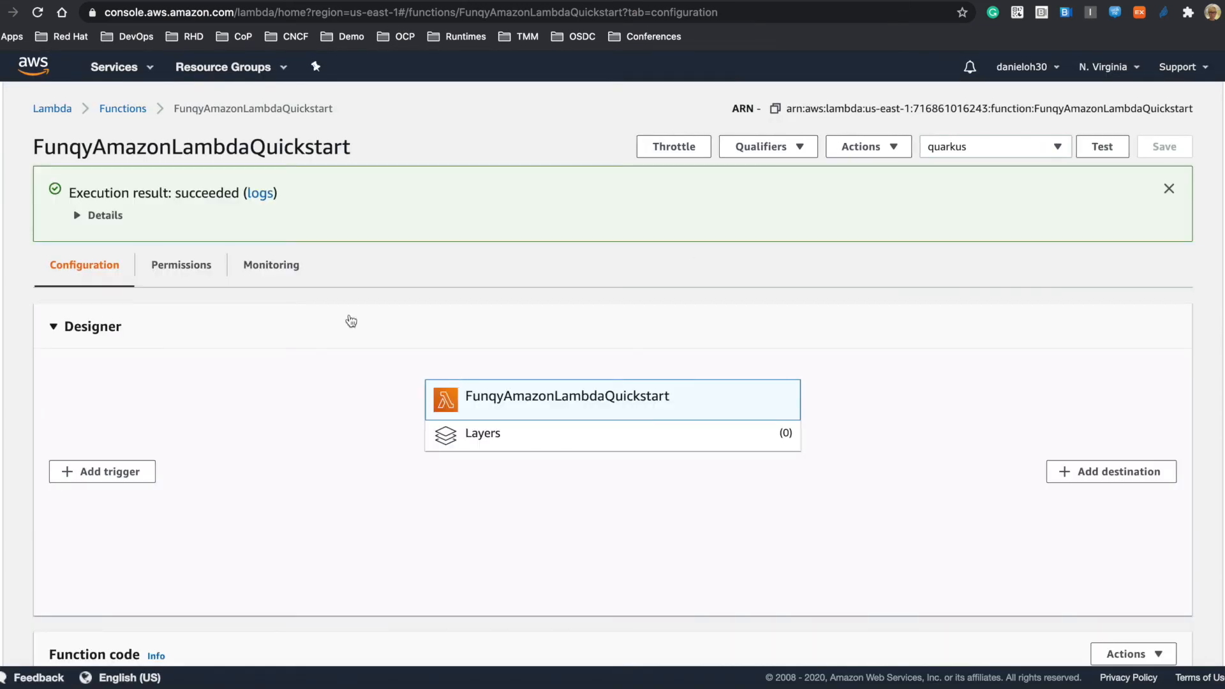
{"action": "scroll", "scroll_direction": "down", "scroll_amount": 3}
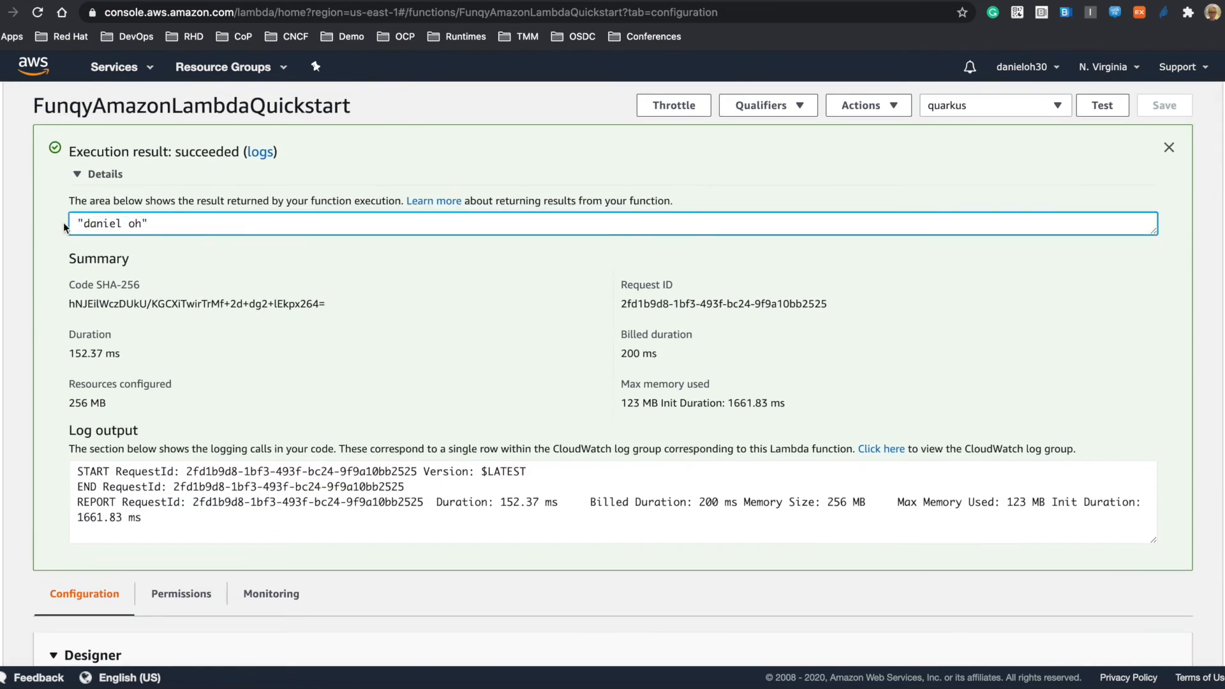
{"action": "mouse_move", "coordinate": [194, 288]}
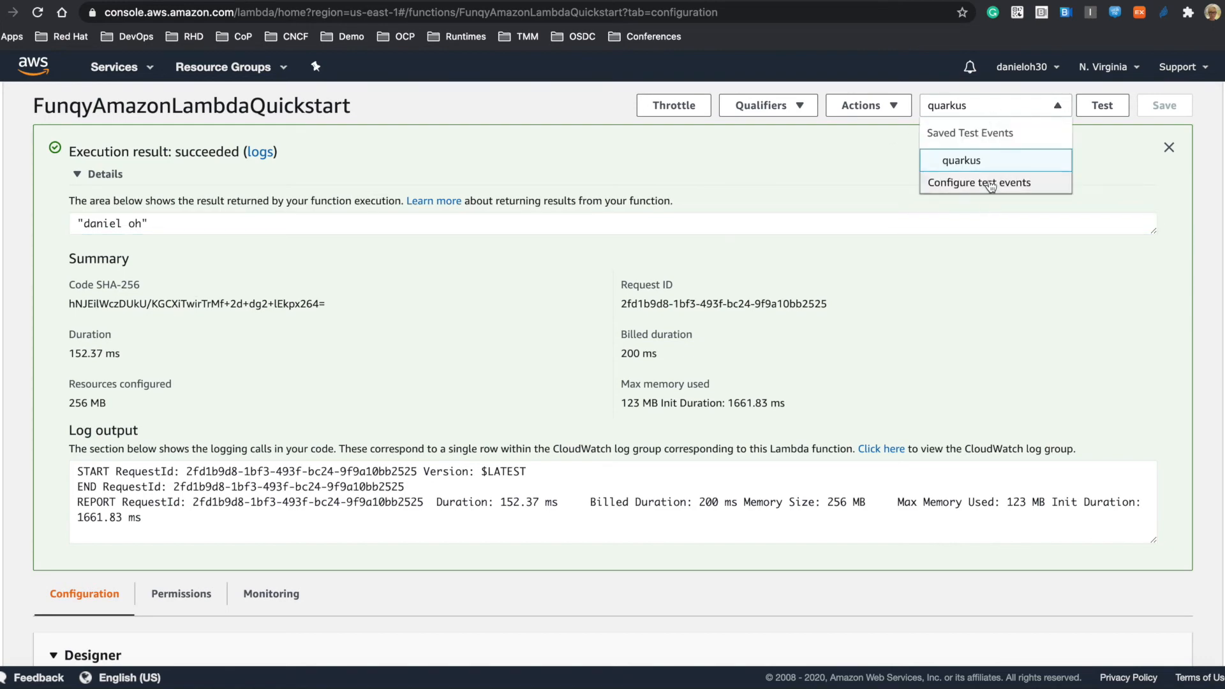
Change the quarkus event payload to "GLOBAL QUARKUS HACKERTHON", save it, and rerun the test
{"action": "left_click", "coordinate": [979, 182]}
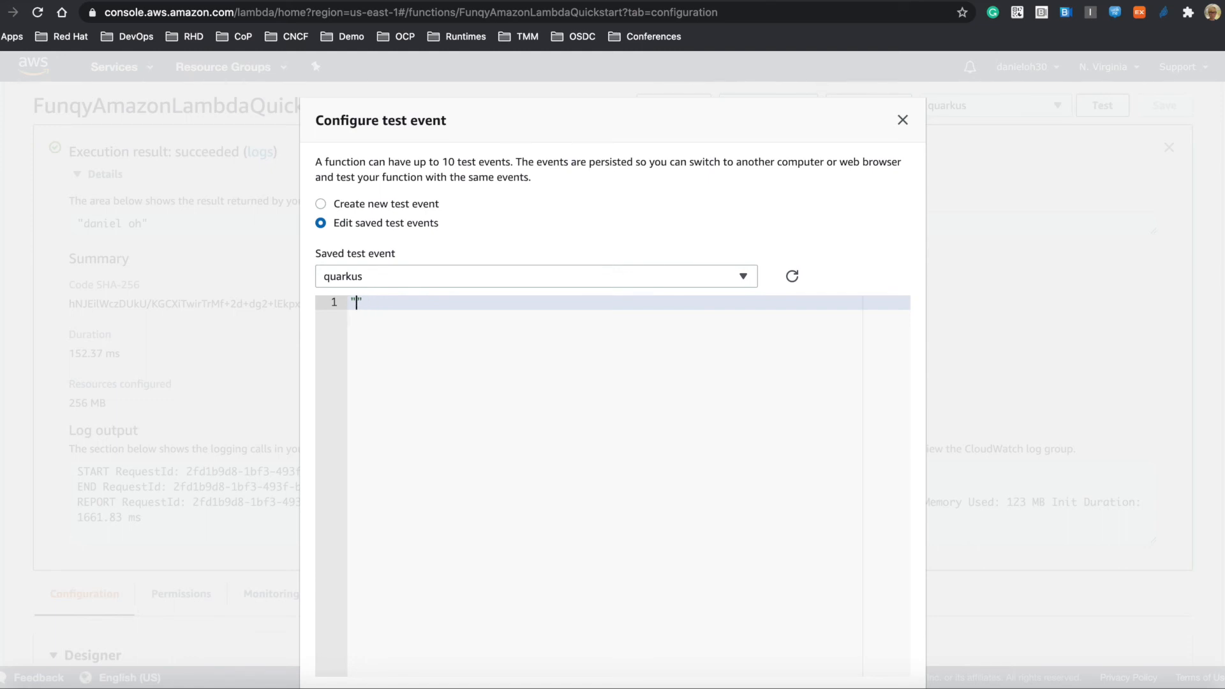
{"action": "type", "text": "G"}
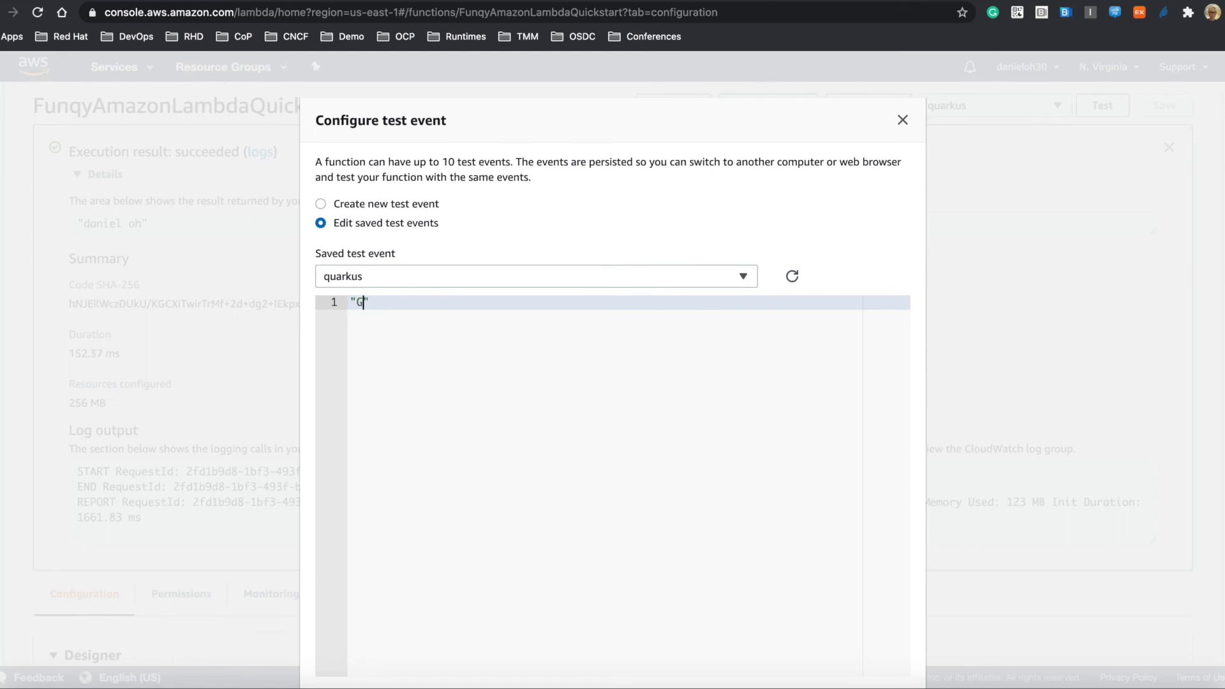
{"action": "type", "text": "LO"}
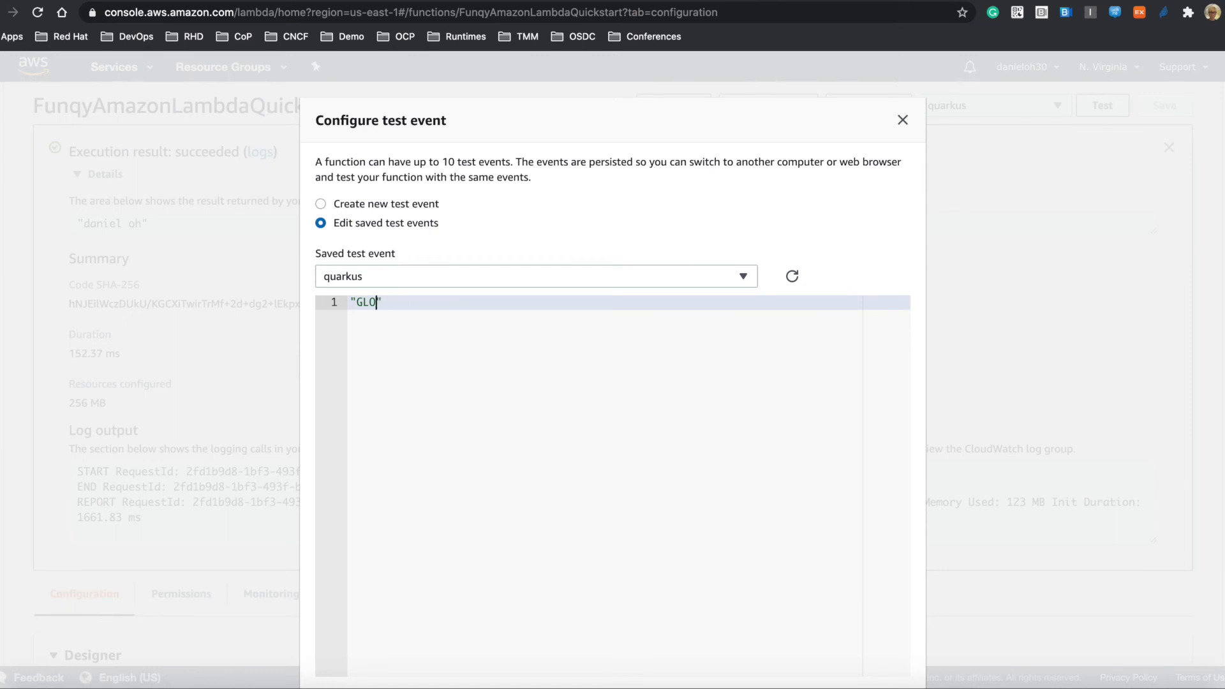
{"action": "type", "text": "BAL QUARKUS"}
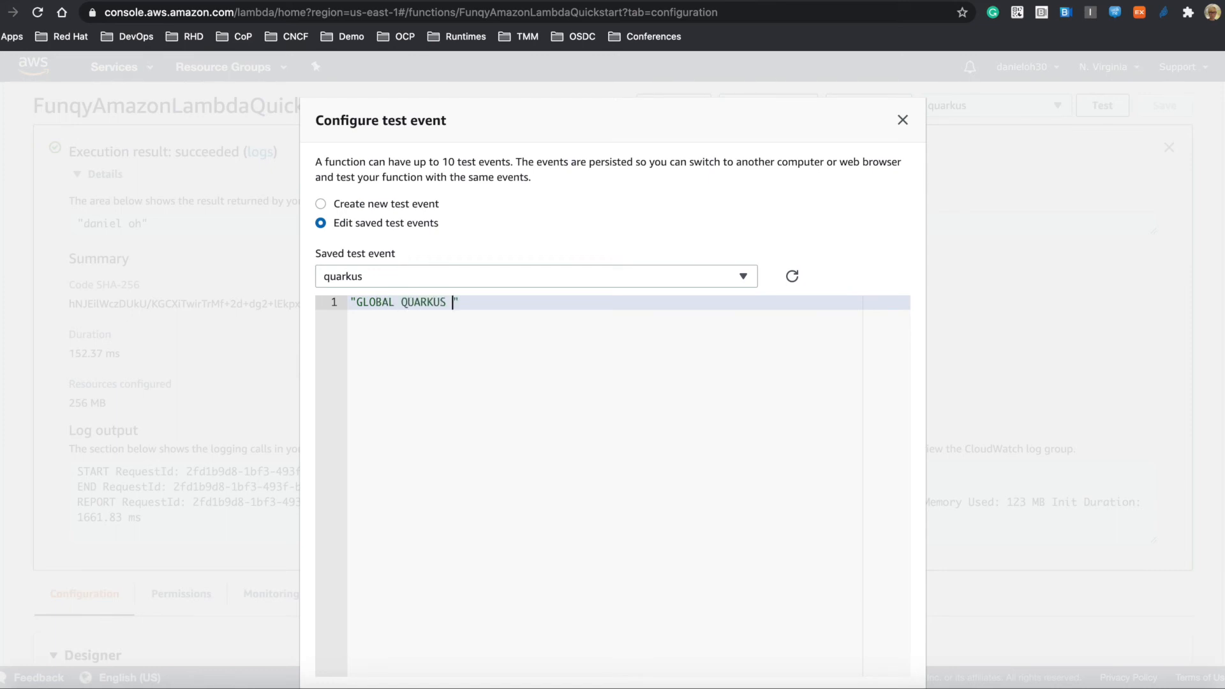
{"action": "type", "text": "HACKERTHO"}
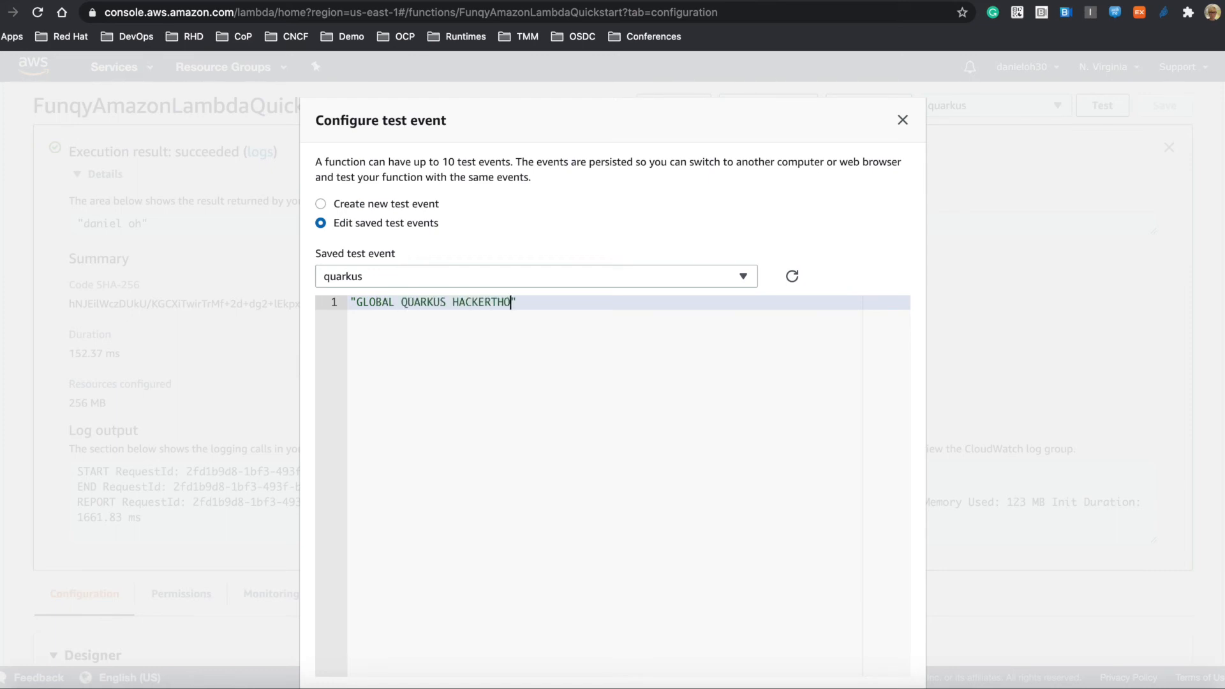
{"action": "type", "text": "N"}
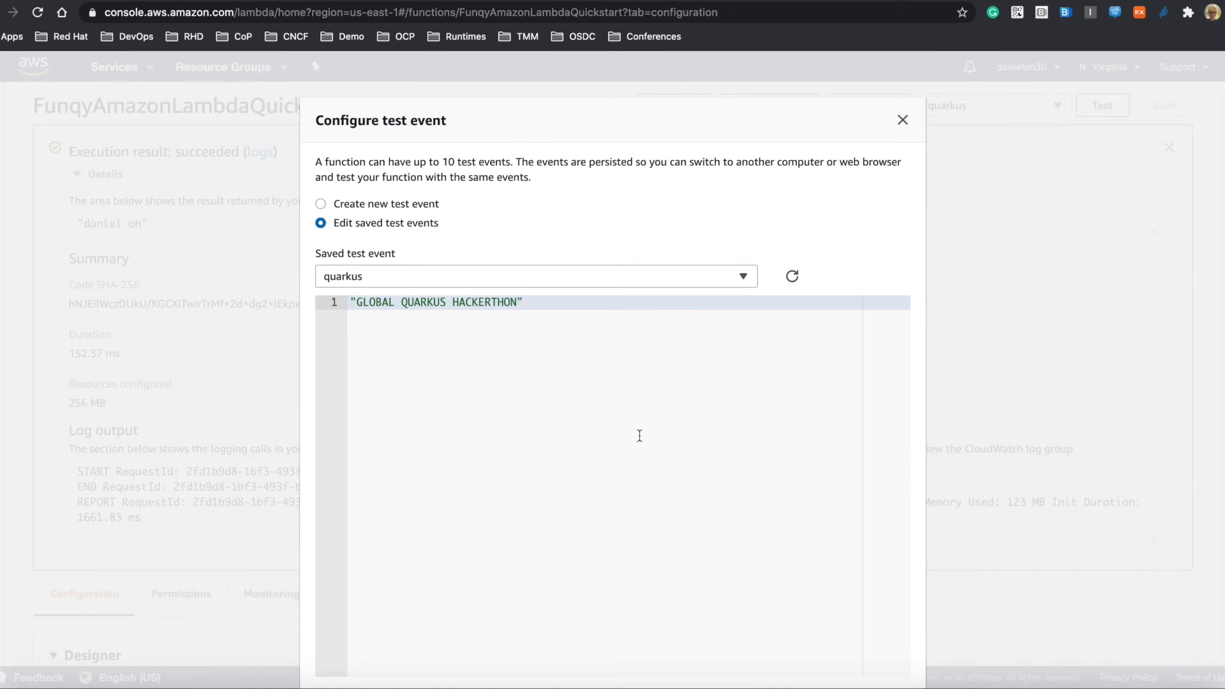
{"action": "left_click", "coordinate": [902, 119]}
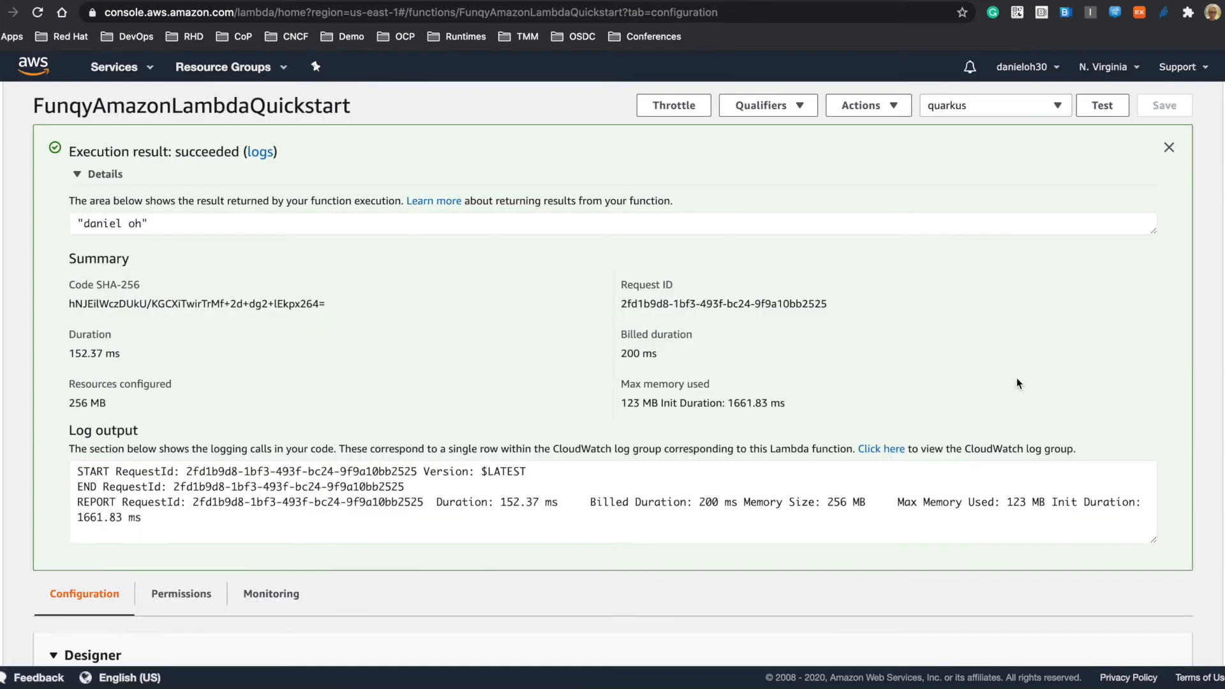
{"action": "left_click", "coordinate": [1102, 105]}
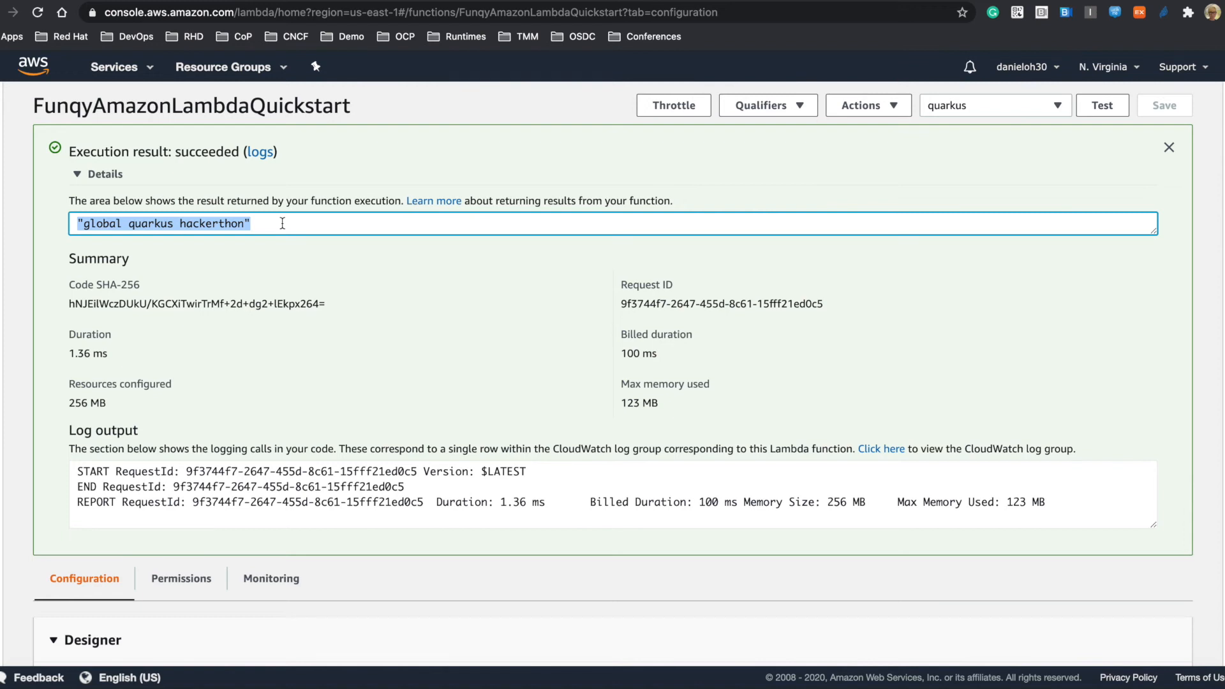
{"action": "mouse_move", "coordinate": [297, 668]}
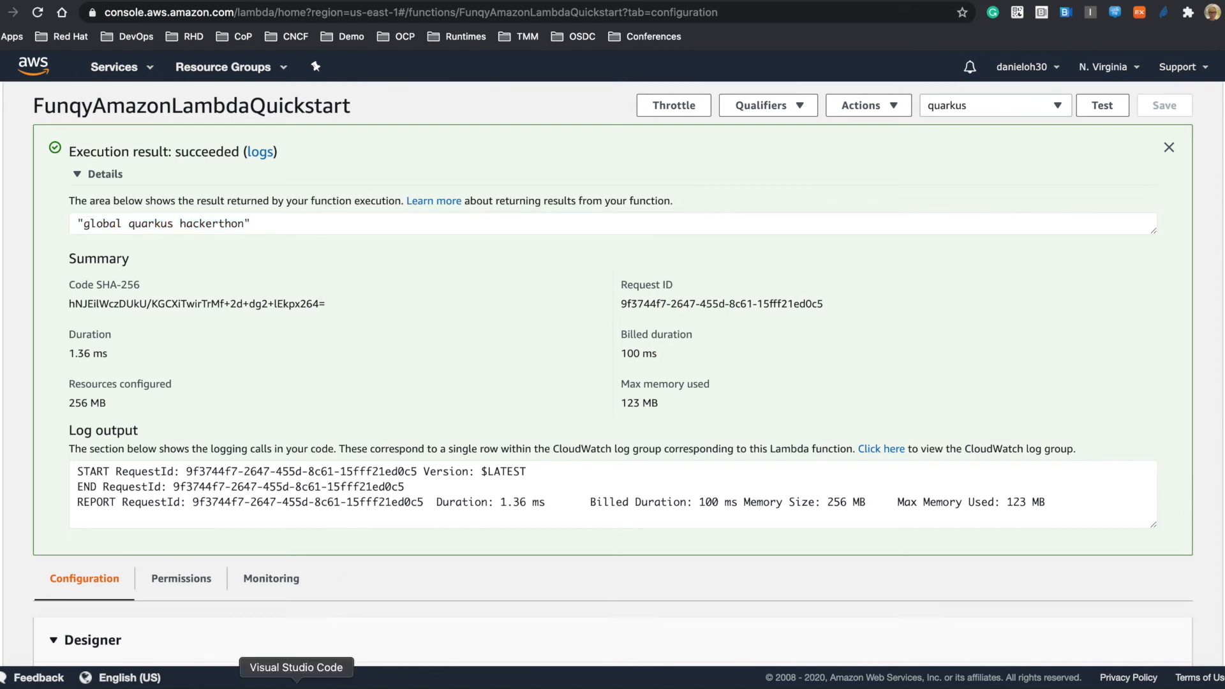
Change quarkus.funqy.export in application.properties from toLowerCase to greet
{"action": "left_click", "coordinate": [296, 668]}
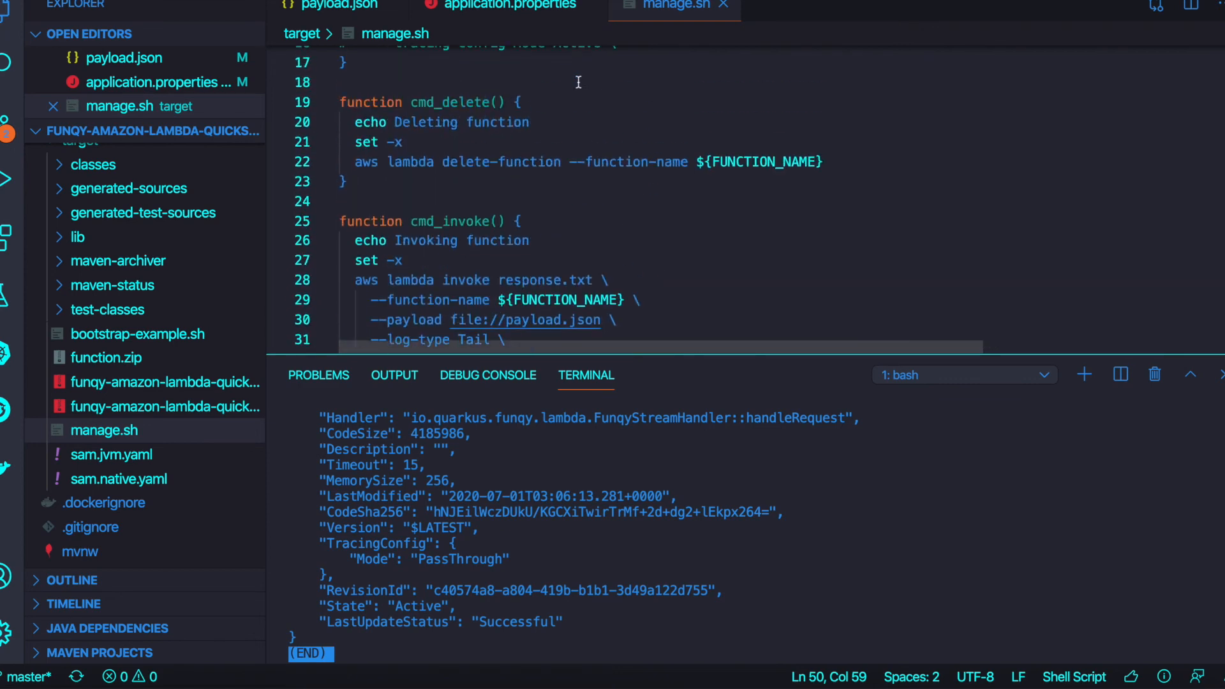
{"action": "mouse_move", "coordinate": [358, 10]}
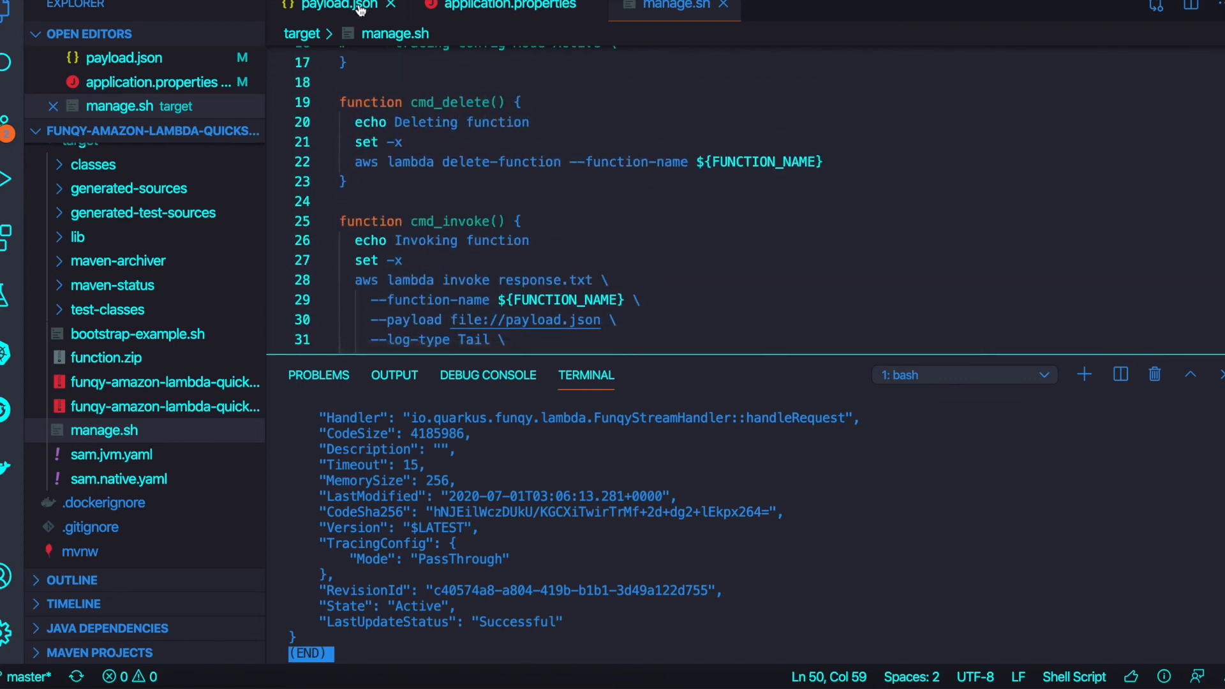
{"action": "left_click", "coordinate": [504, 7]}
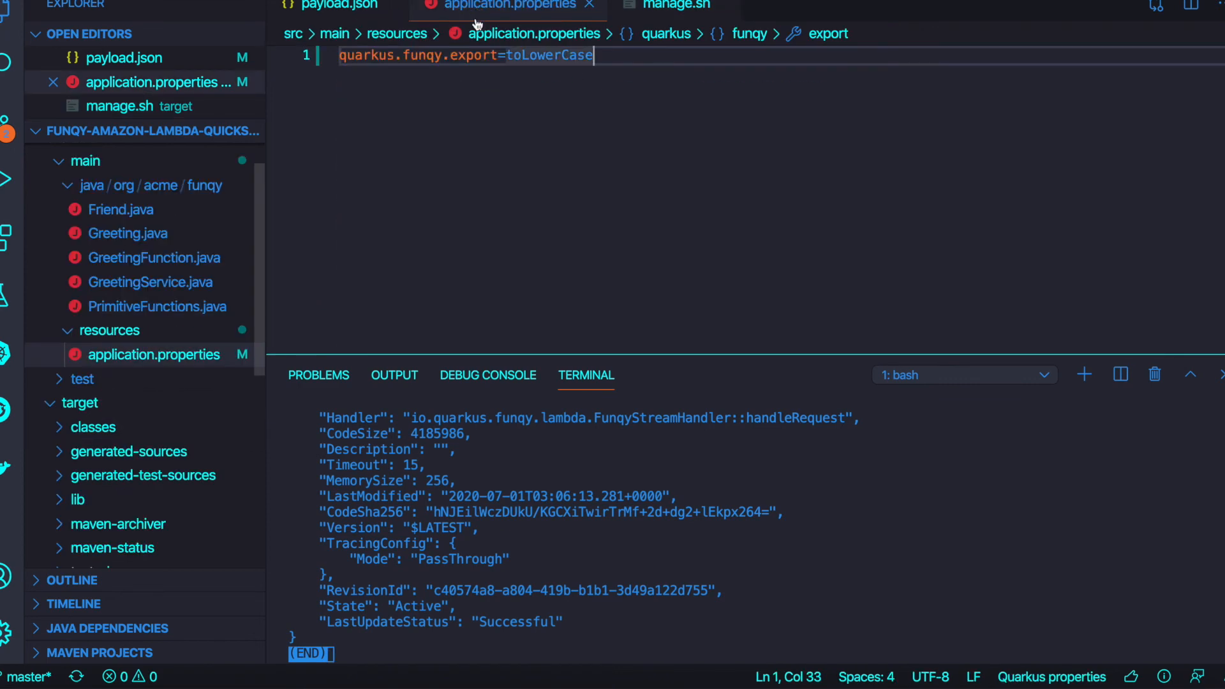
{"action": "type", "text": "gr"}
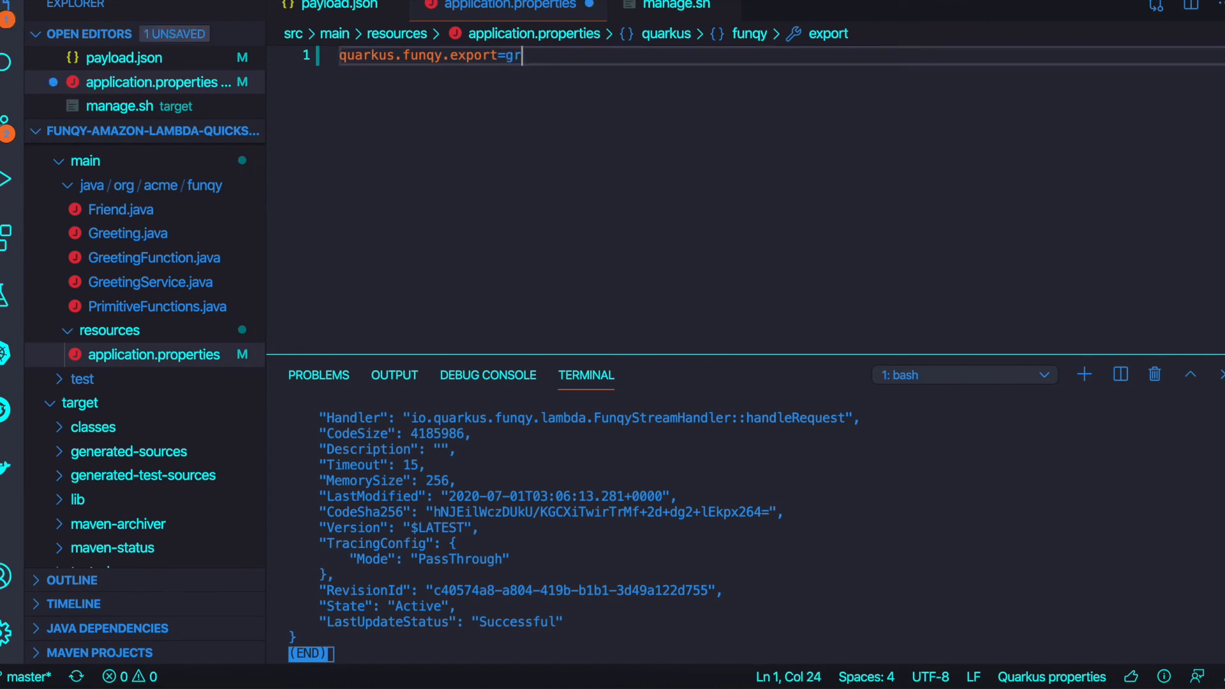
{"action": "type", "text": "eet"}
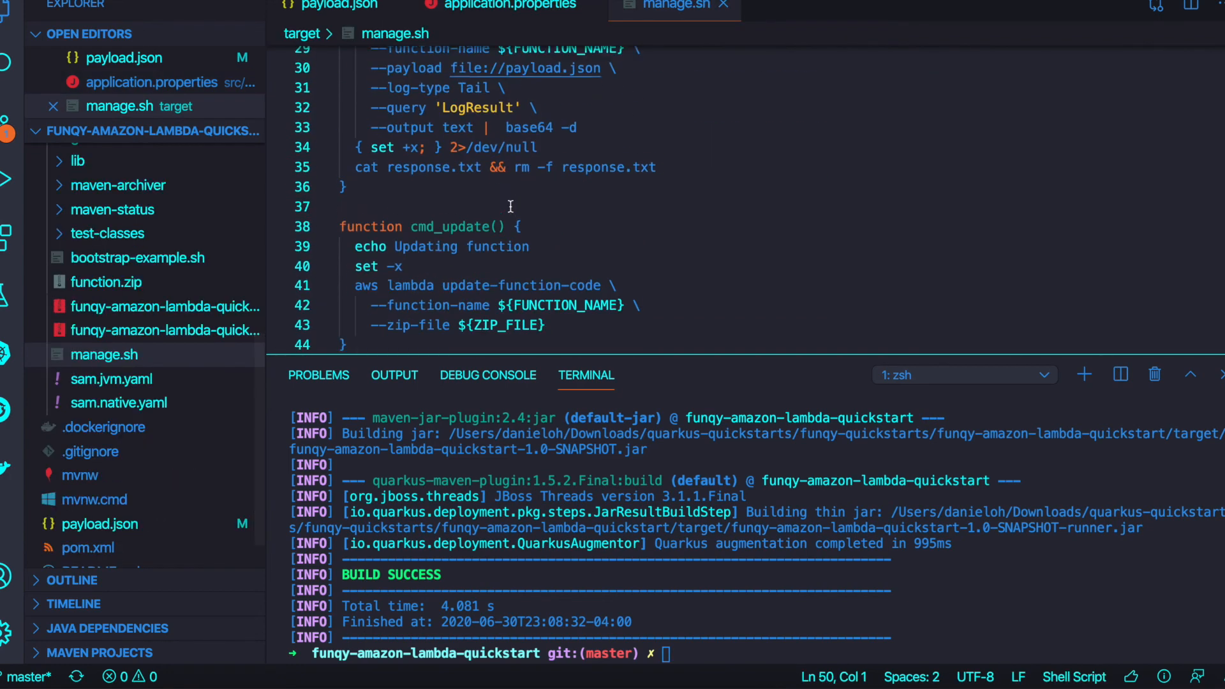
Run 'sh target/manage.sh update' in the terminal to push the rebuilt code
{"action": "scroll", "scroll_direction": "down", "scroll_amount": 3}
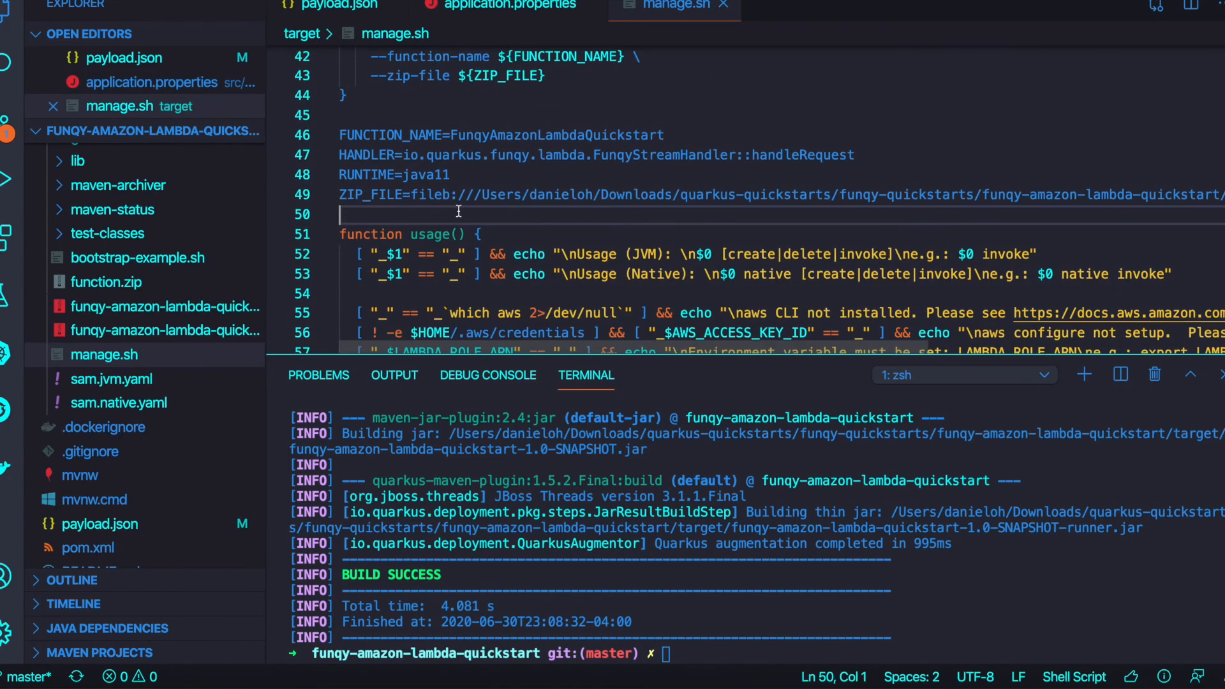
{"action": "mouse_move", "coordinate": [547, 450]}
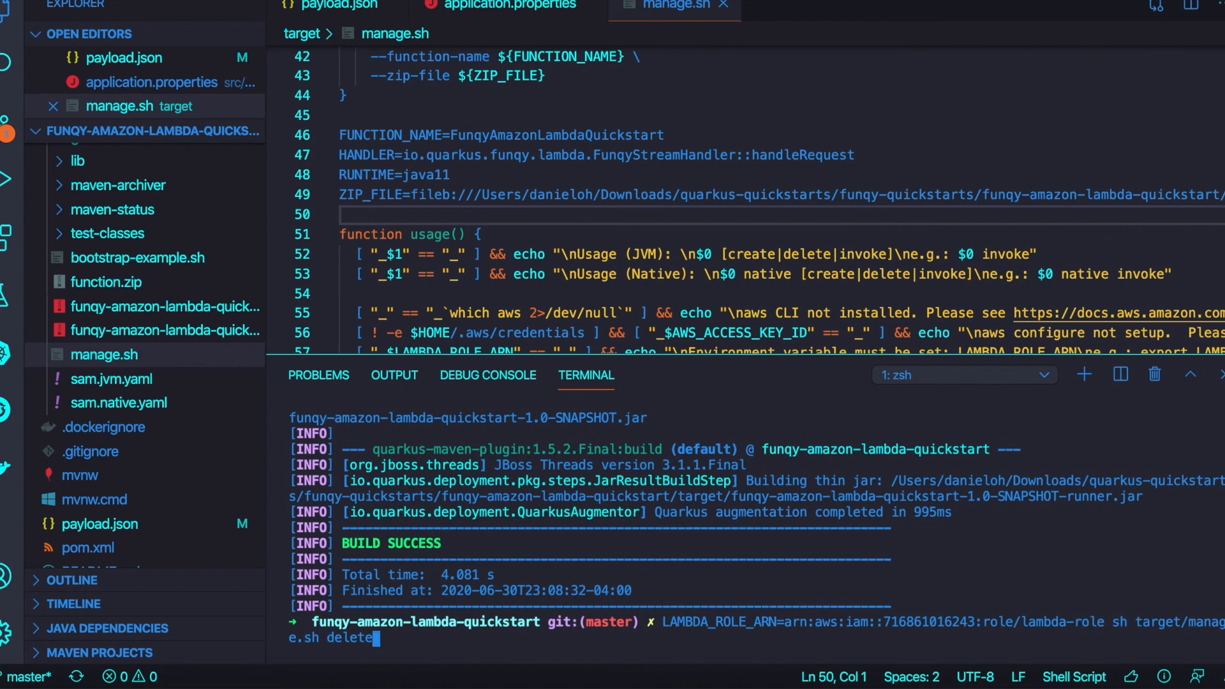
{"action": "type", "text": "update"}
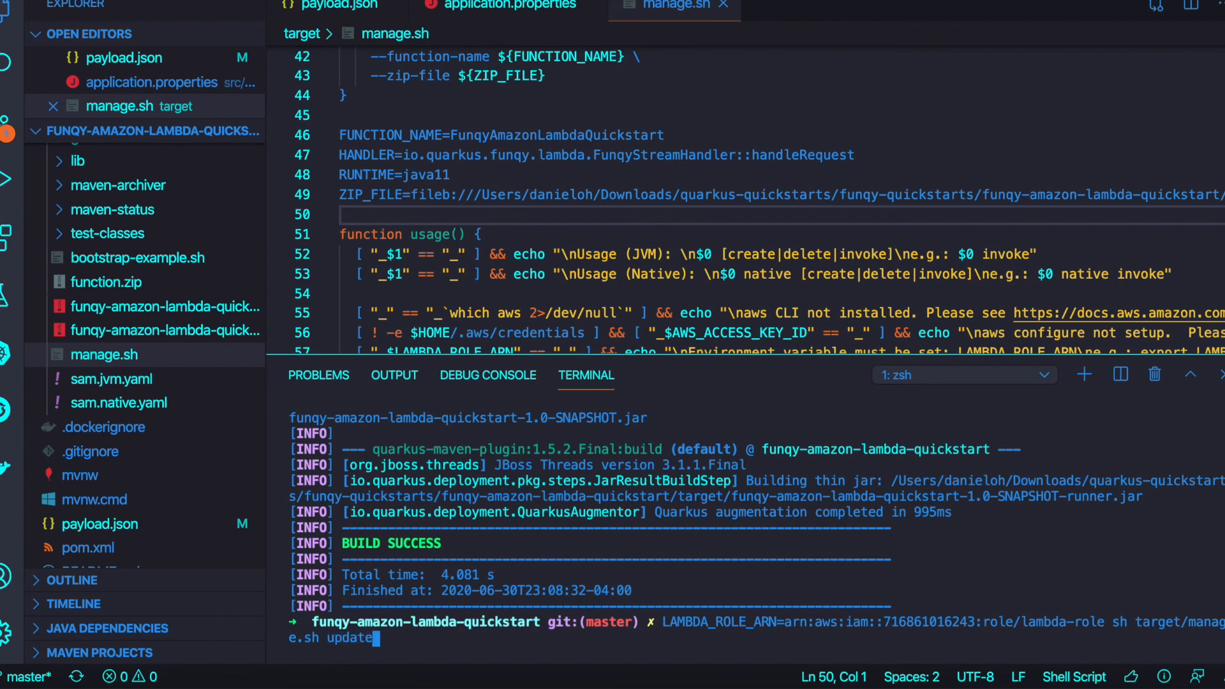
{"action": "key", "text": "Return"}
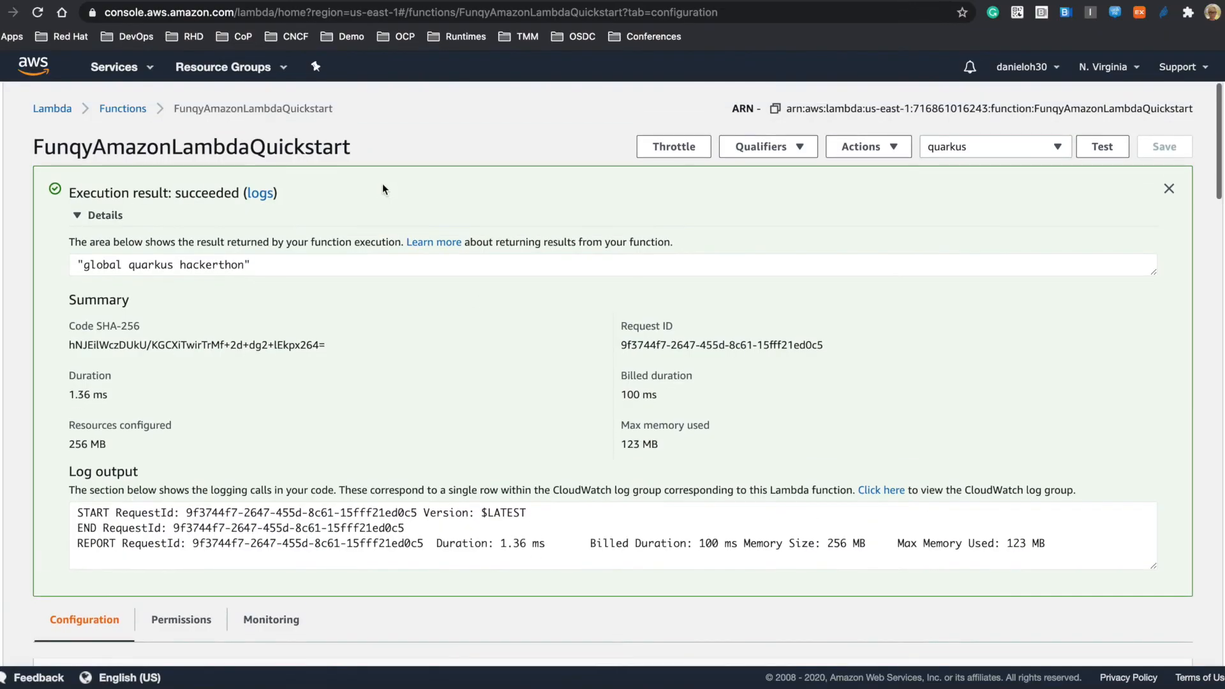
{"action": "mouse_move", "coordinate": [1002, 150]}
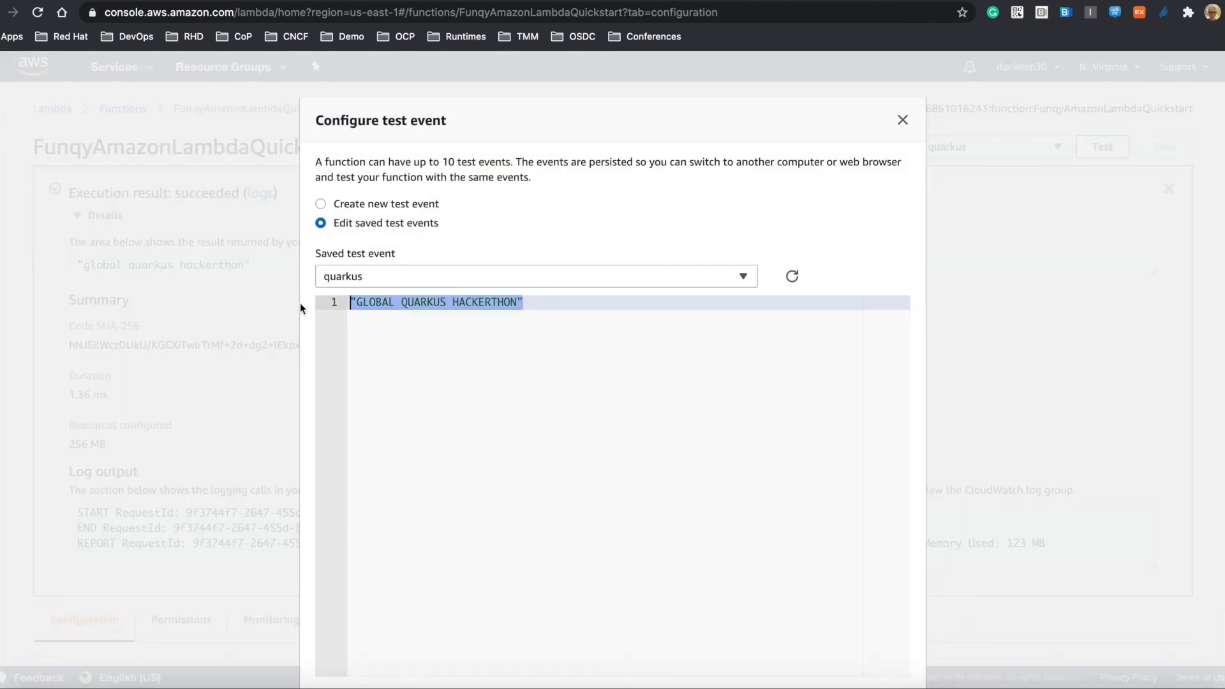
Test with payload {"name": "Daniel Oh"} and highlight the returned "Hello Daniel Oh" message
{"action": "type", "text": "{"}
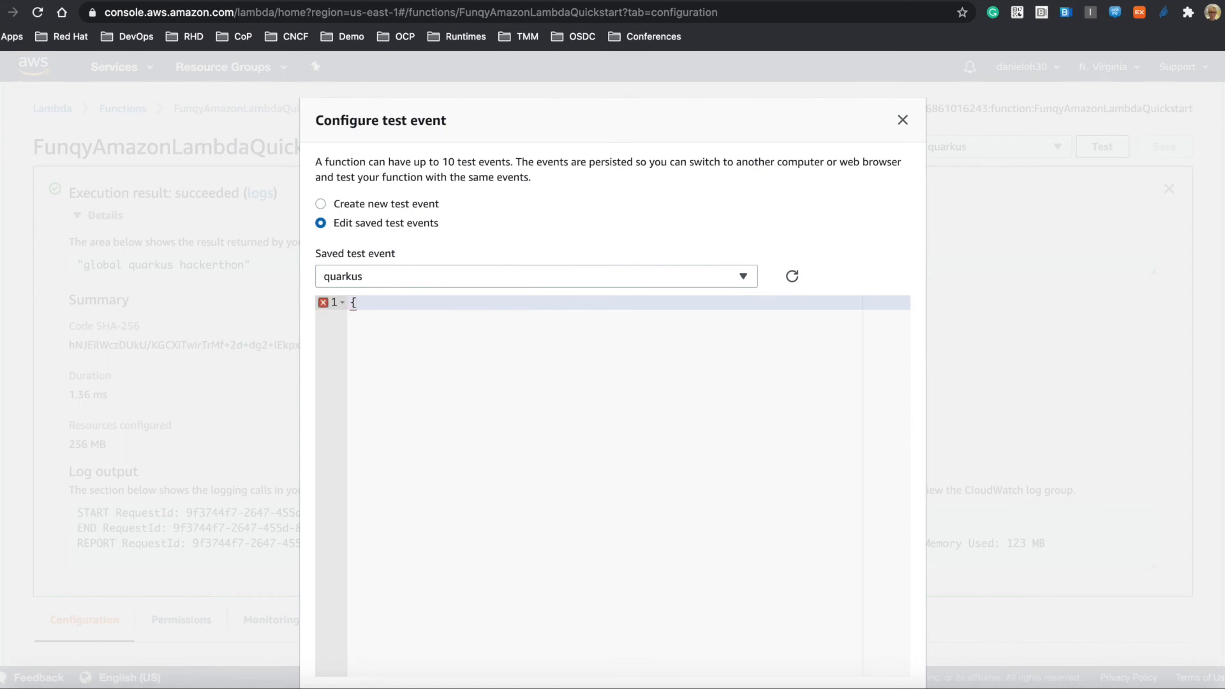
{"action": "type", "text": "\"n\""}
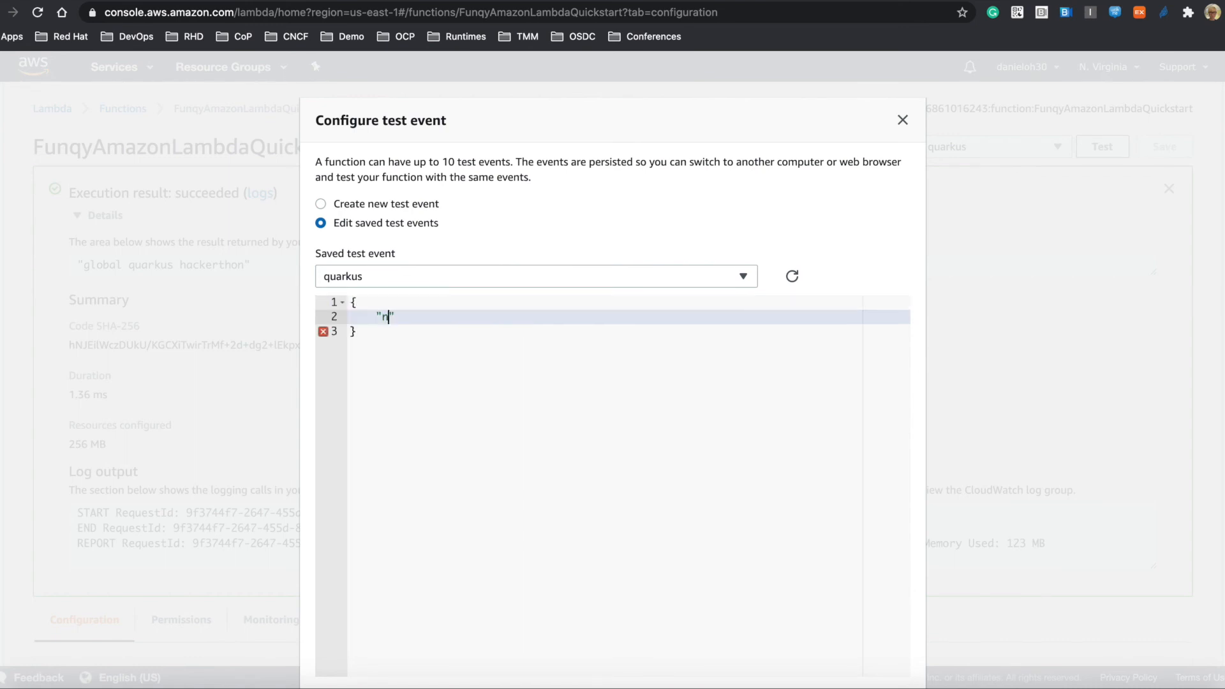
{"action": "type", "text": "ame\": \"D\""}
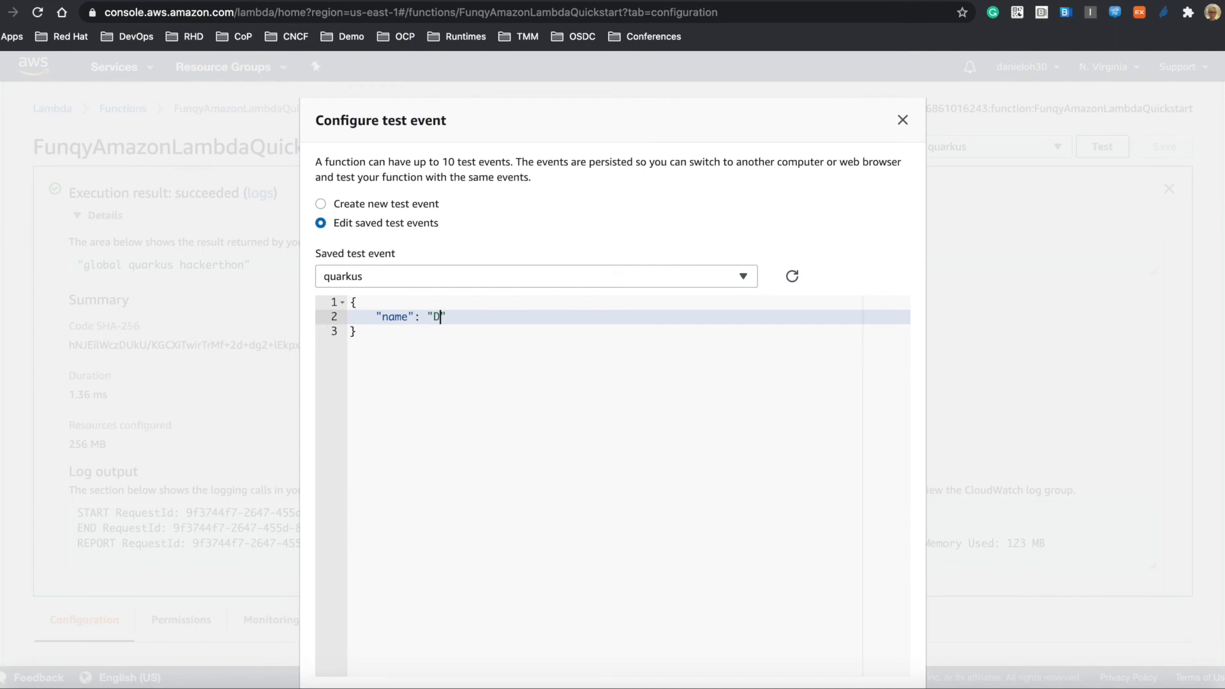
{"action": "type", "text": "aniel"}
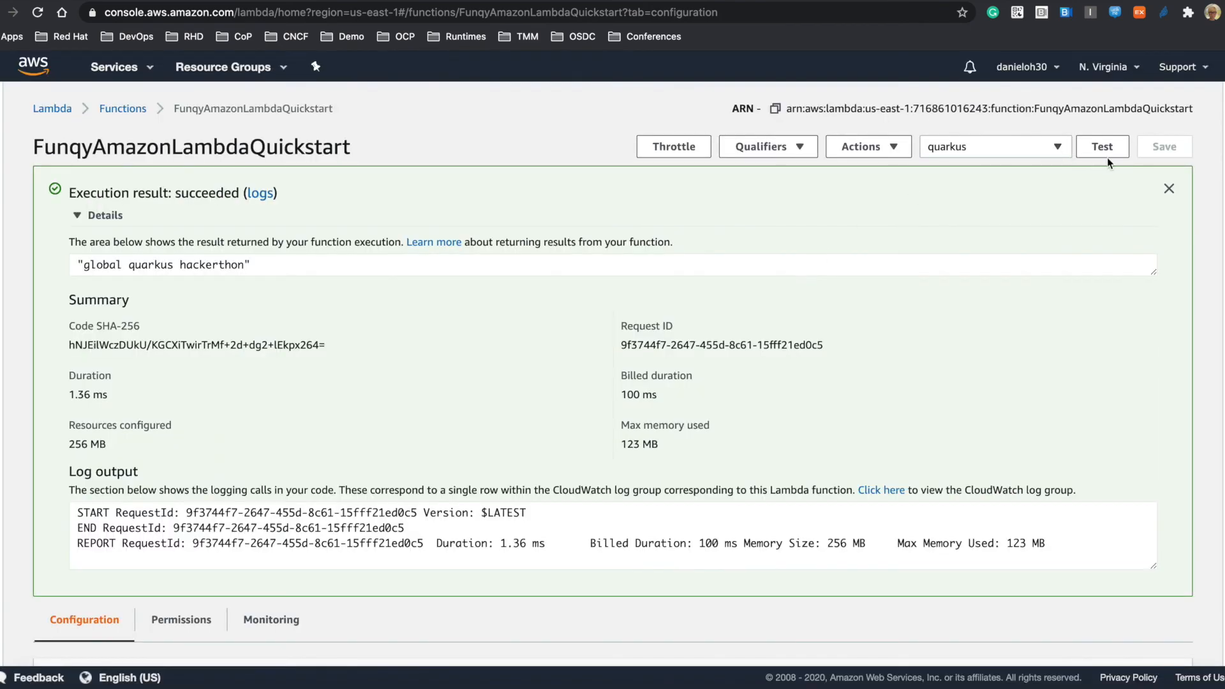
{"action": "left_click", "coordinate": [1102, 146]}
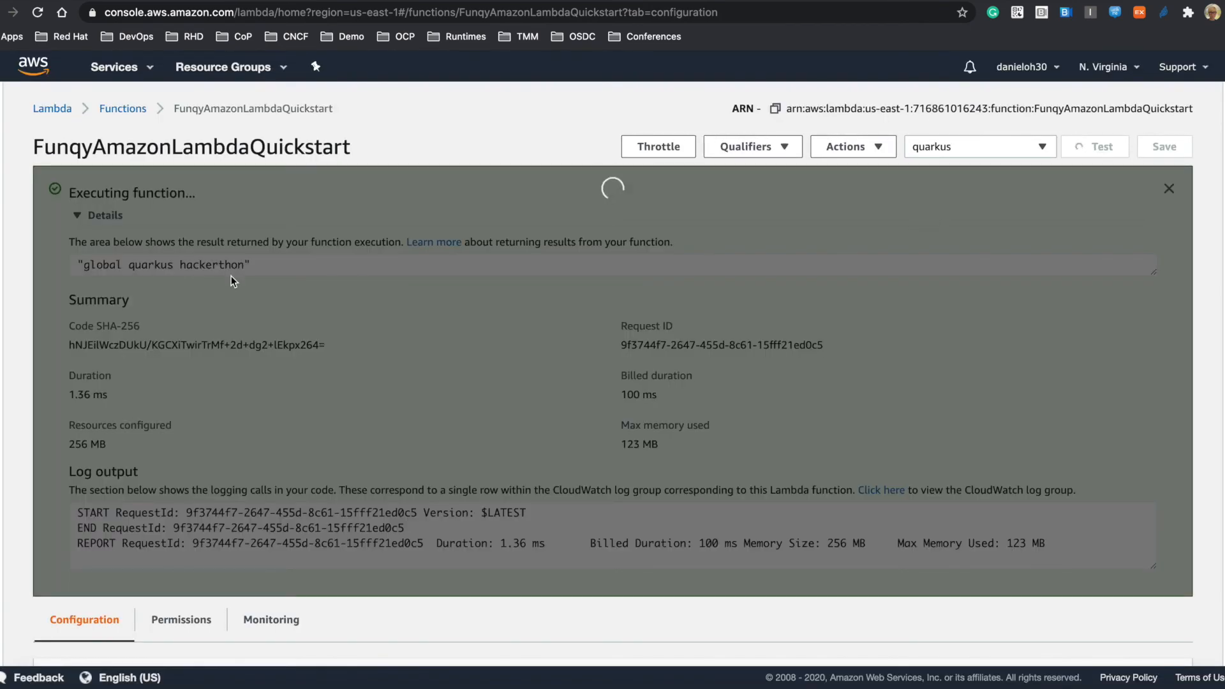
{"action": "left_click", "coordinate": [1101, 146]}
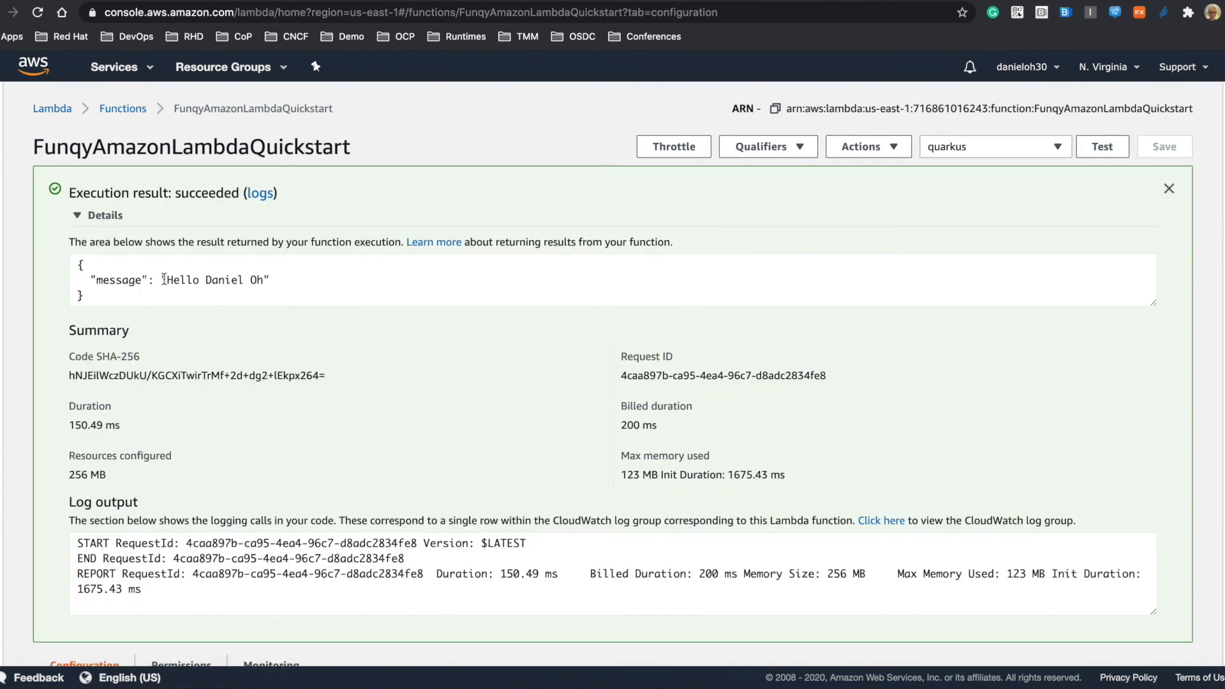
{"action": "double_click", "coordinate": [214, 279]}
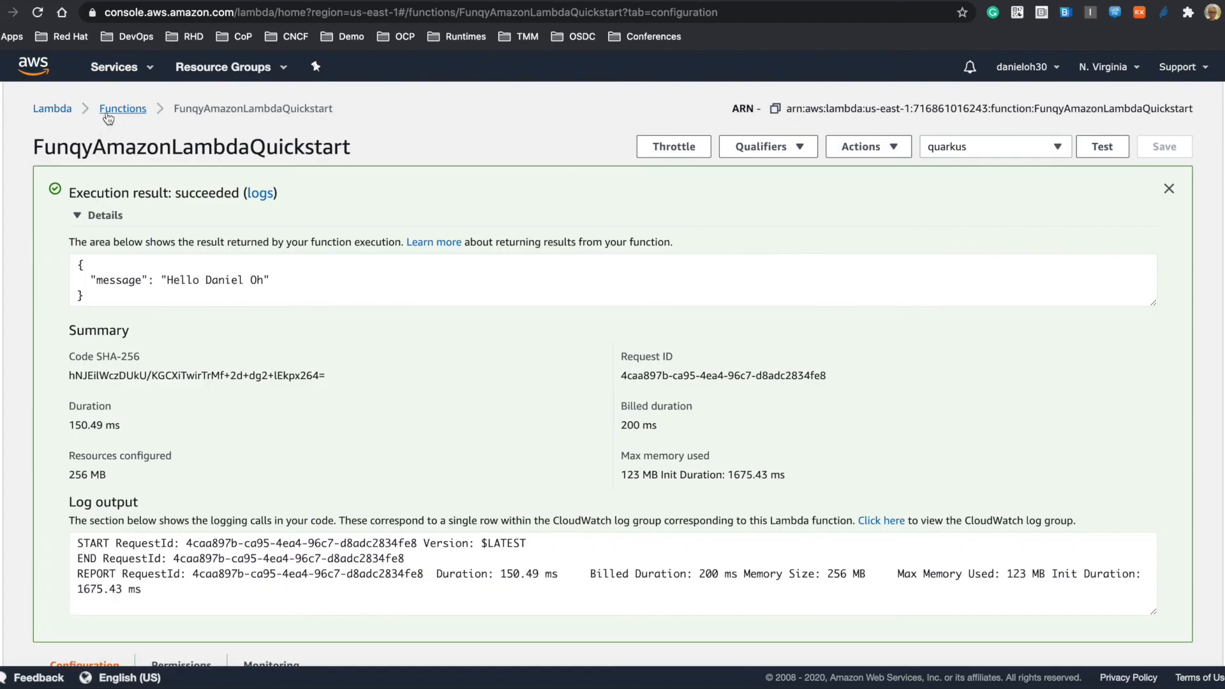
Return to the Lambda Functions list, which now shows no functions
{"action": "left_click", "coordinate": [123, 108]}
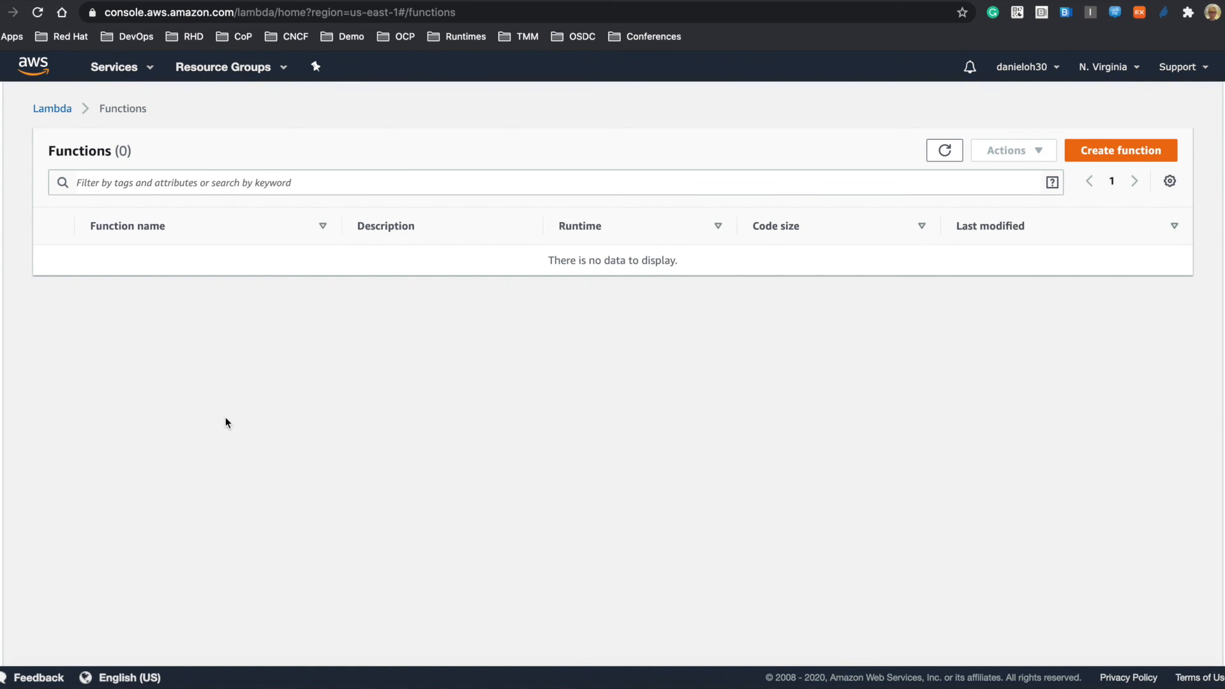
{"action": "mouse_move", "coordinate": [235, 365]}
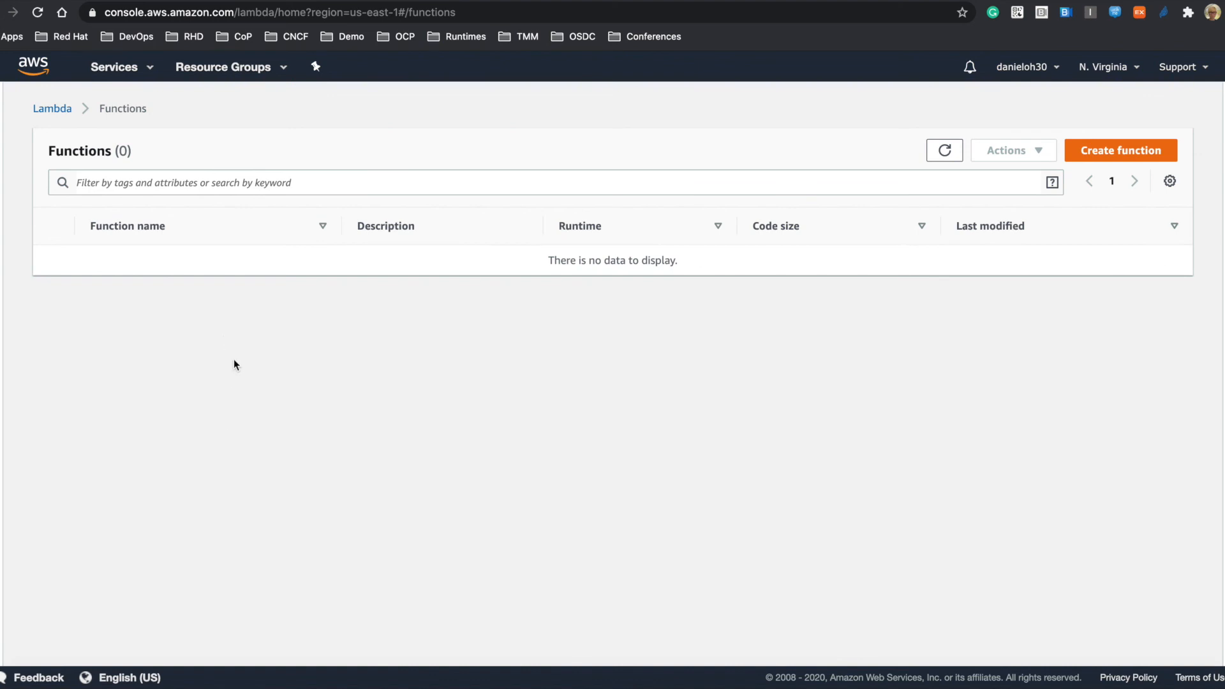